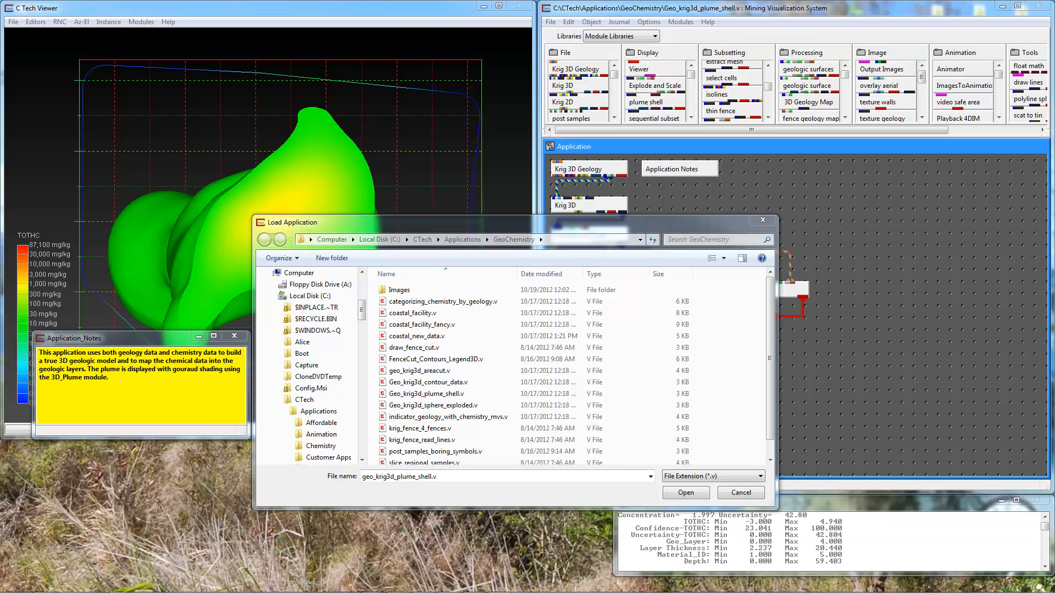
mouse_move(680, 214)
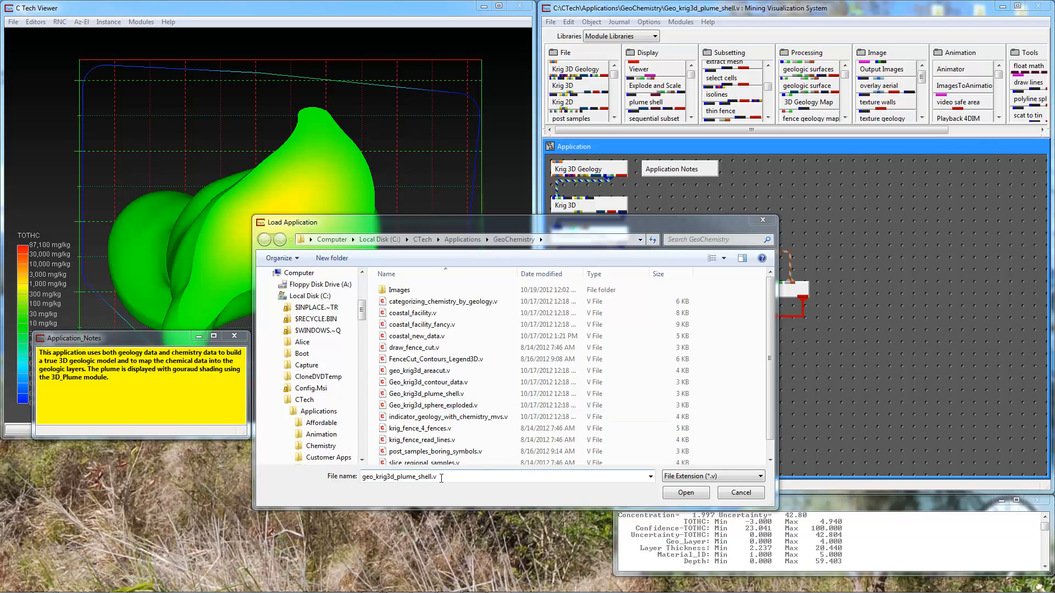
mouse_move(454, 428)
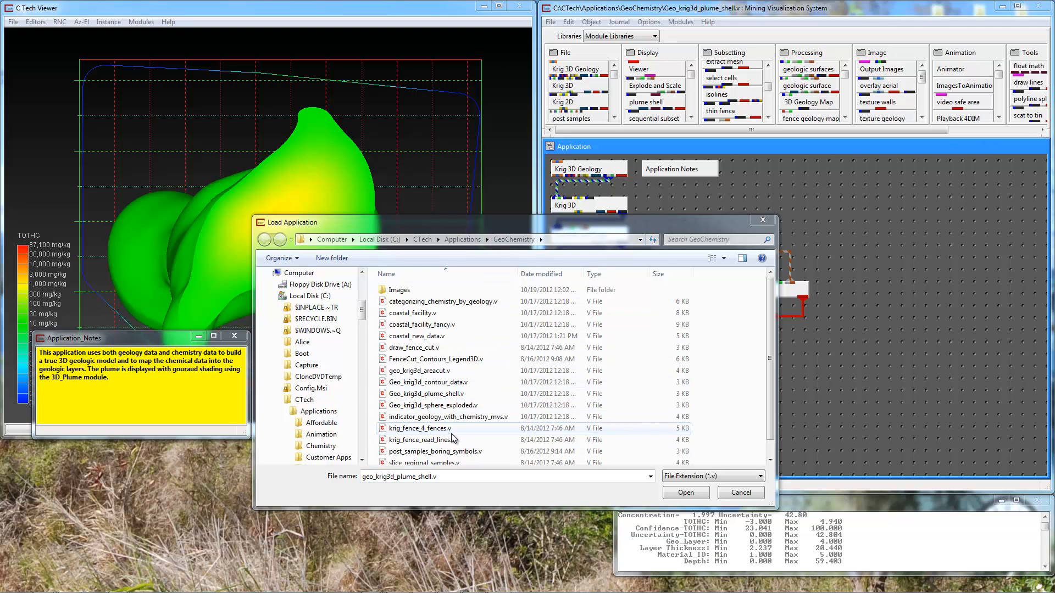
mouse_move(507, 473)
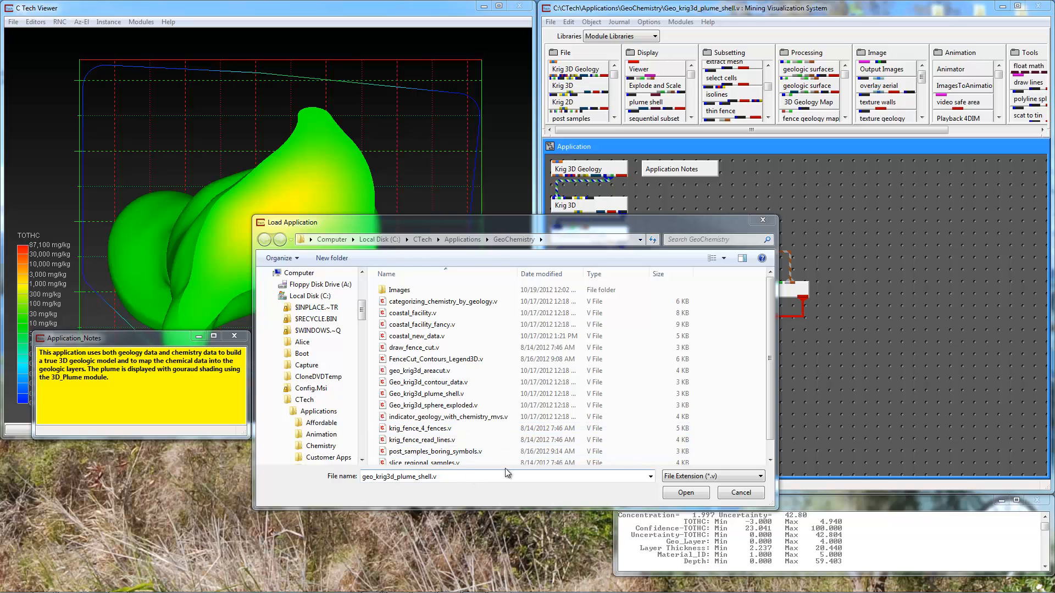
Load the plume shell application and delete its plume, legend, application notes and axes modules
click(685, 492)
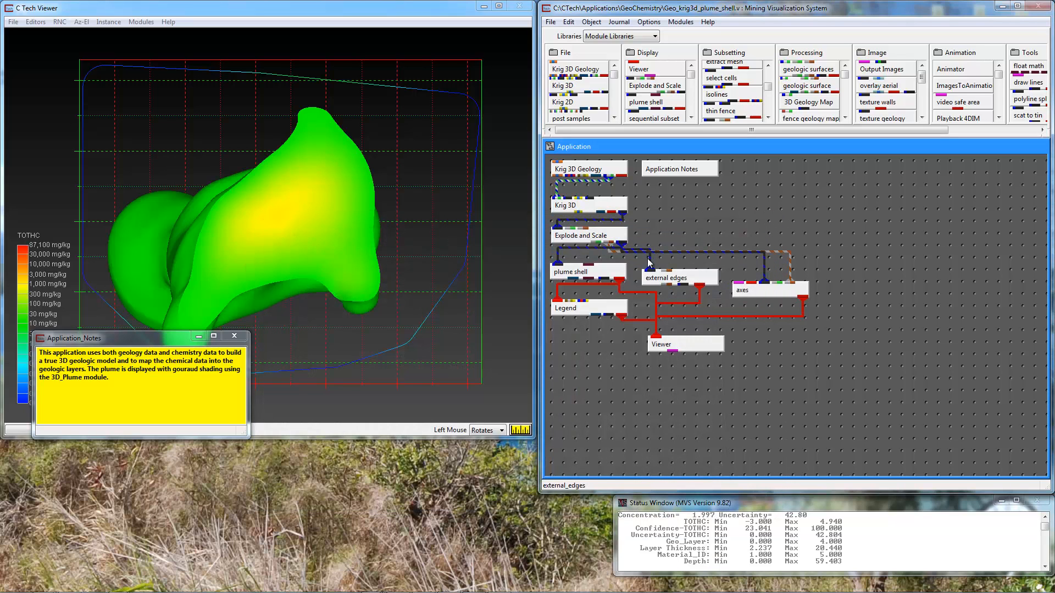
mouse_move(575, 249)
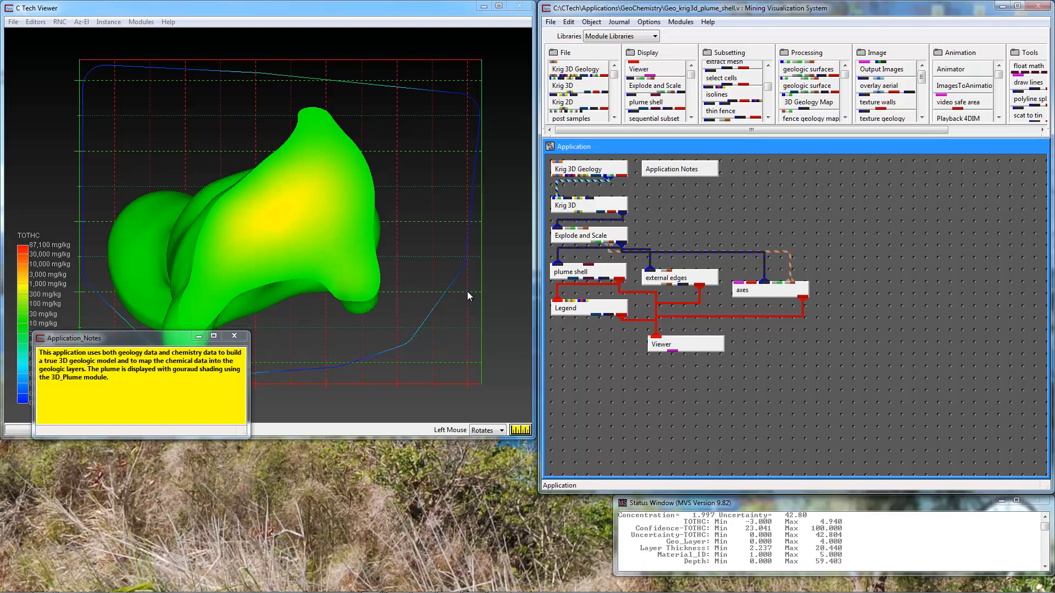
mouse_move(577, 277)
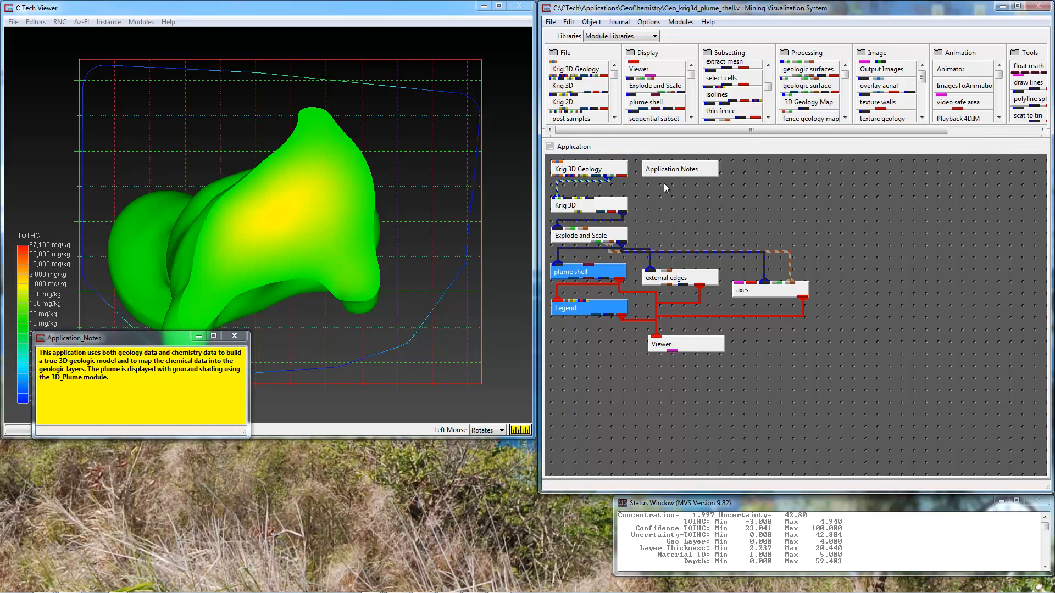
click(768, 291)
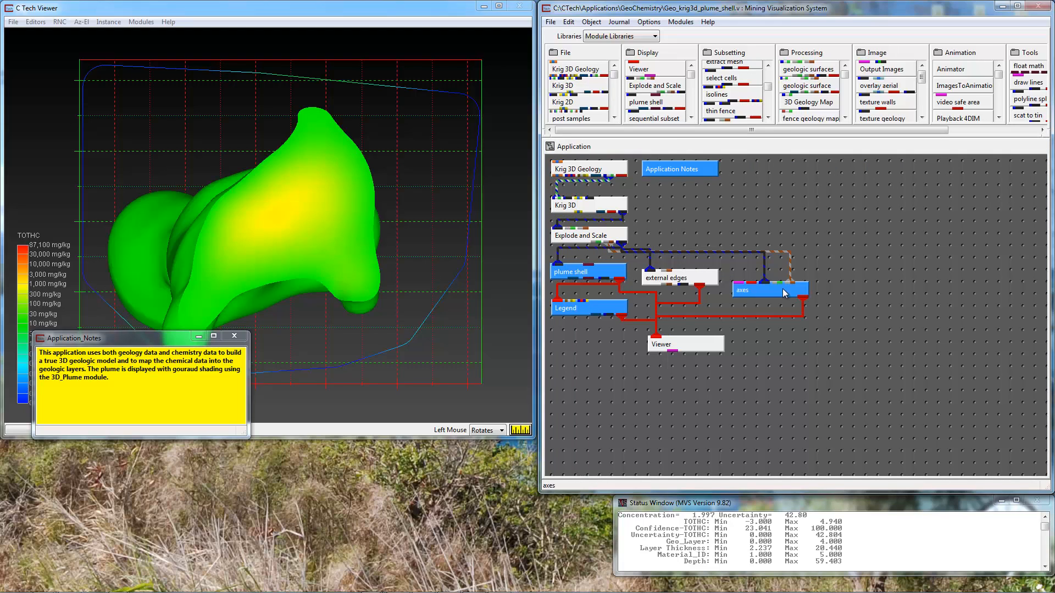
click(569, 21)
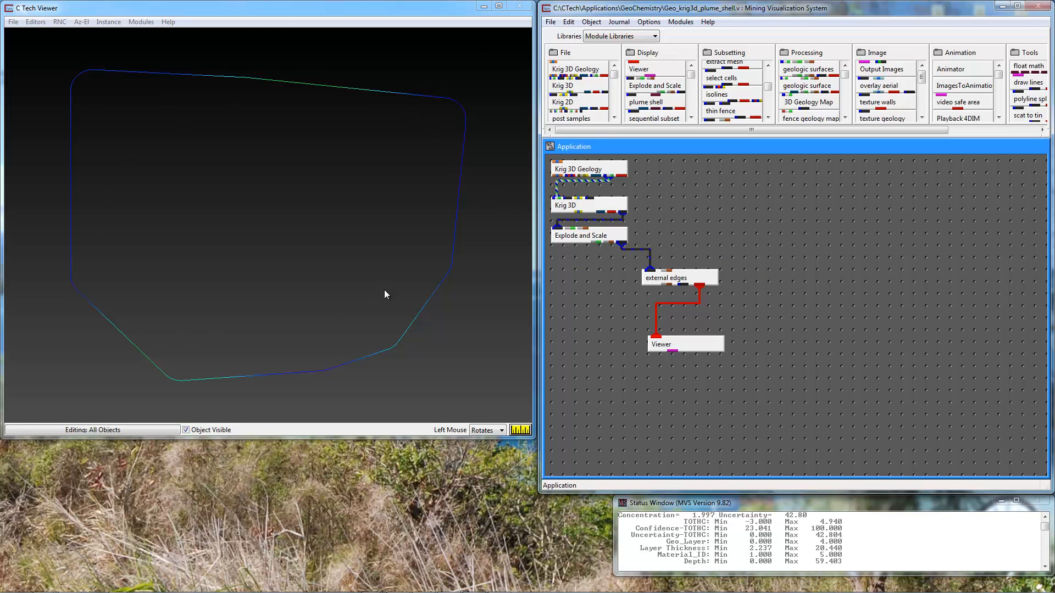
Place post samples and thin fence modules into the network so sample points show in the site outline
click(676, 277)
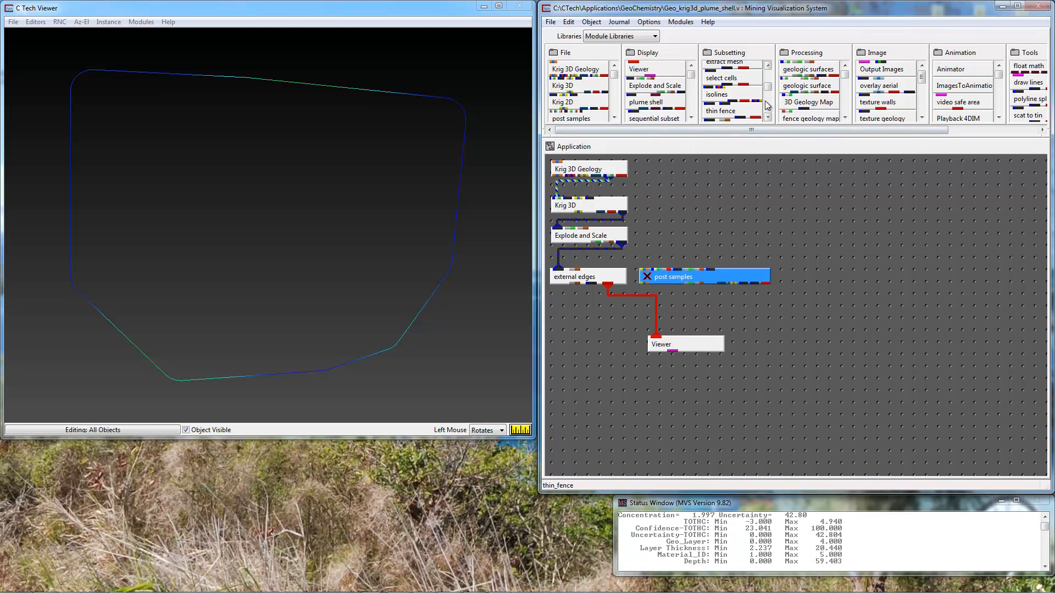
click(720, 111)
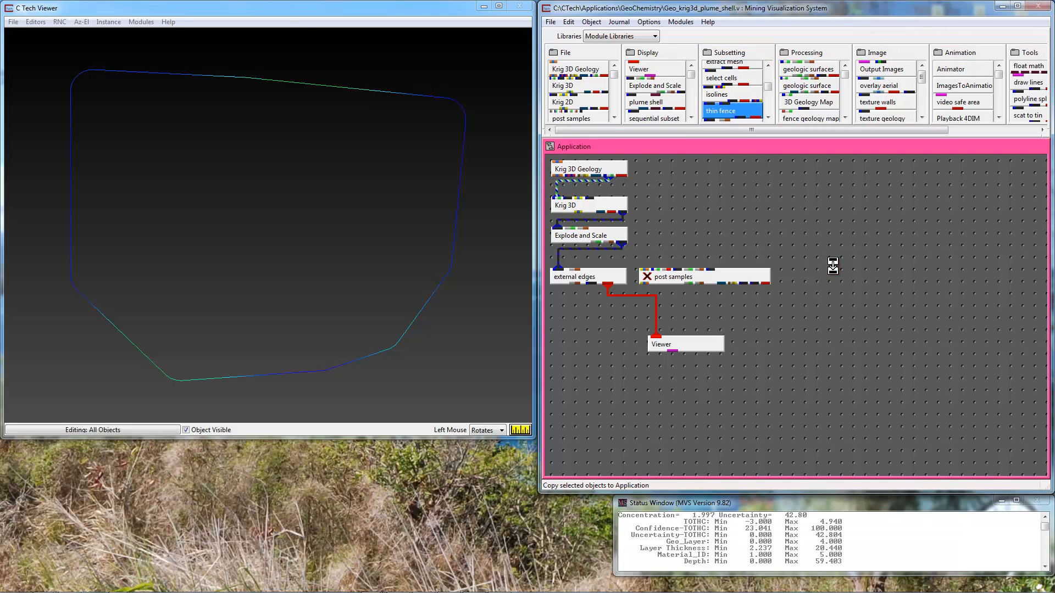
click(719, 110)
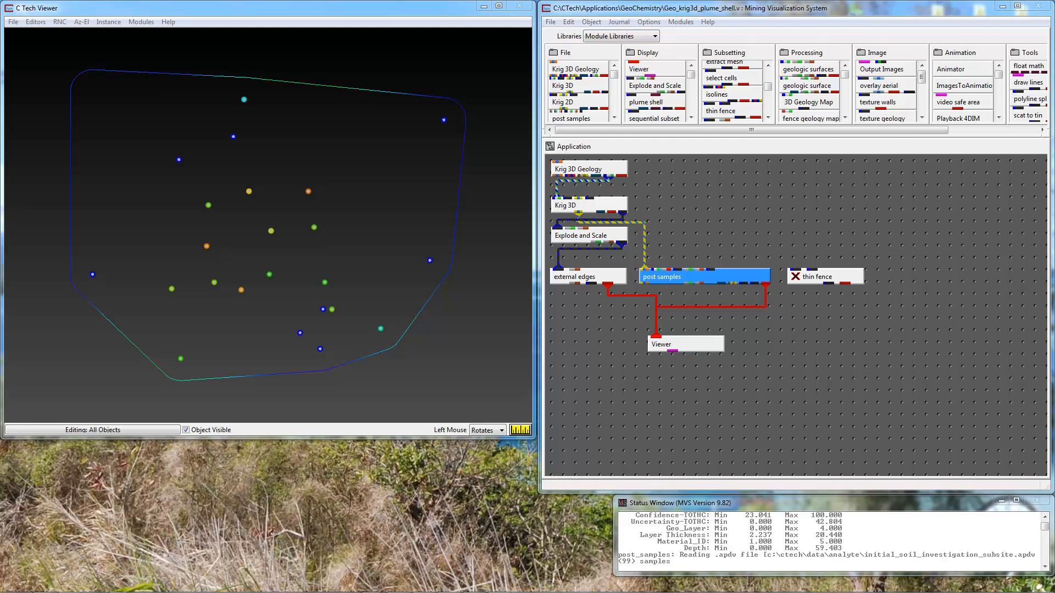
mouse_move(801, 255)
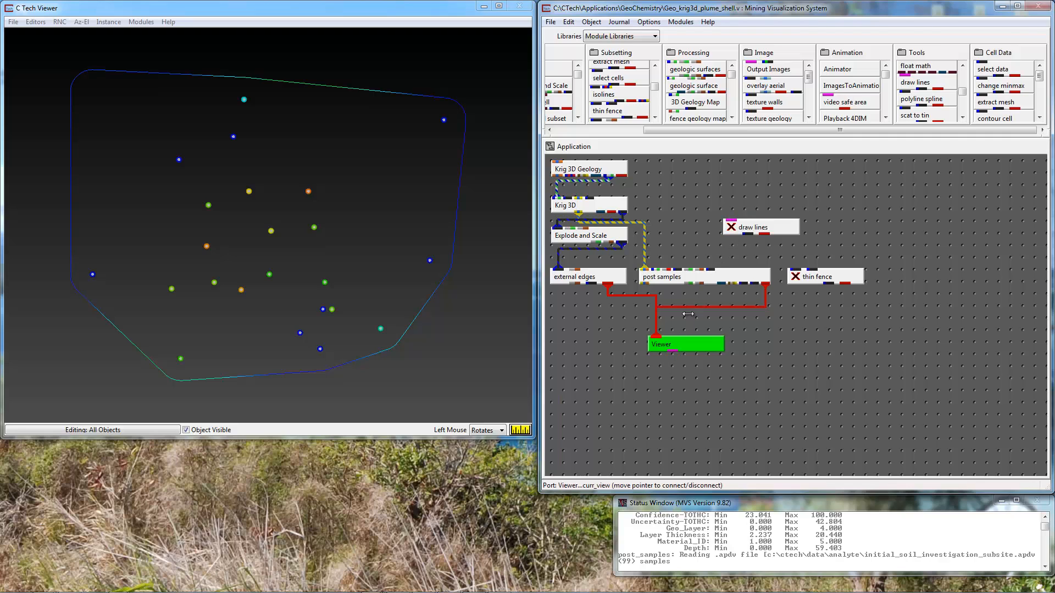
Wire the viewer's view into draw lines and send the drawn lines back to the viewer
click(760, 227)
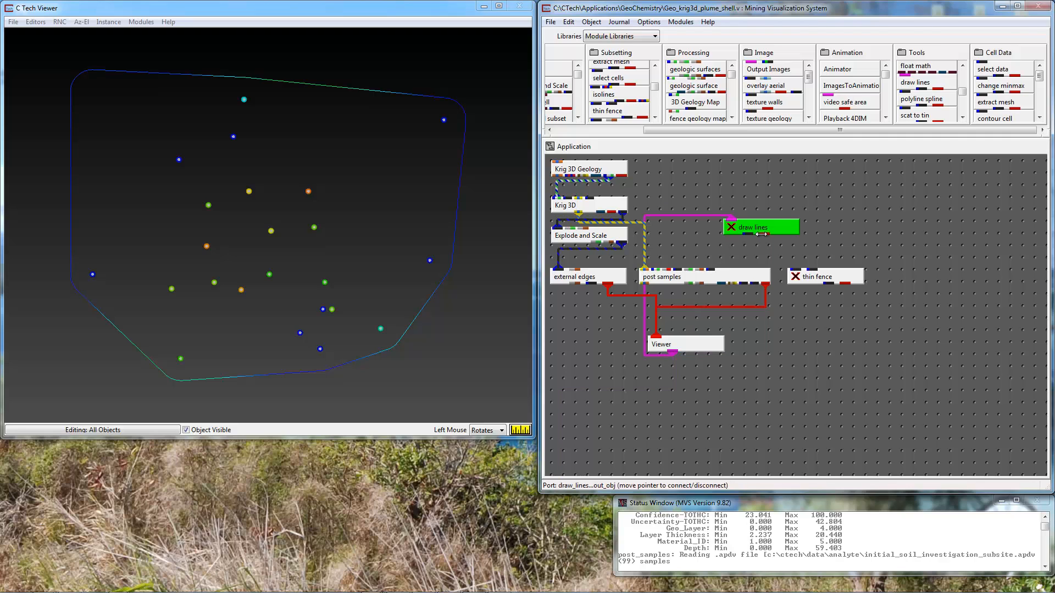
click(760, 227)
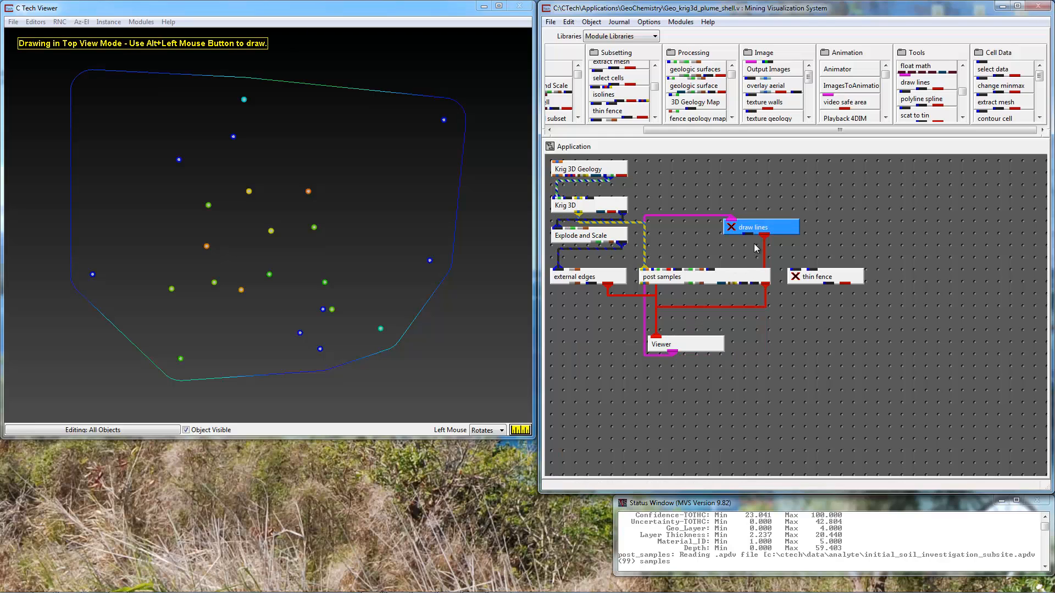
mouse_move(217, 280)
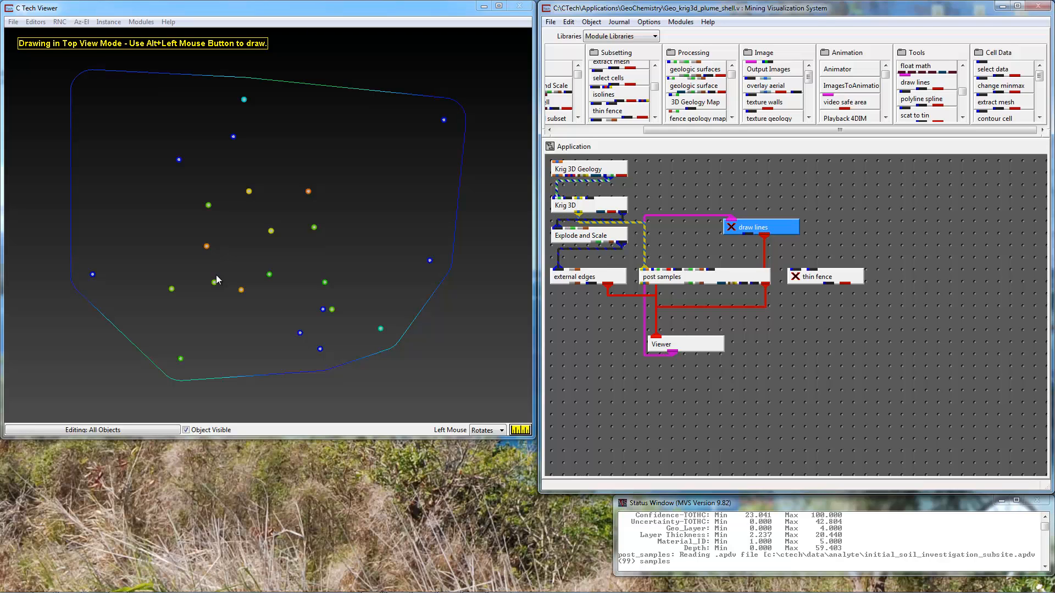
mouse_move(94, 281)
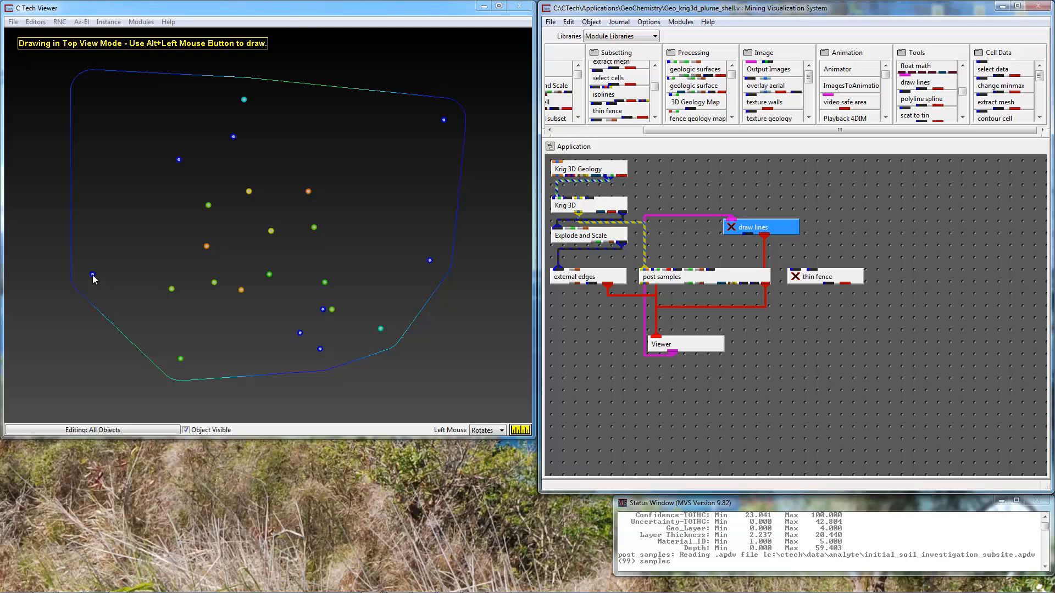
mouse_move(171, 291)
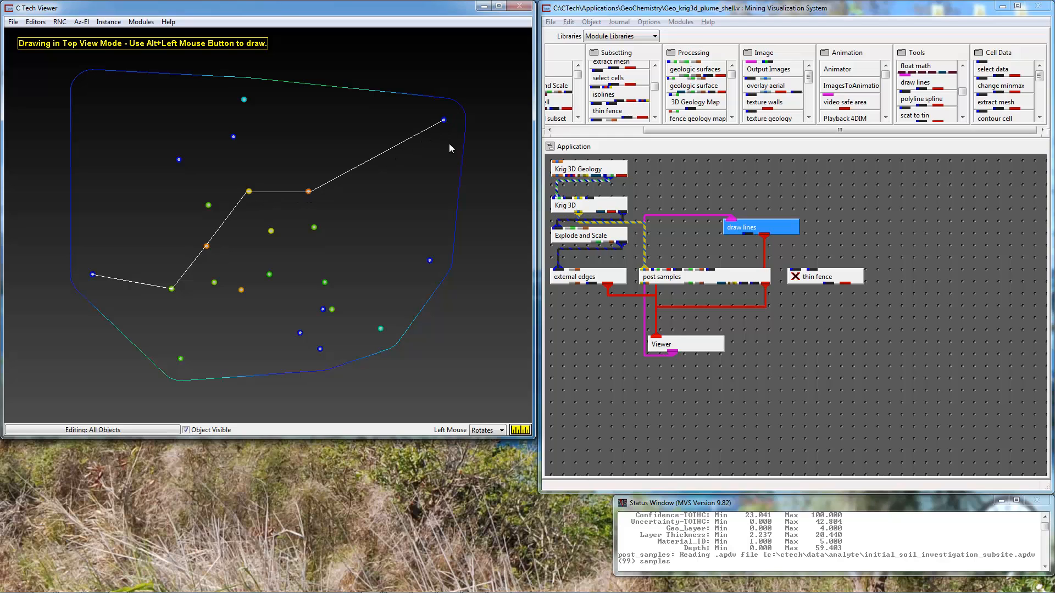
mouse_move(459, 240)
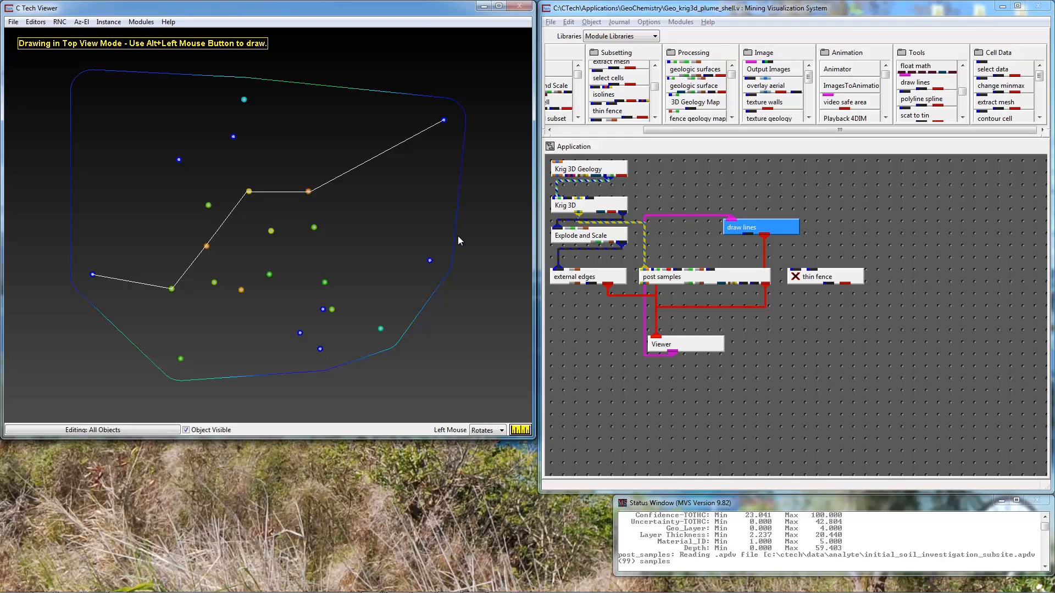
mouse_move(201, 294)
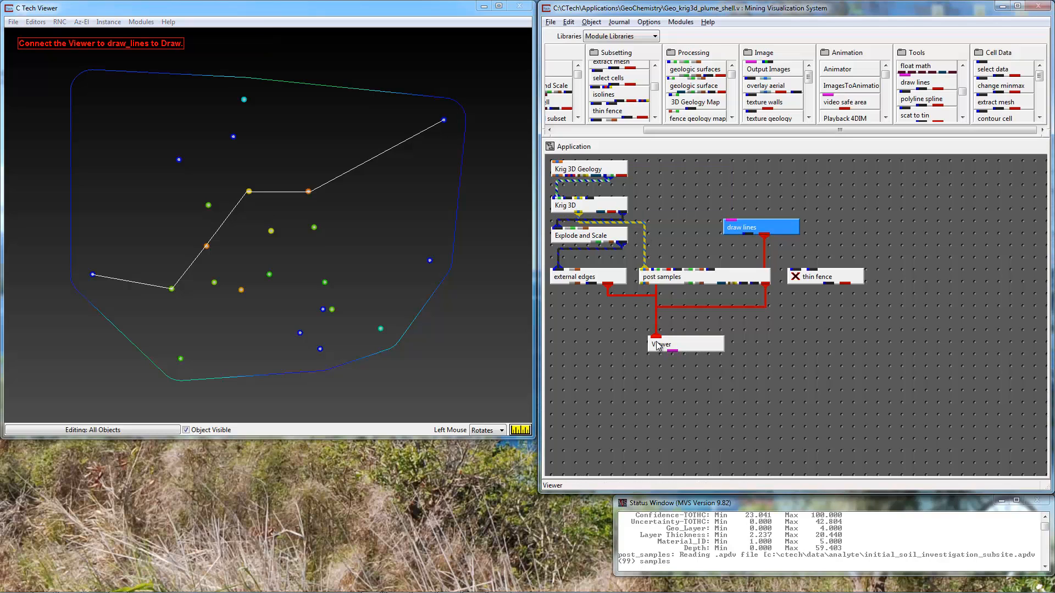
mouse_move(699, 220)
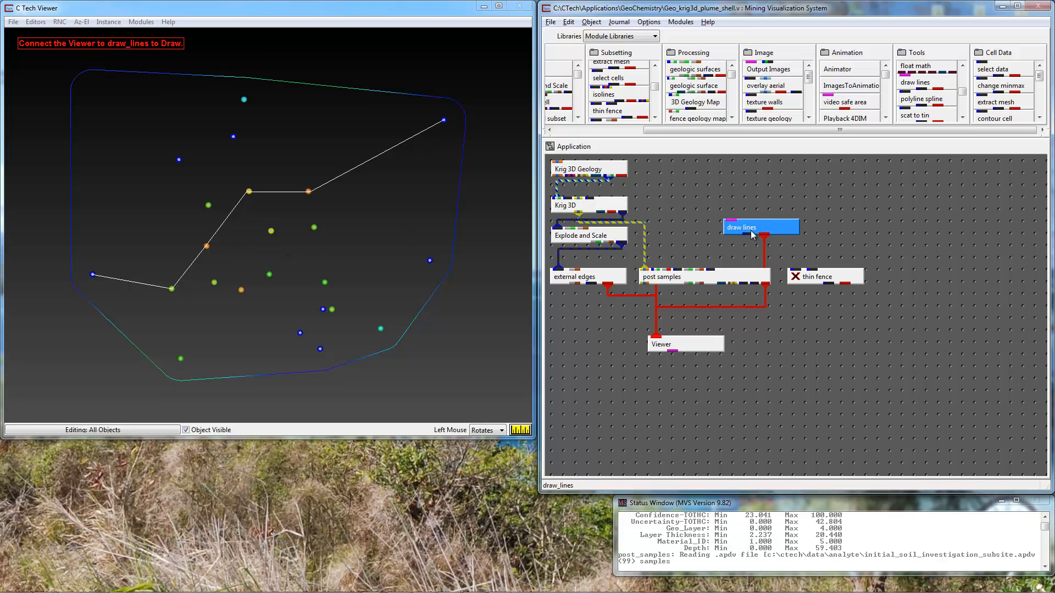
mouse_move(751, 238)
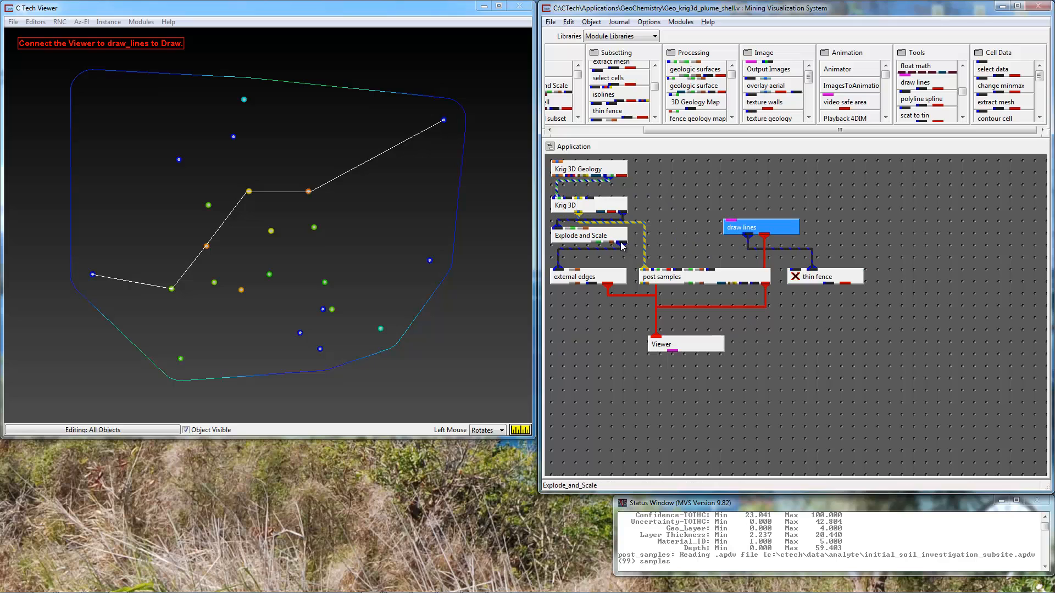
Feed the Explode and Scale output into thin fence to build the coloured fence section
click(588, 235)
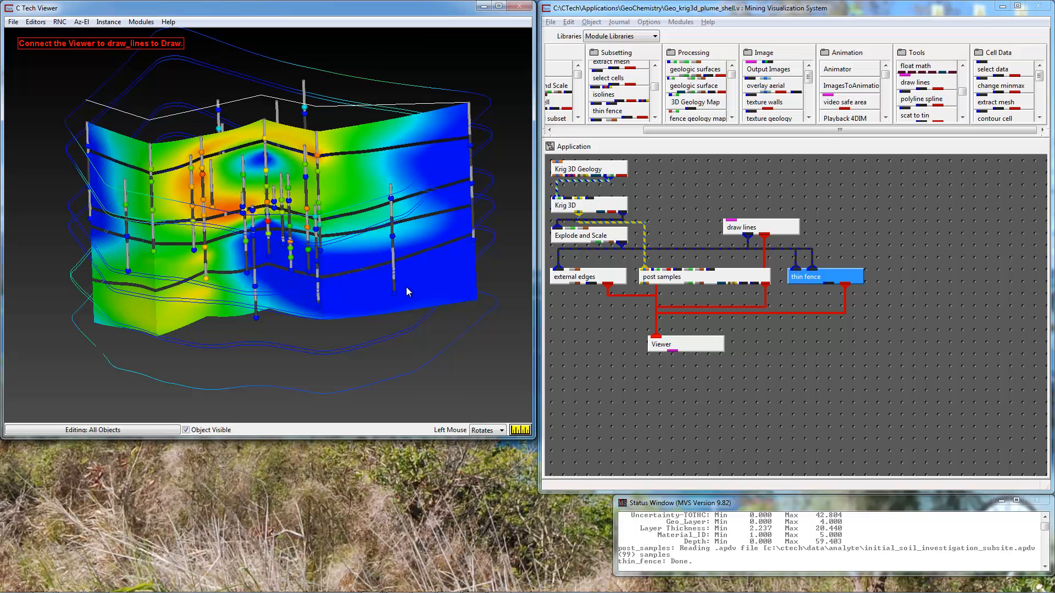
mouse_move(347, 249)
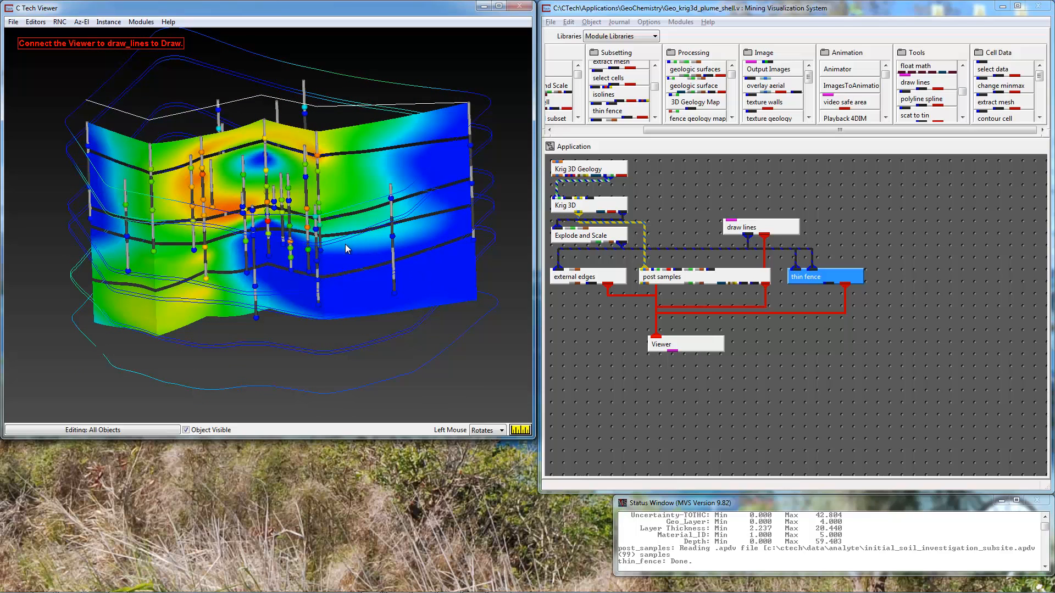
mouse_move(231, 263)
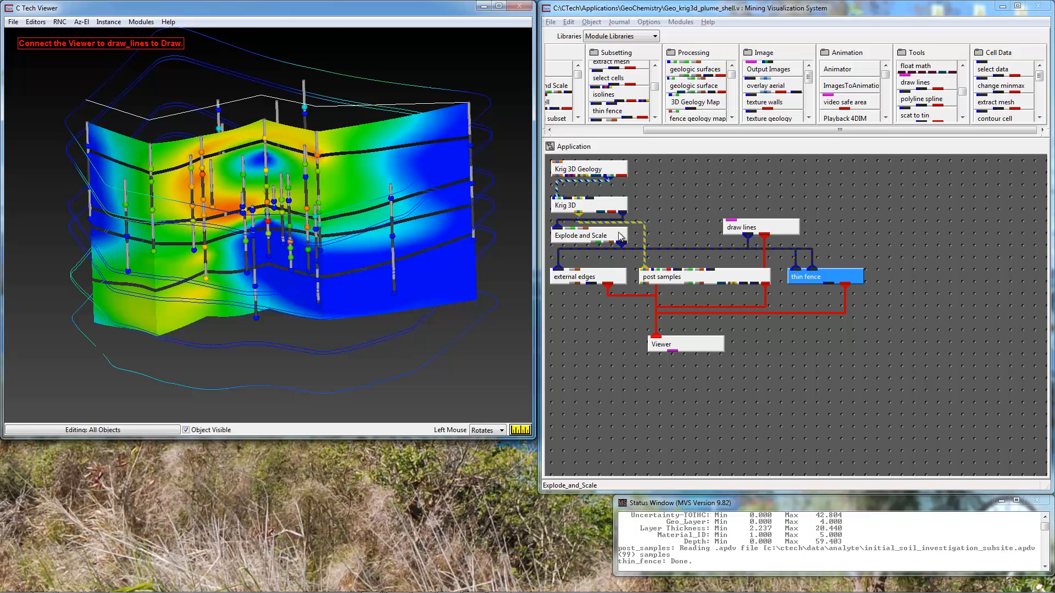
double_click(587, 235)
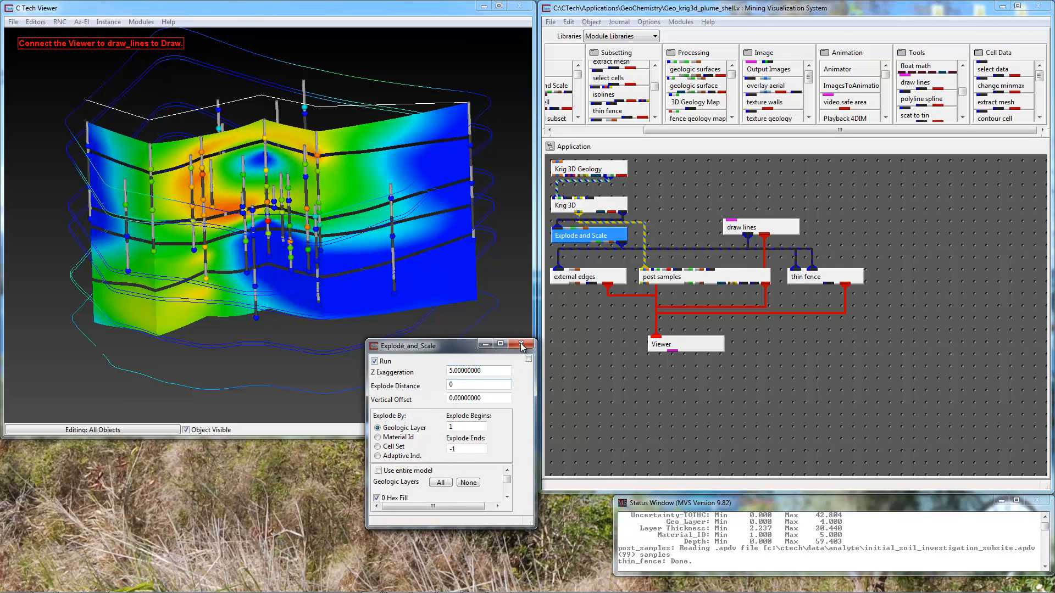
click(521, 345)
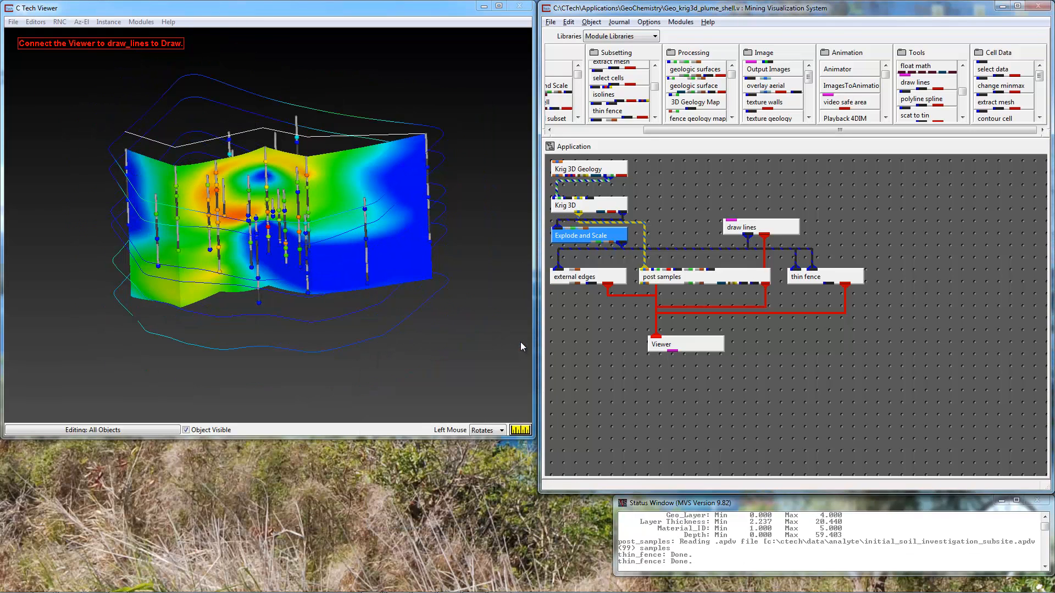
mouse_move(262, 262)
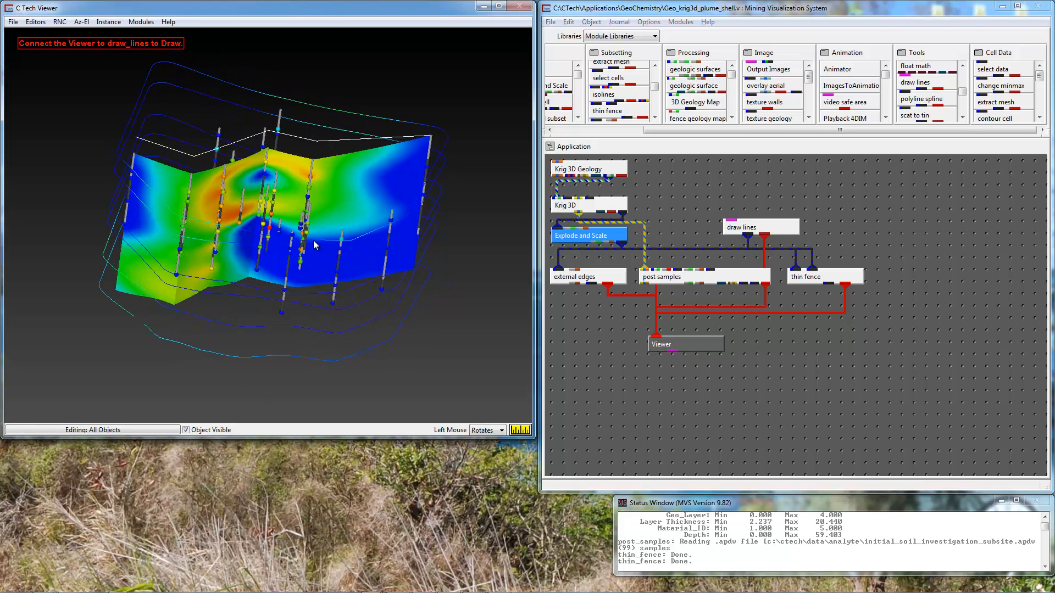
drag(303, 242, 306, 239)
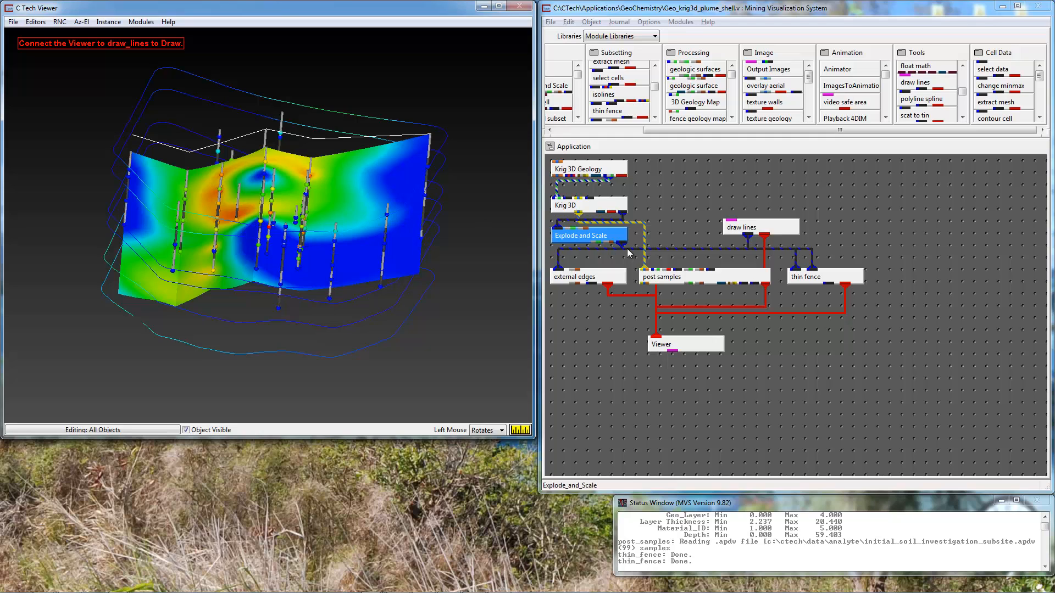
mouse_move(690, 277)
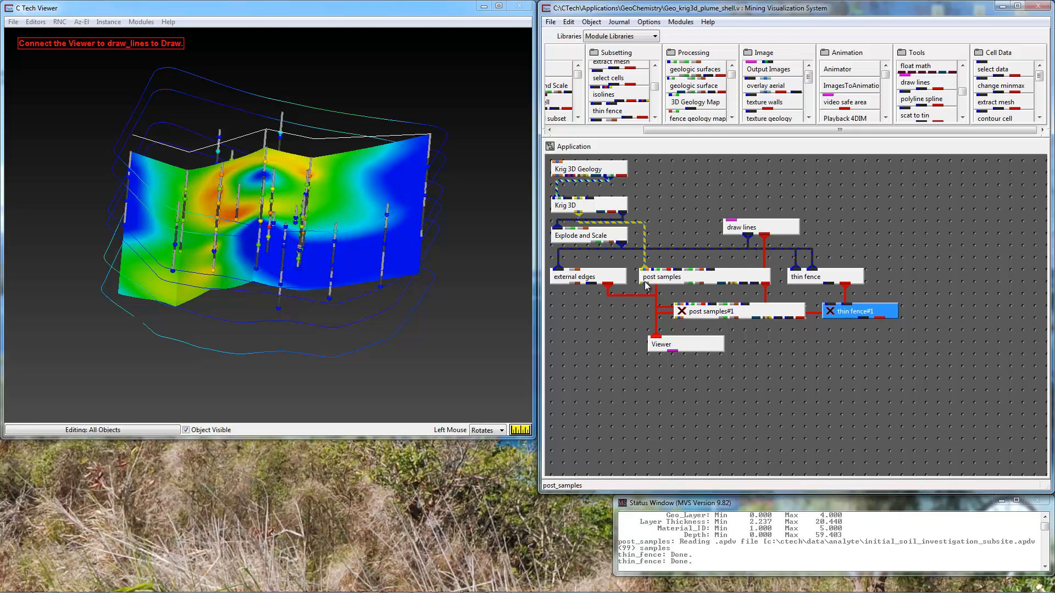
Connect the data and the drawn line into the post samples#1 copy
click(661, 277)
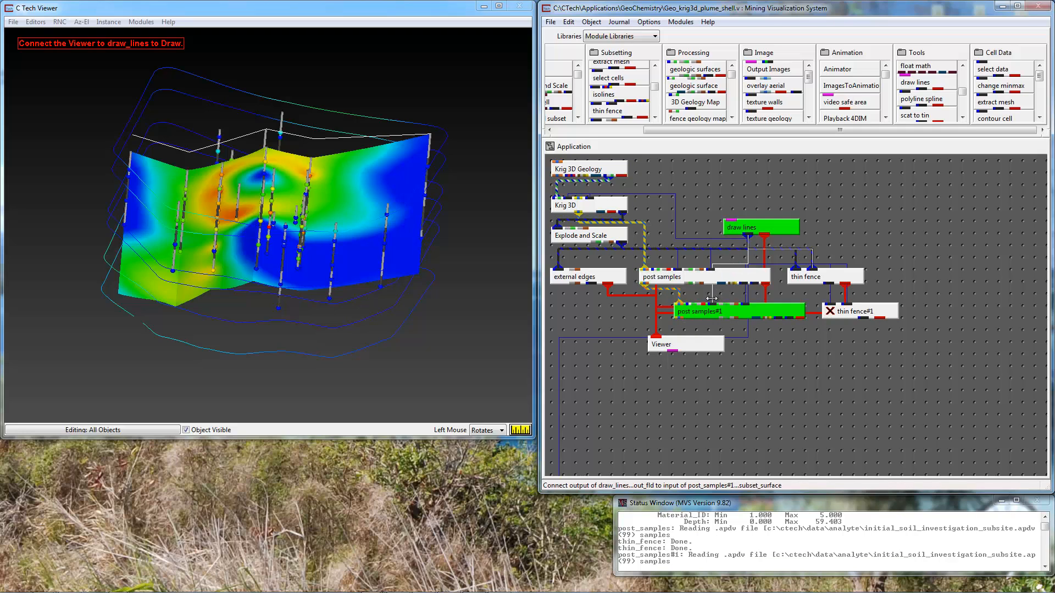
click(740, 228)
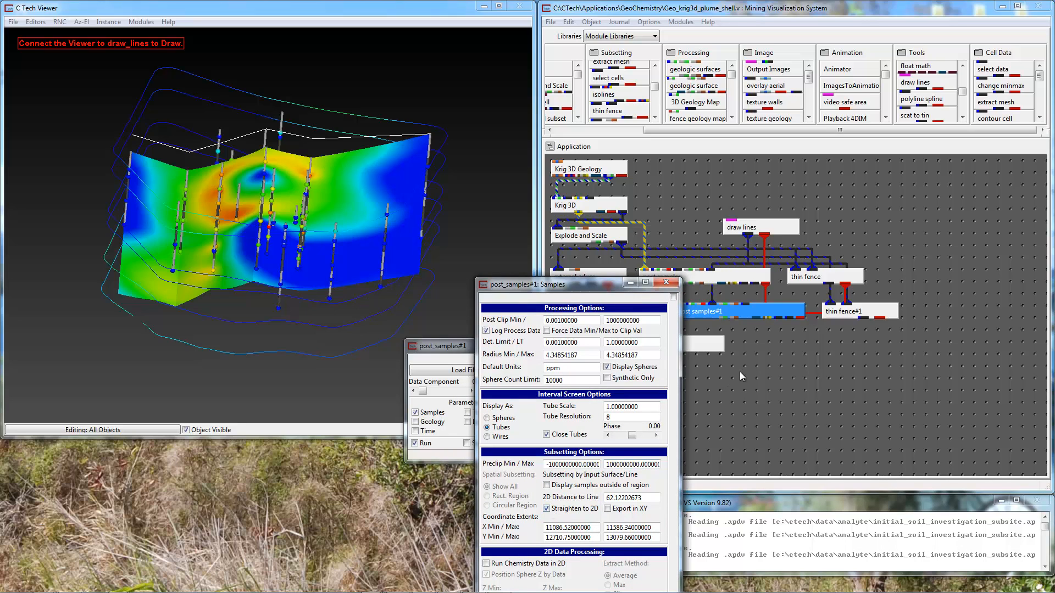
Set thin fence#1 to Straighten to 2D and close its settings panel
click(858, 311)
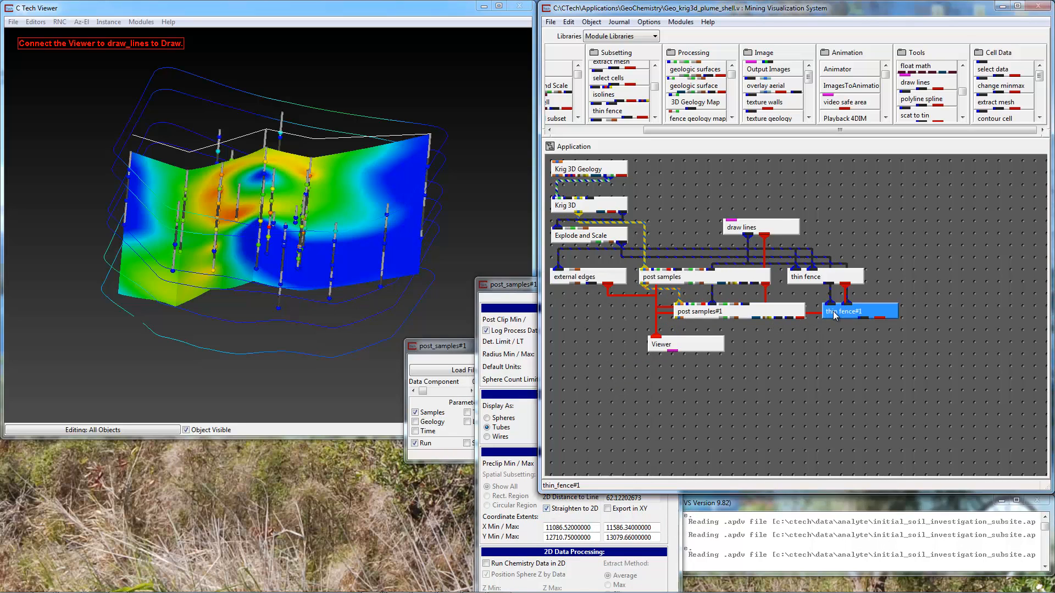
double_click(853, 310)
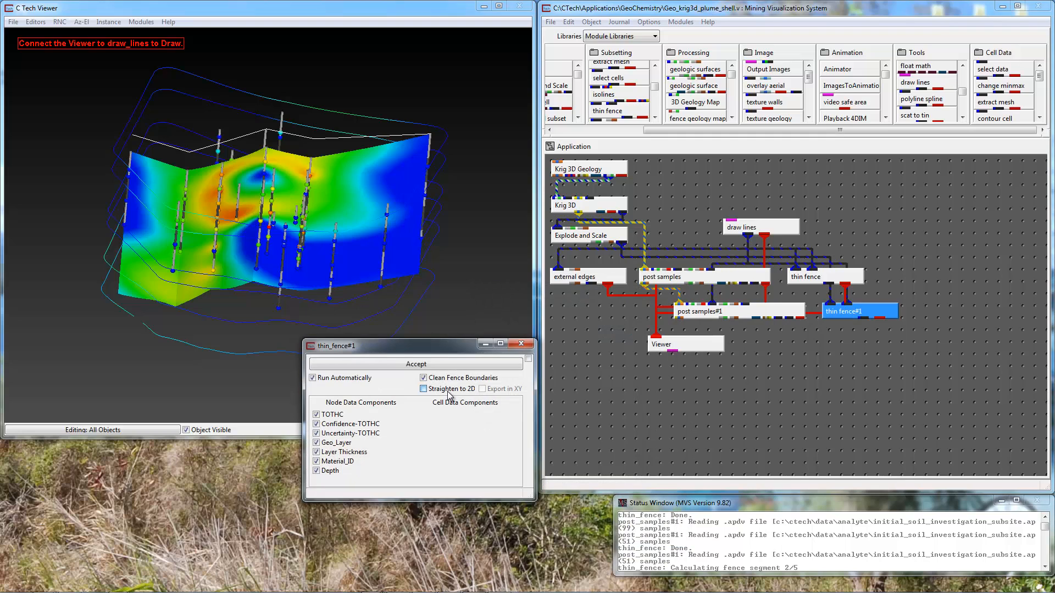
click(424, 389)
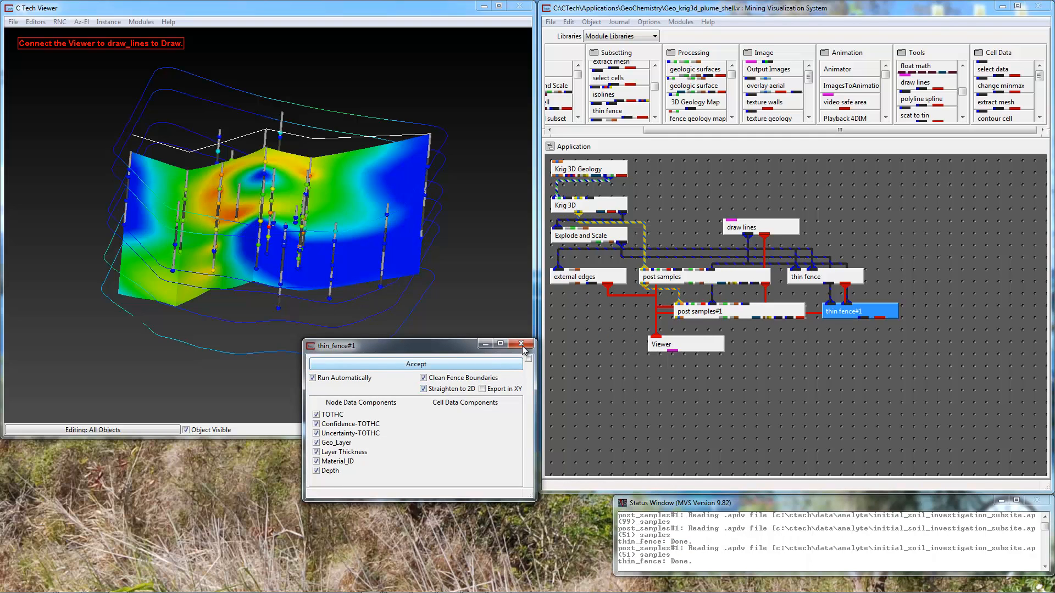
click(522, 343)
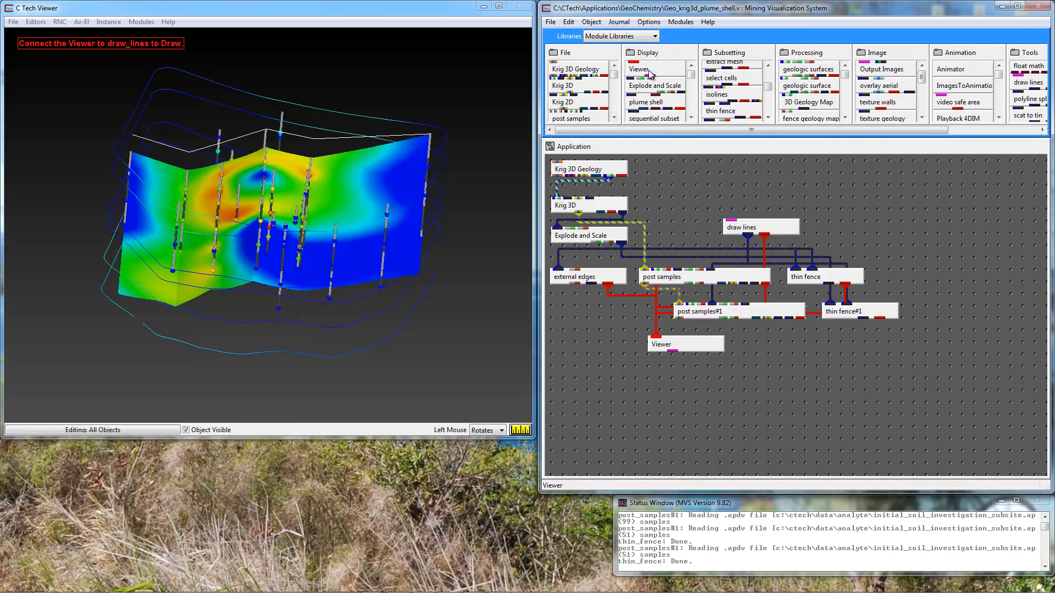
Add Viewer#1 to the network and send thin fence#1 into it
click(638, 69)
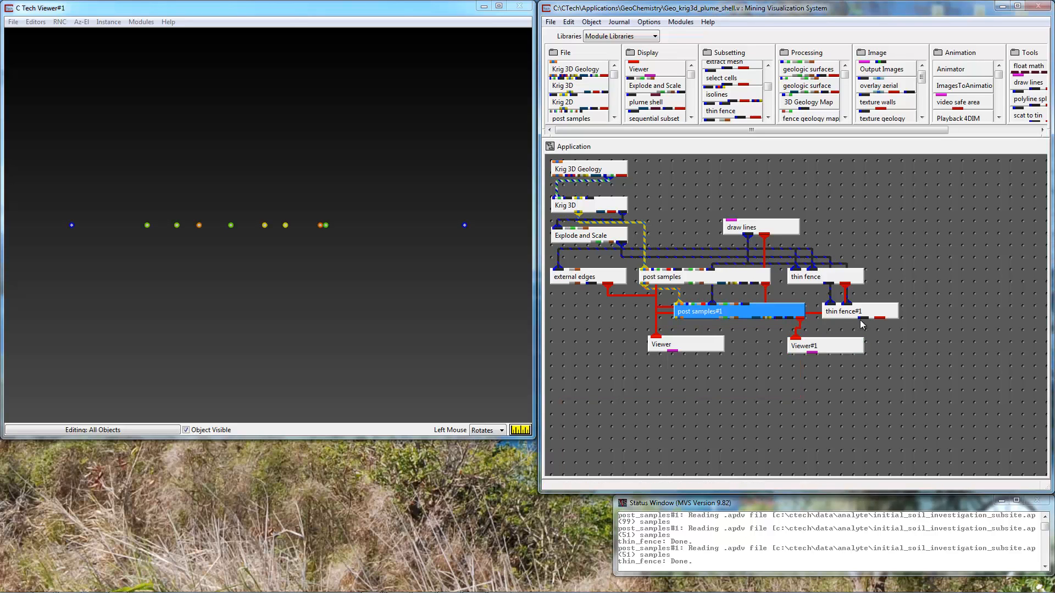
click(843, 311)
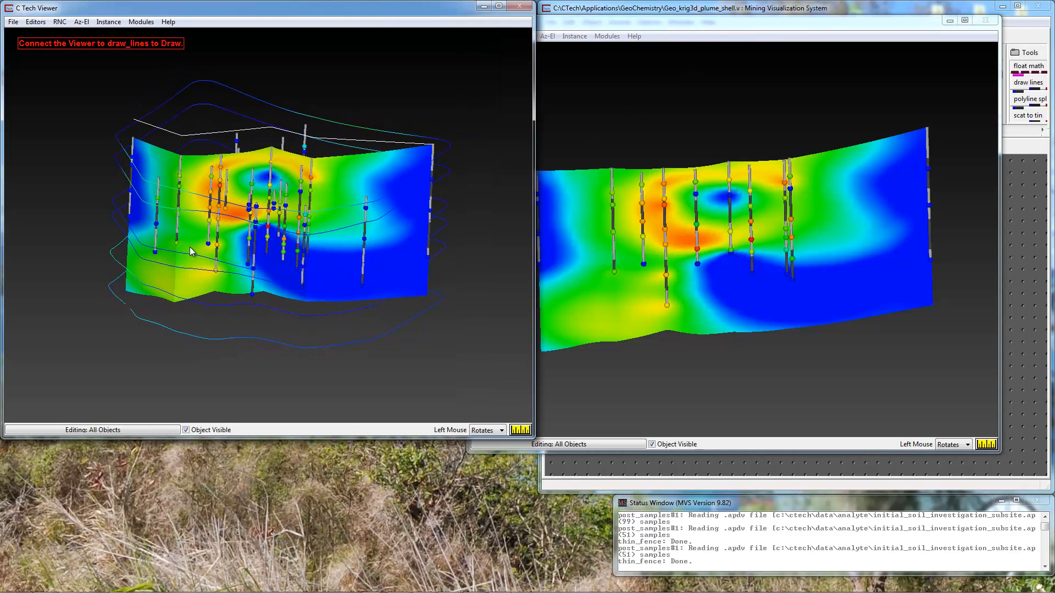
mouse_move(177, 166)
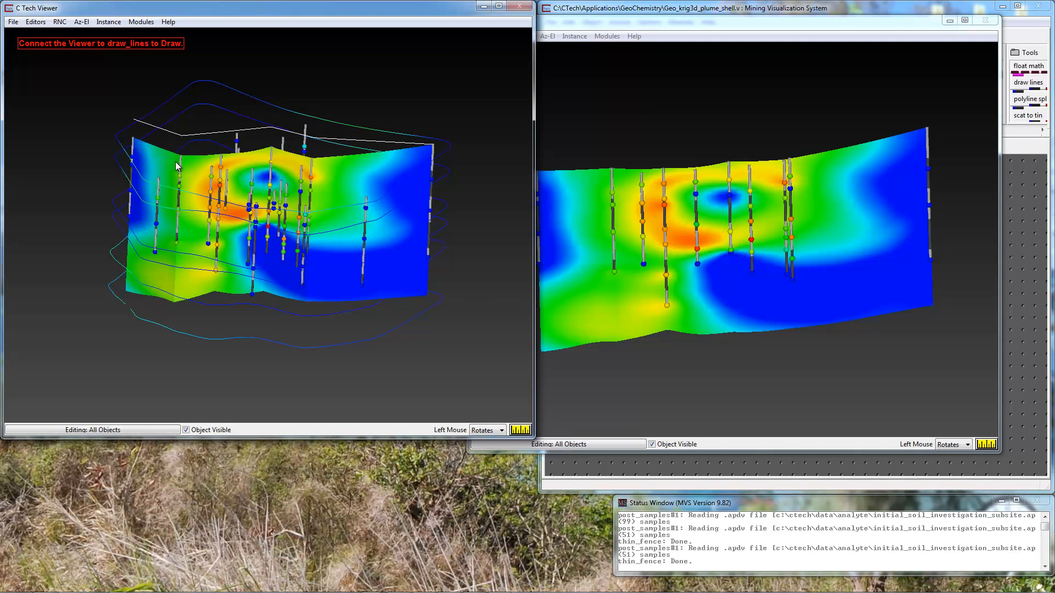
mouse_move(227, 187)
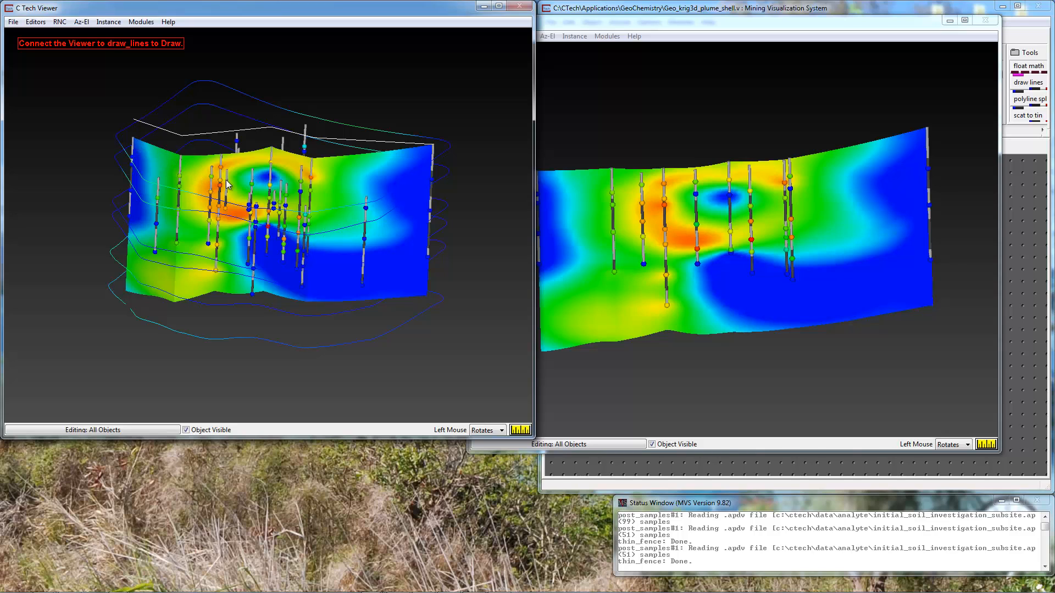
mouse_move(598, 152)
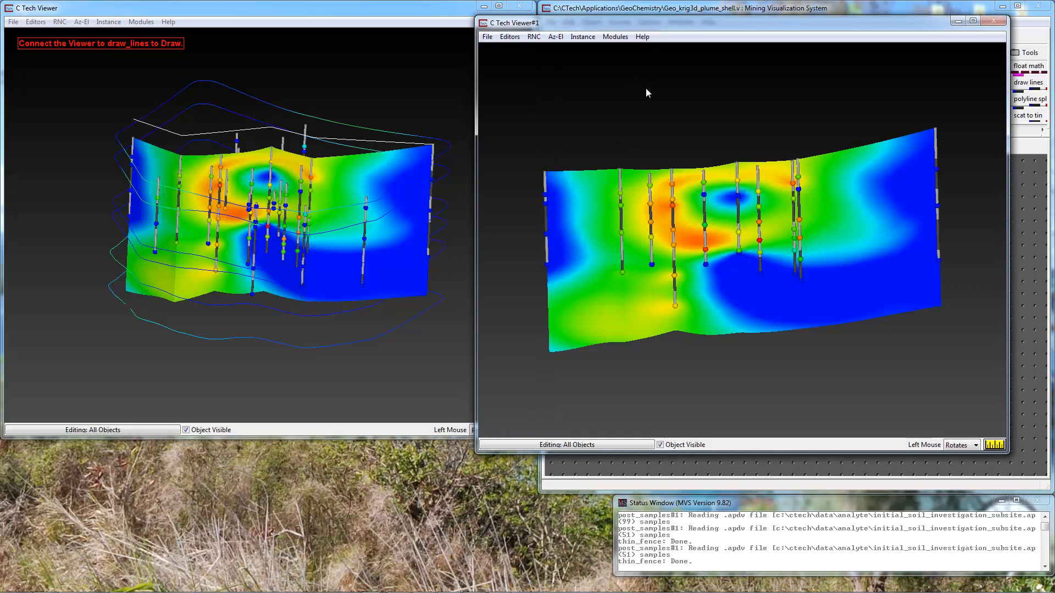
mouse_move(649, 225)
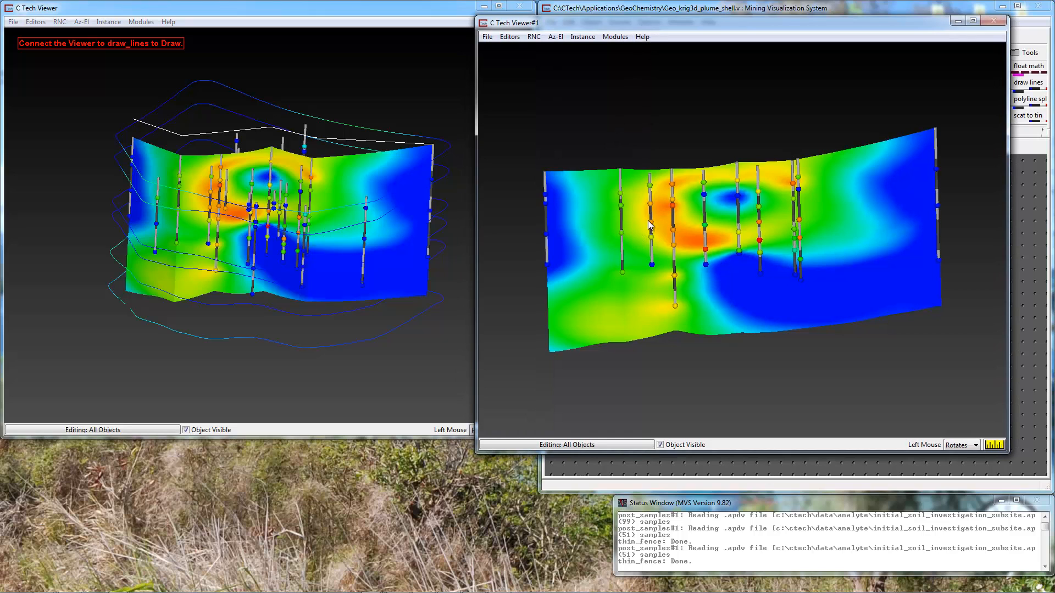
mouse_move(651, 178)
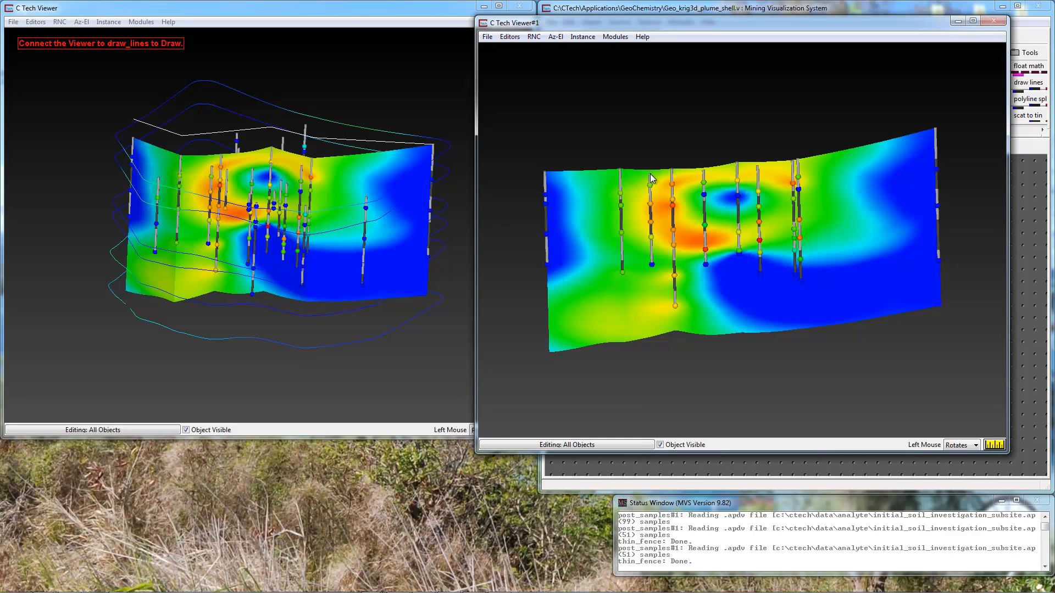
mouse_move(605, 214)
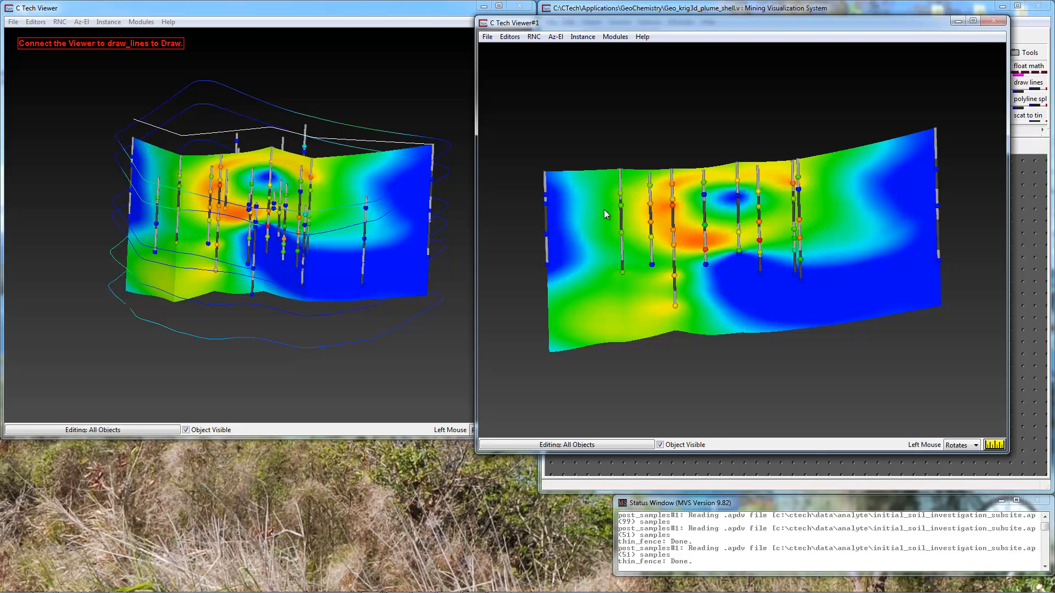
mouse_move(681, 240)
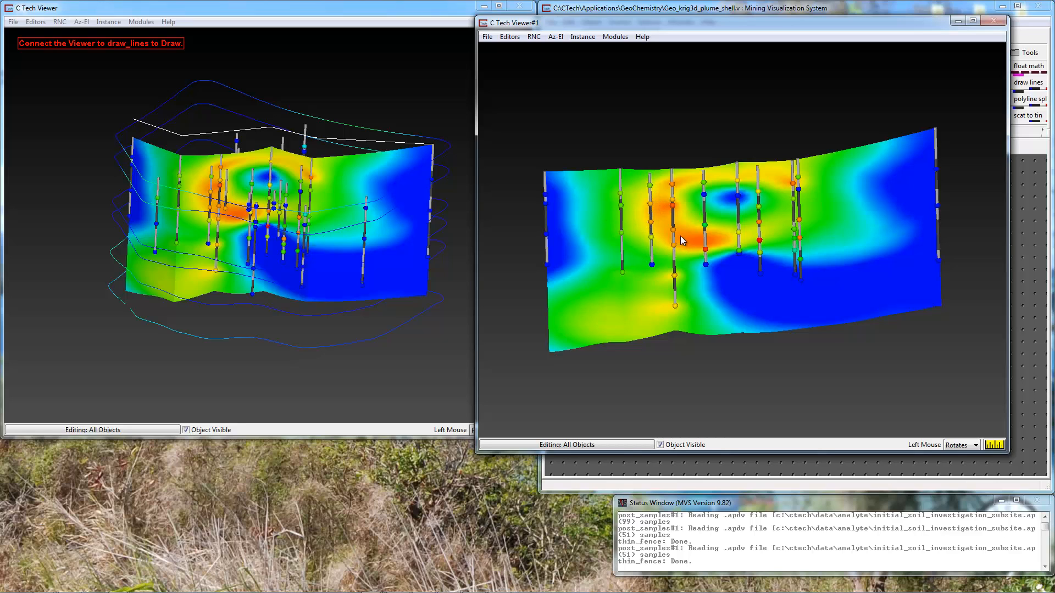
mouse_move(204, 183)
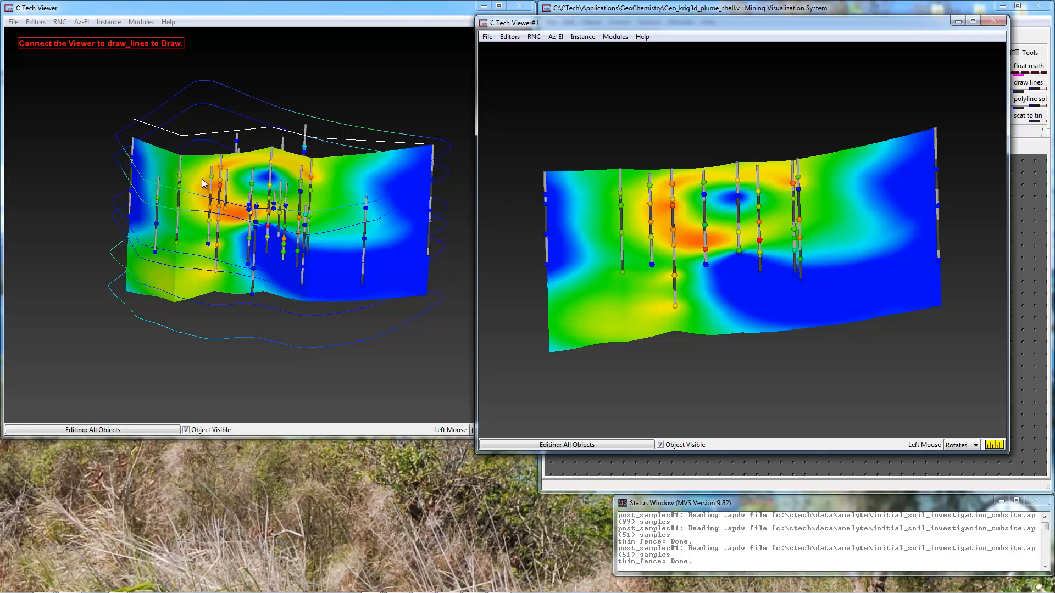
mouse_move(231, 153)
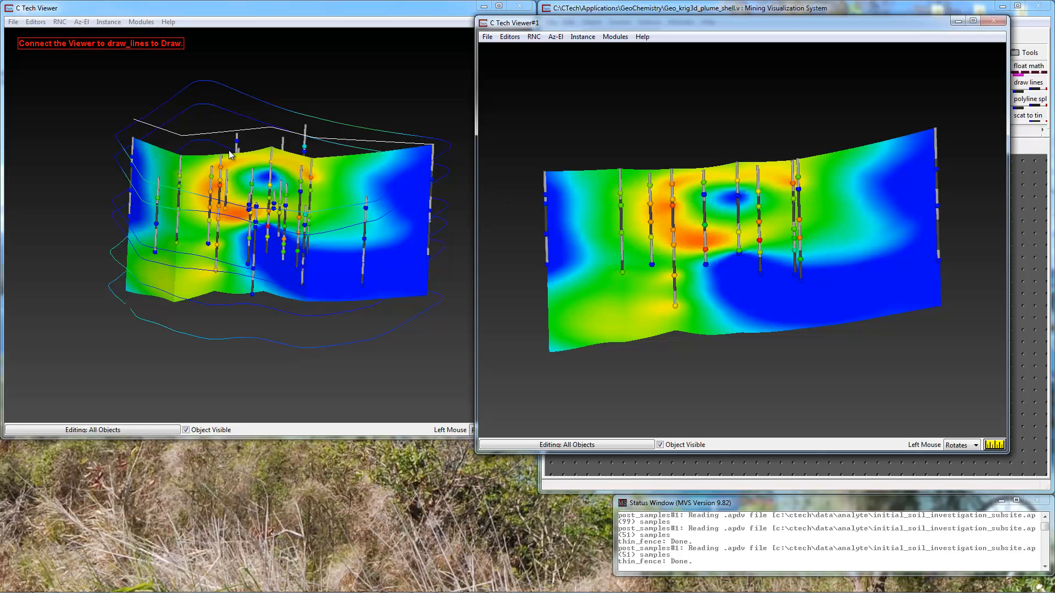
mouse_move(436, 150)
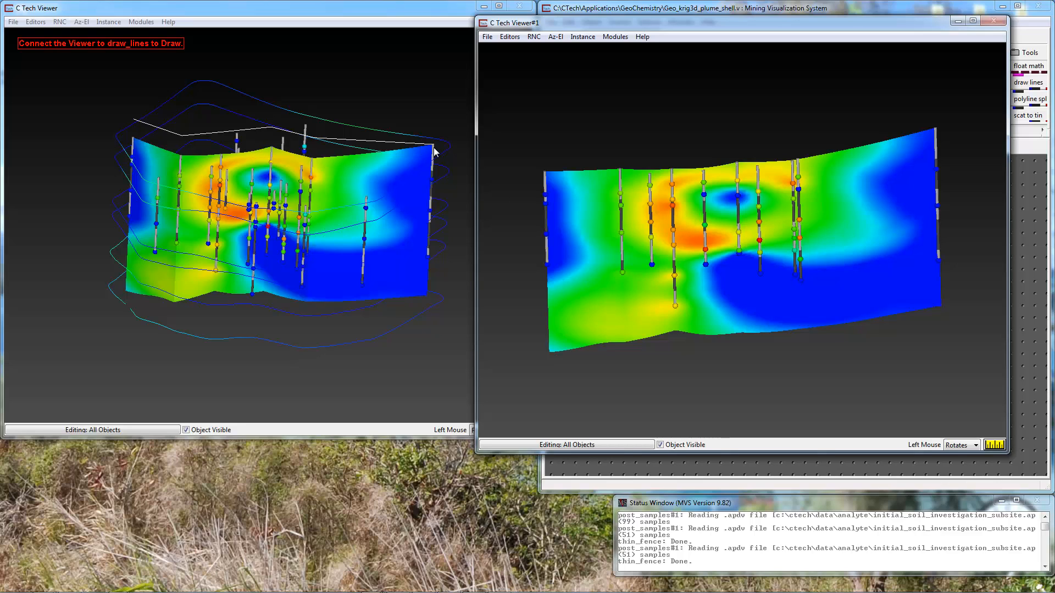
mouse_move(259, 155)
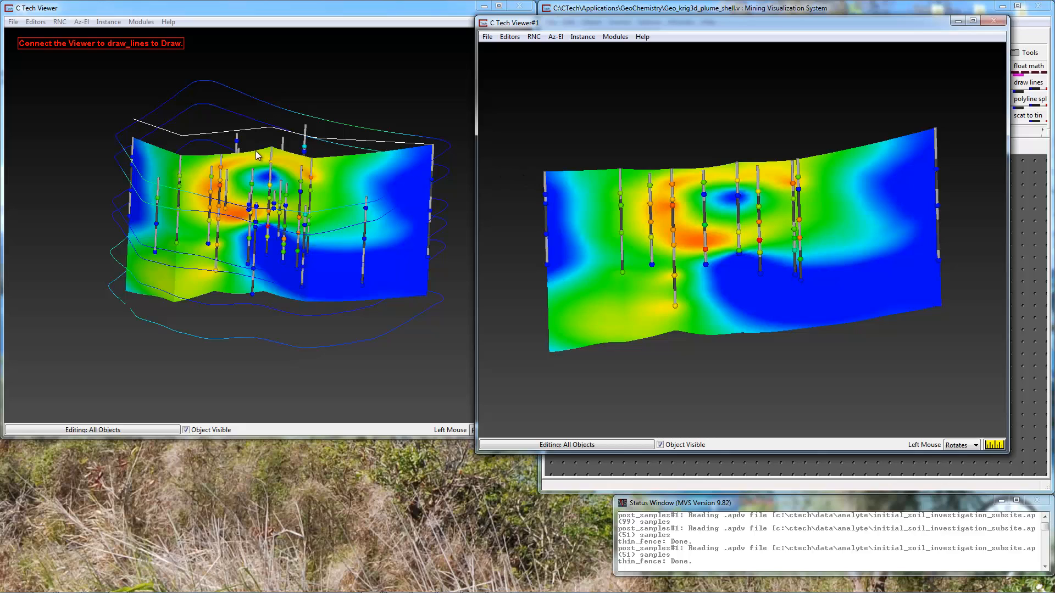
mouse_move(545, 181)
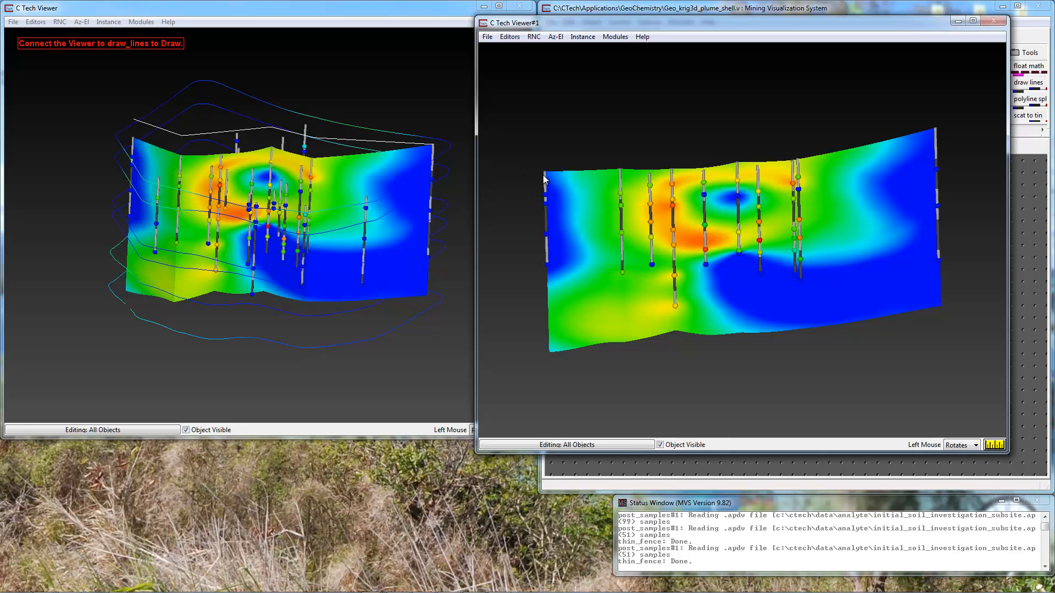
mouse_move(620, 172)
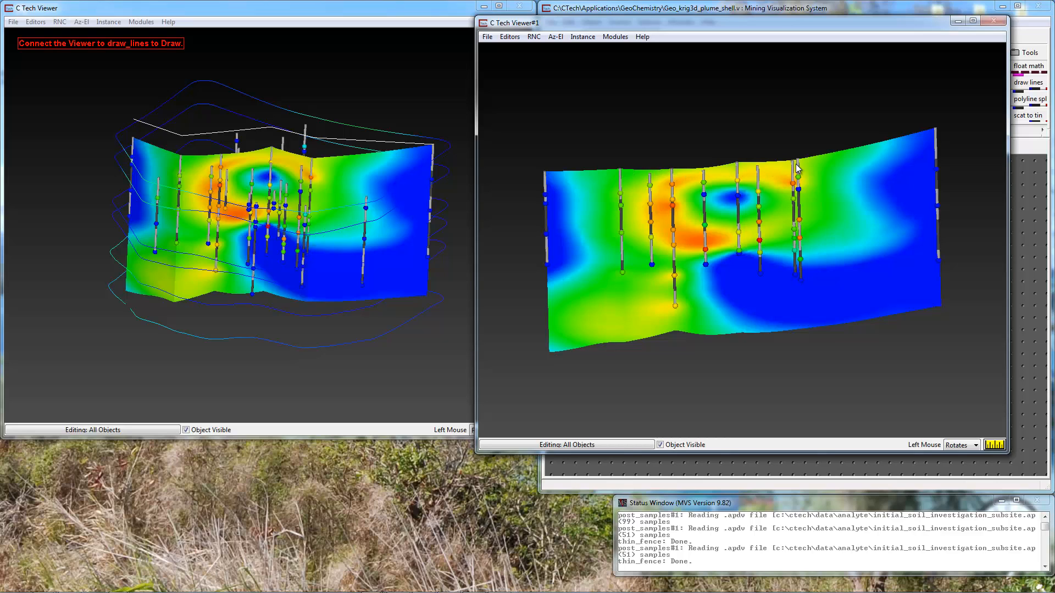
mouse_move(811, 155)
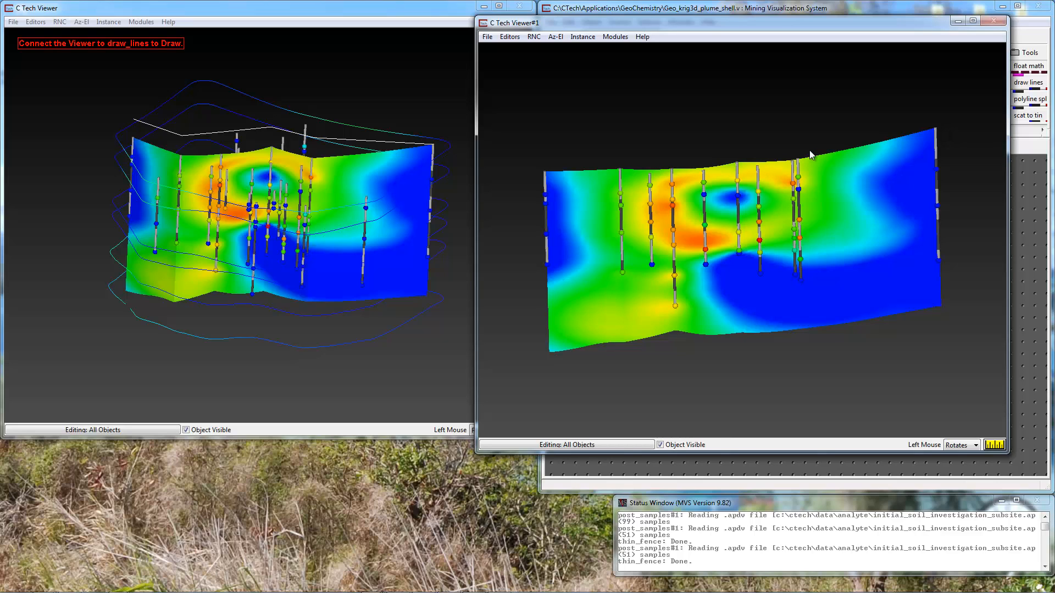
mouse_move(794, 183)
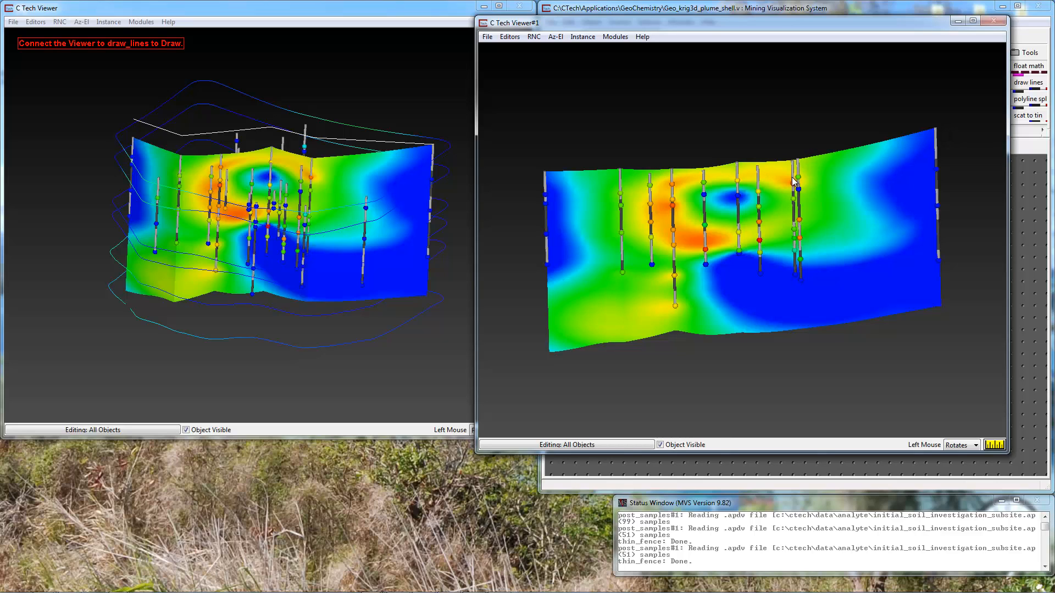
mouse_move(366, 194)
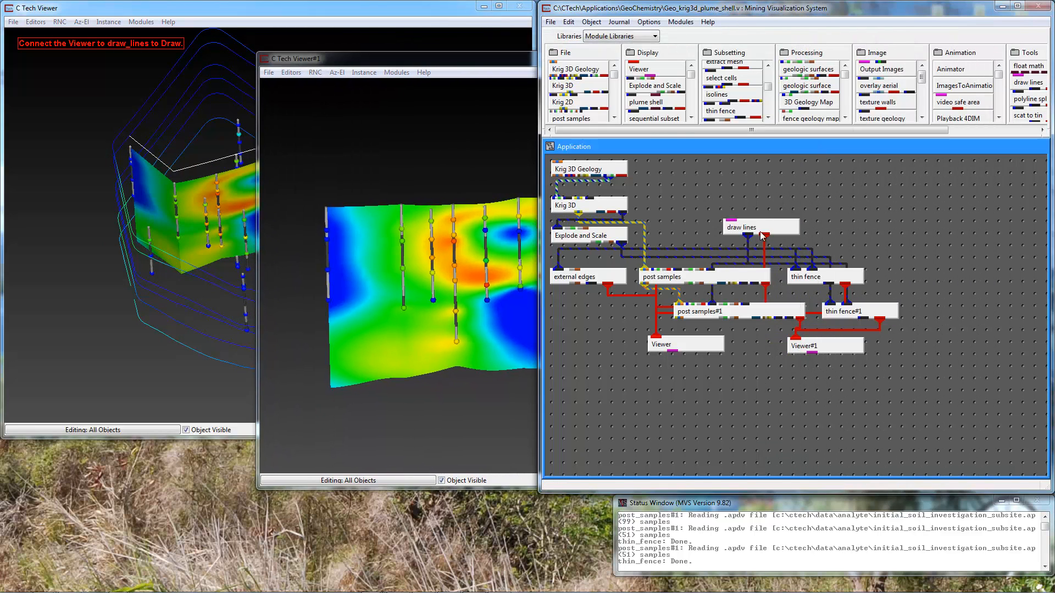
Set post samples#1 2D Distance to Line to 3 so only nearby boreholes appear in the section
click(702, 311)
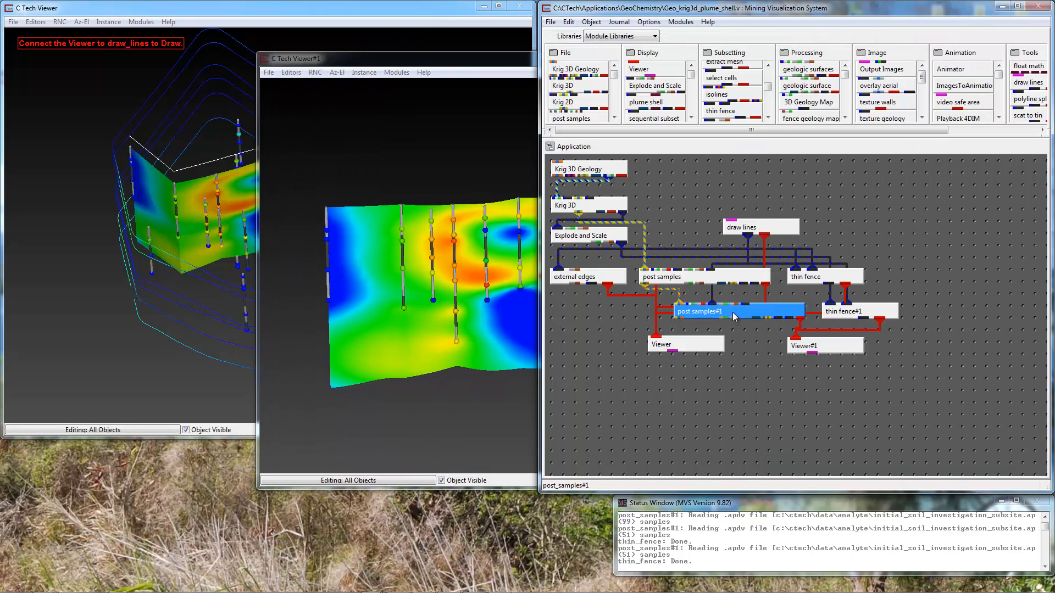
double_click(699, 311)
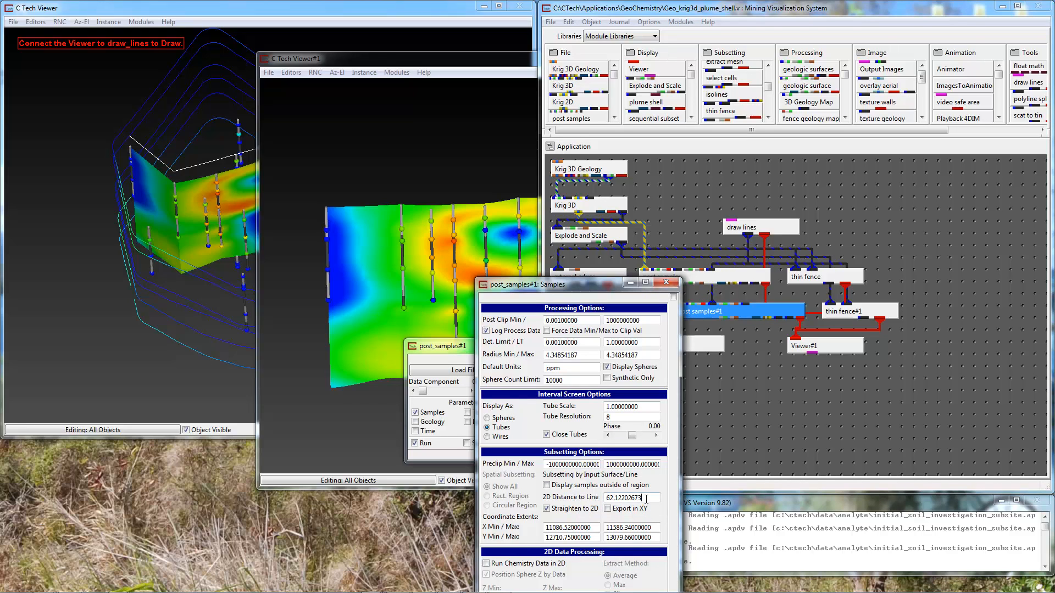
triple_click(629, 498)
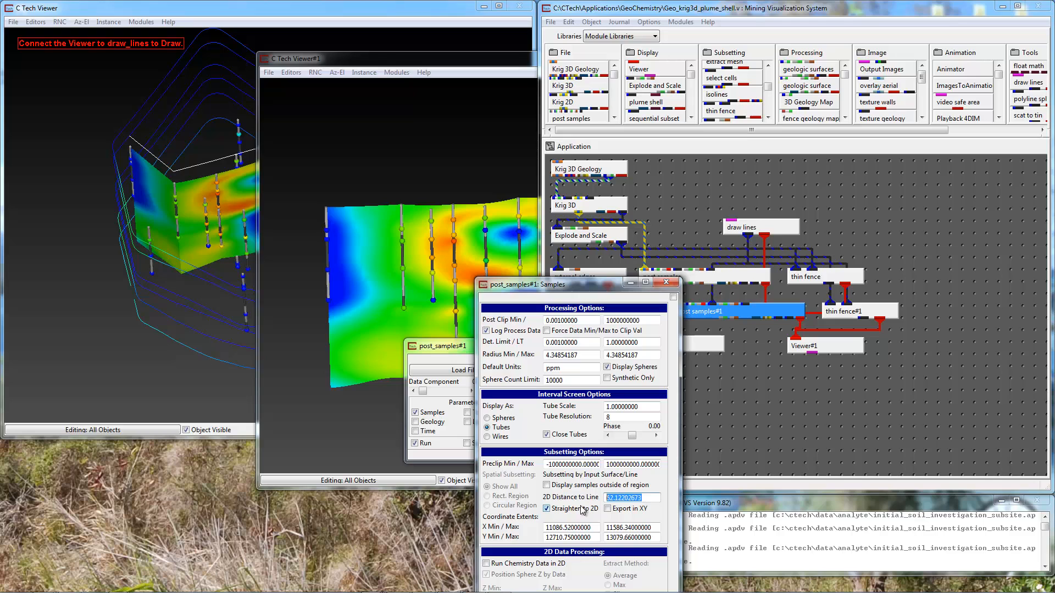
text(3)
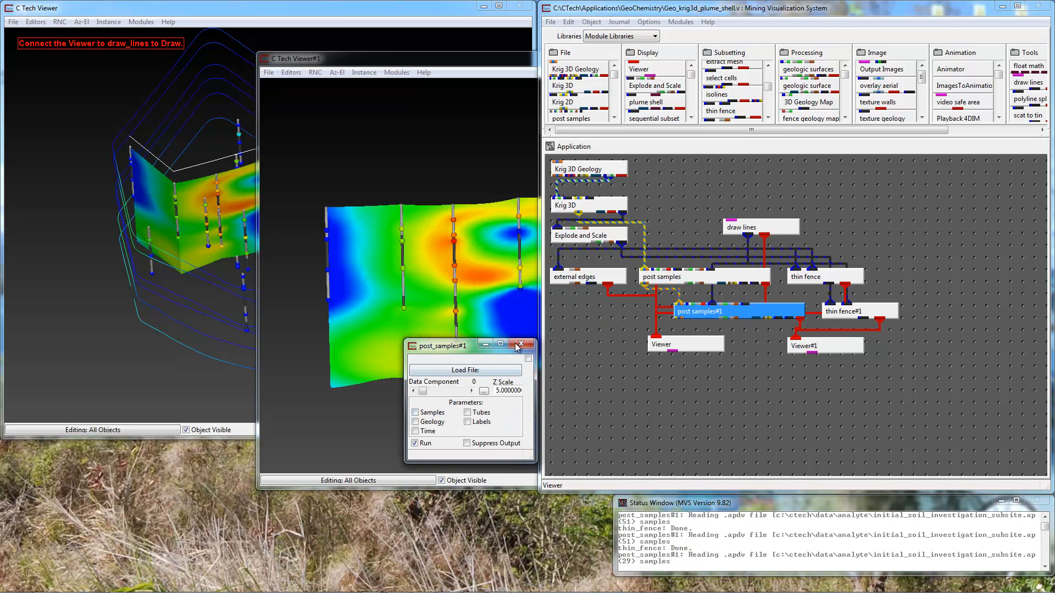
click(521, 345)
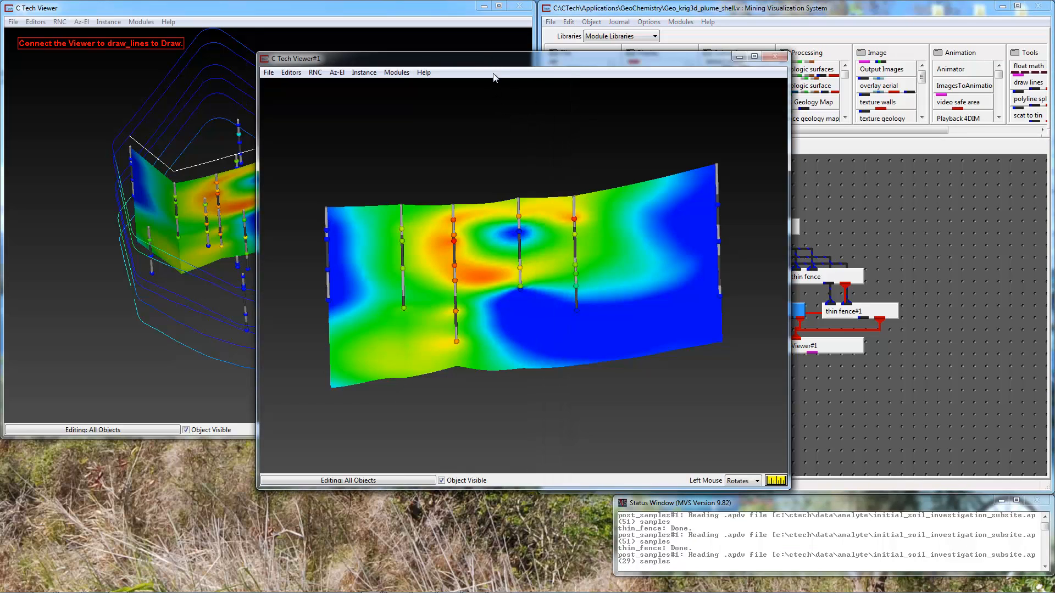
mouse_move(575, 225)
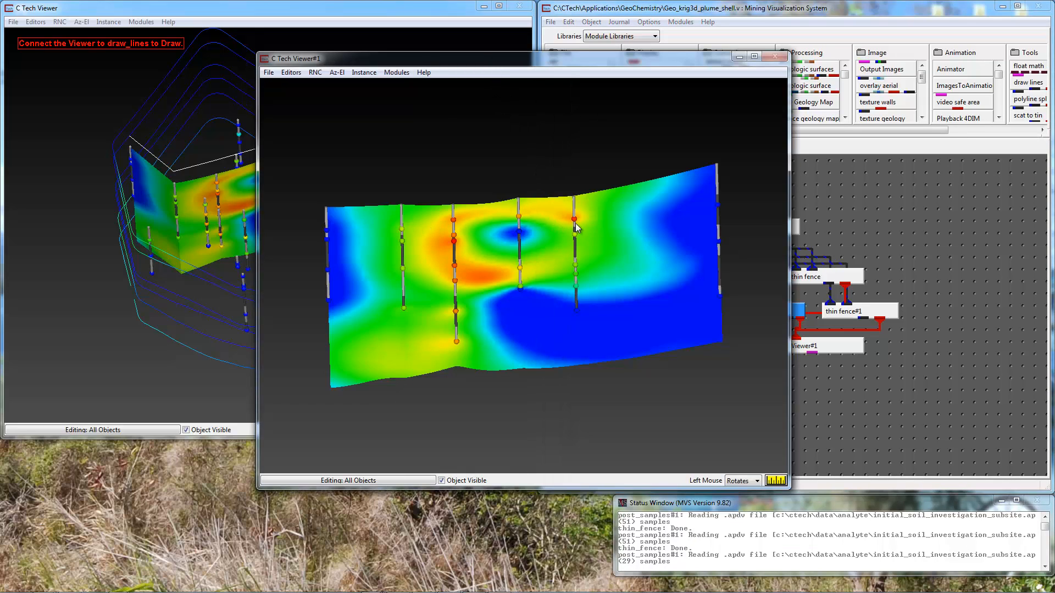
mouse_move(580, 227)
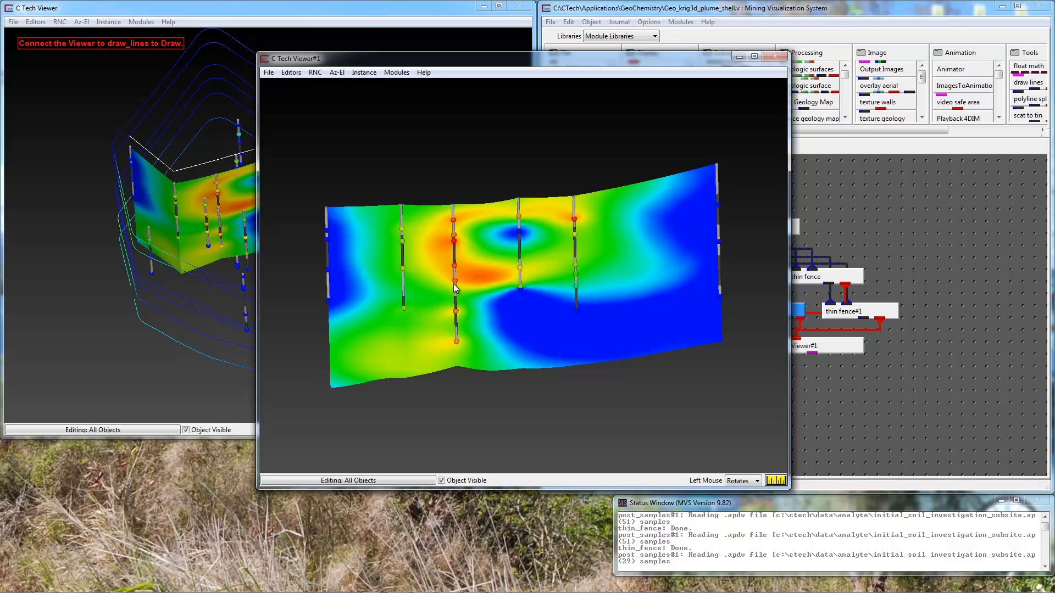
mouse_move(457, 342)
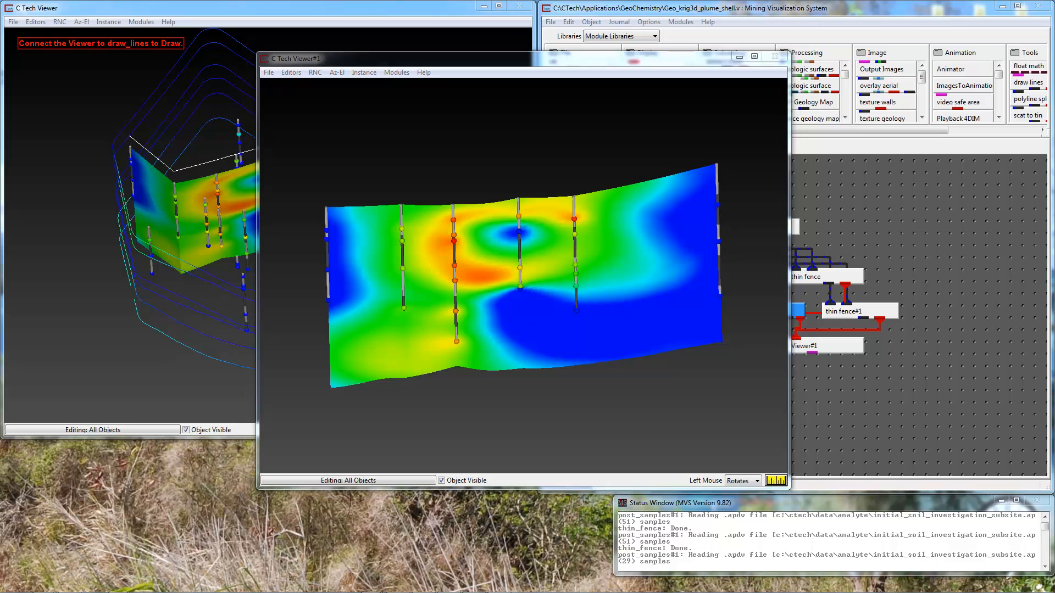
mouse_move(800, 289)
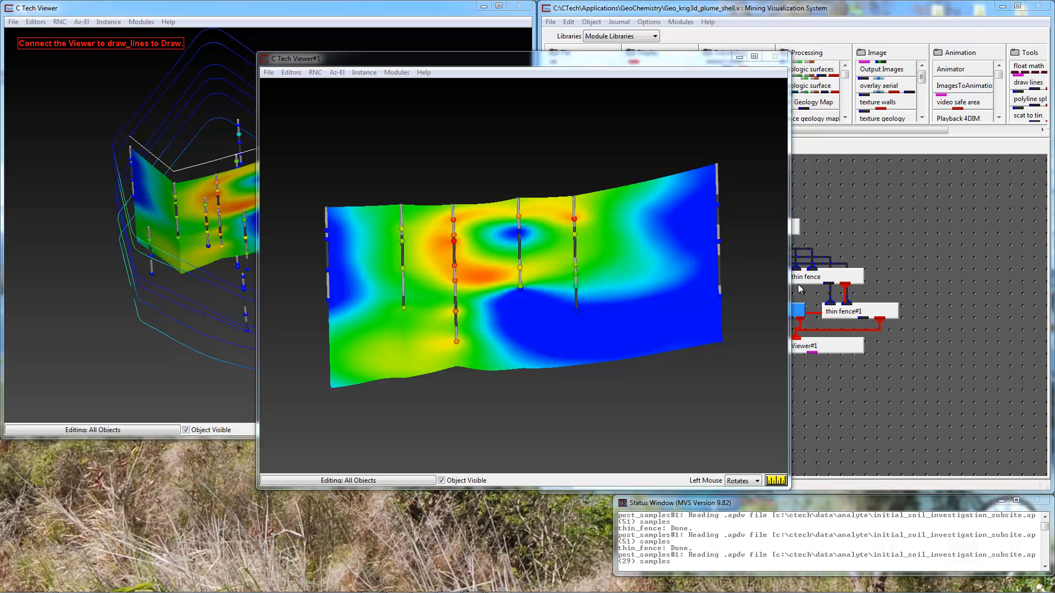
mouse_move(885, 146)
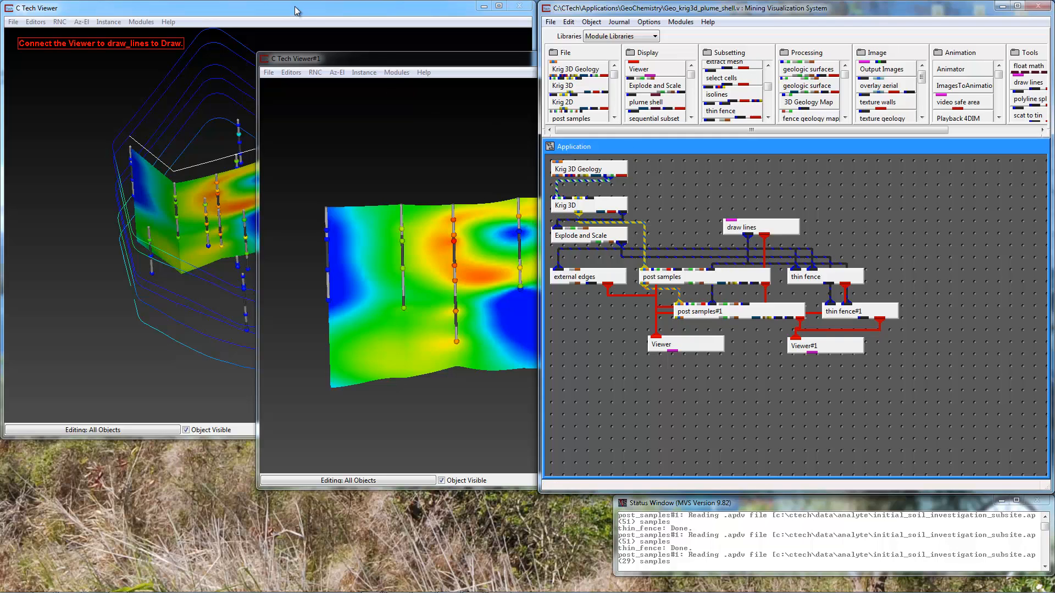
mouse_move(569, 192)
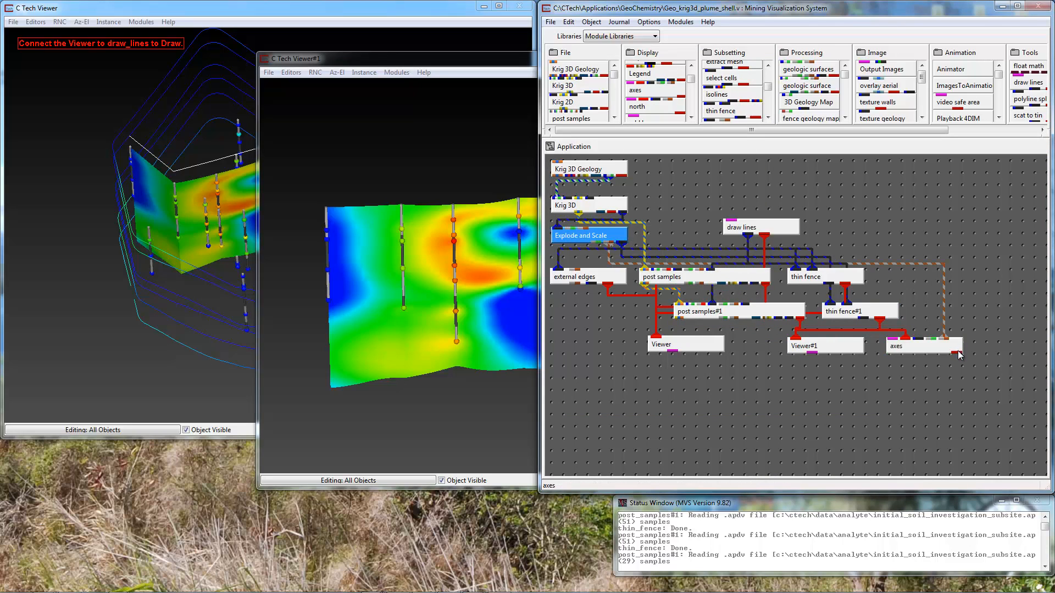
Connect axes to Viewer#1, set a front Az-El view, and maximize the cross-section viewer
click(922, 345)
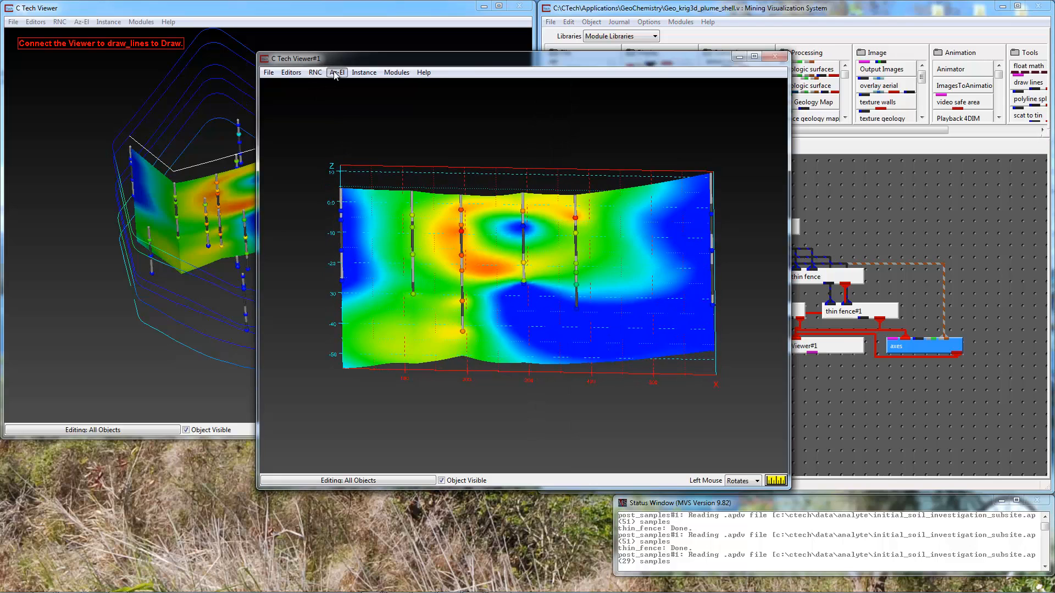
click(337, 72)
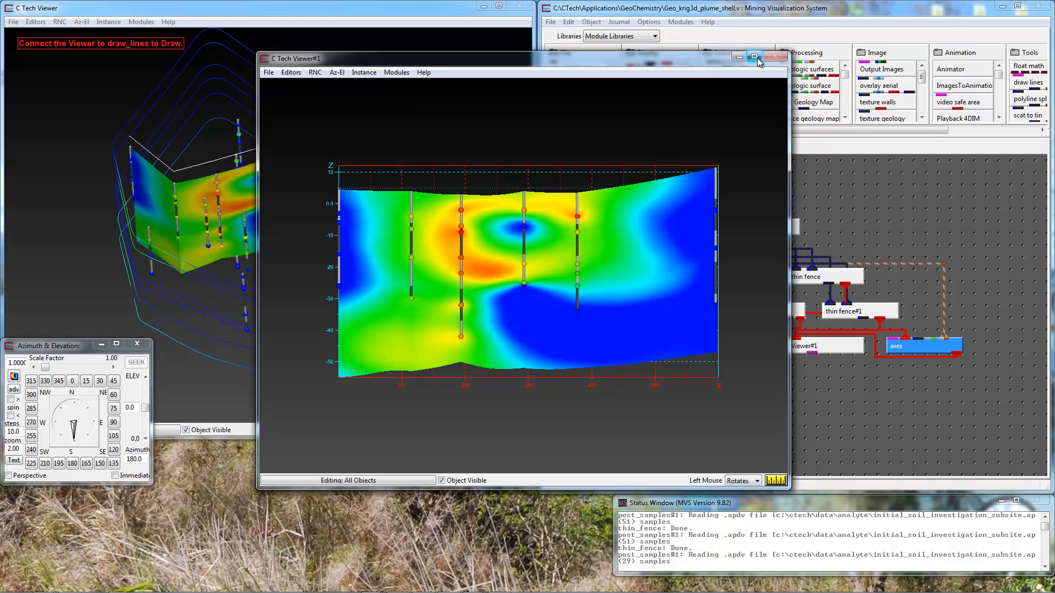
click(753, 57)
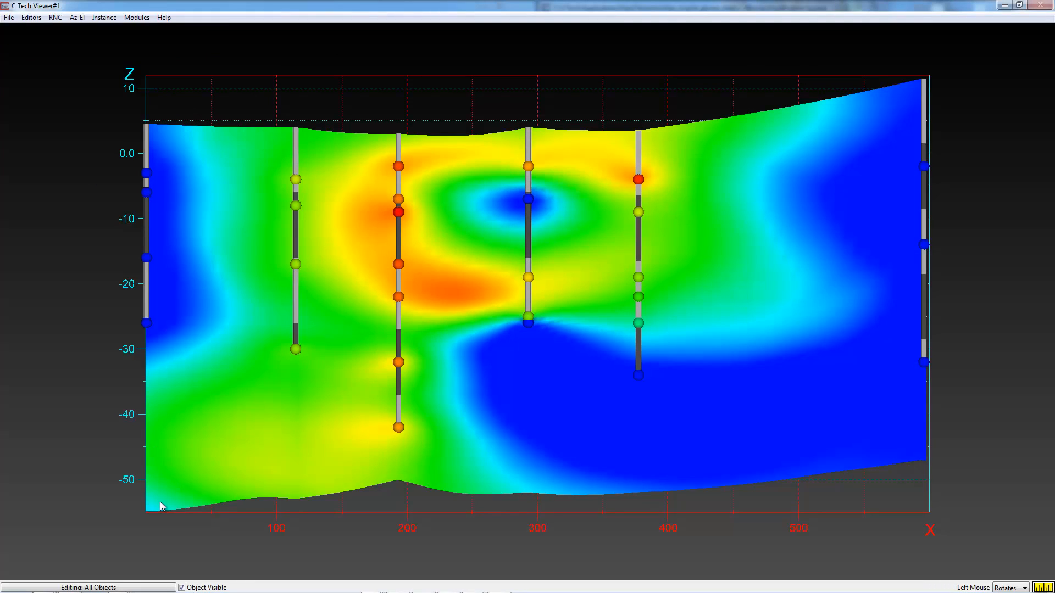
mouse_move(158, 152)
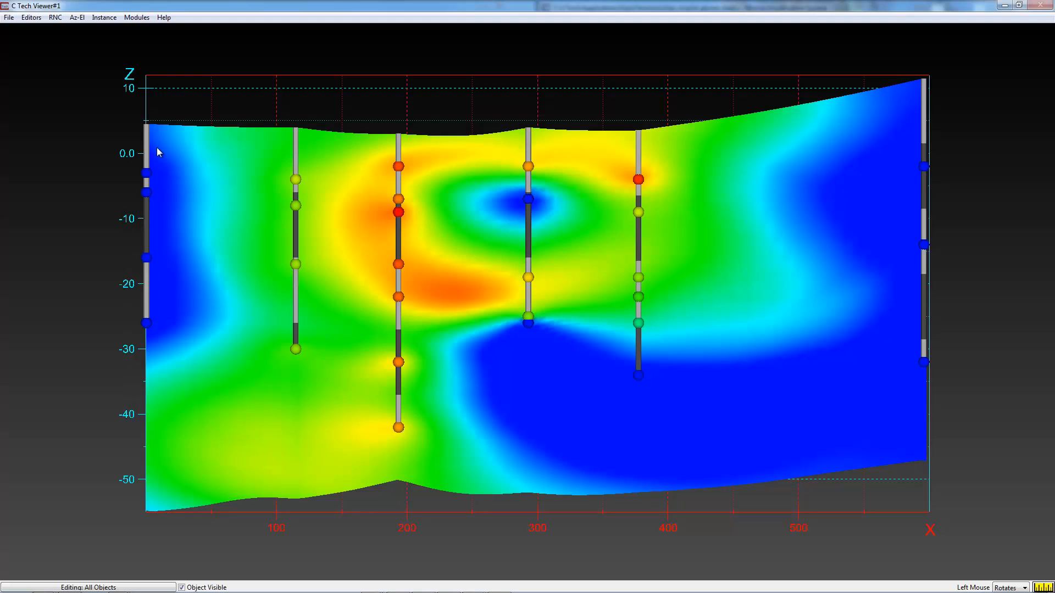
mouse_move(468, 511)
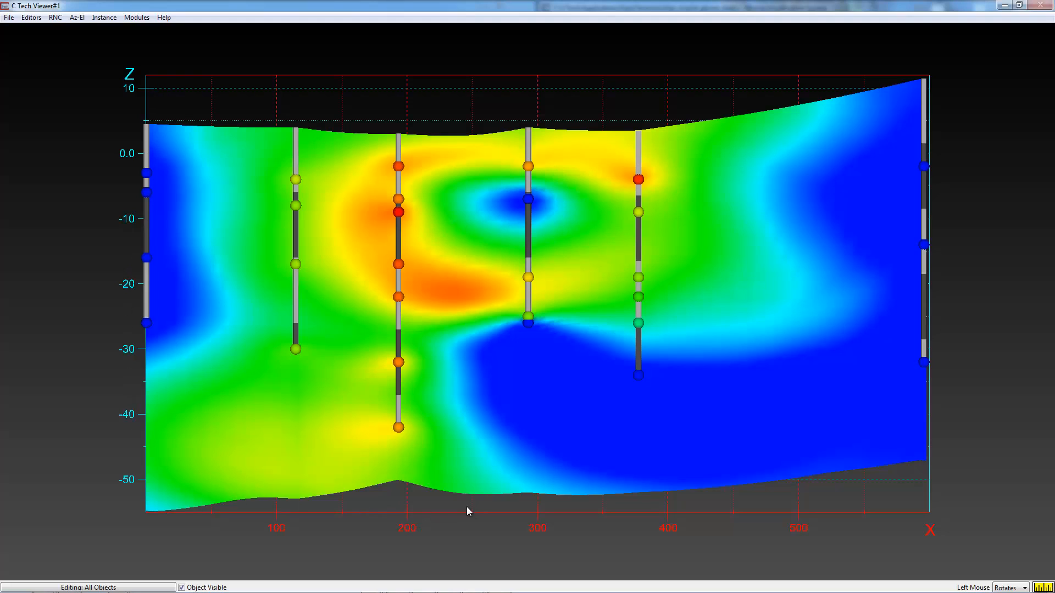
mouse_move(719, 356)
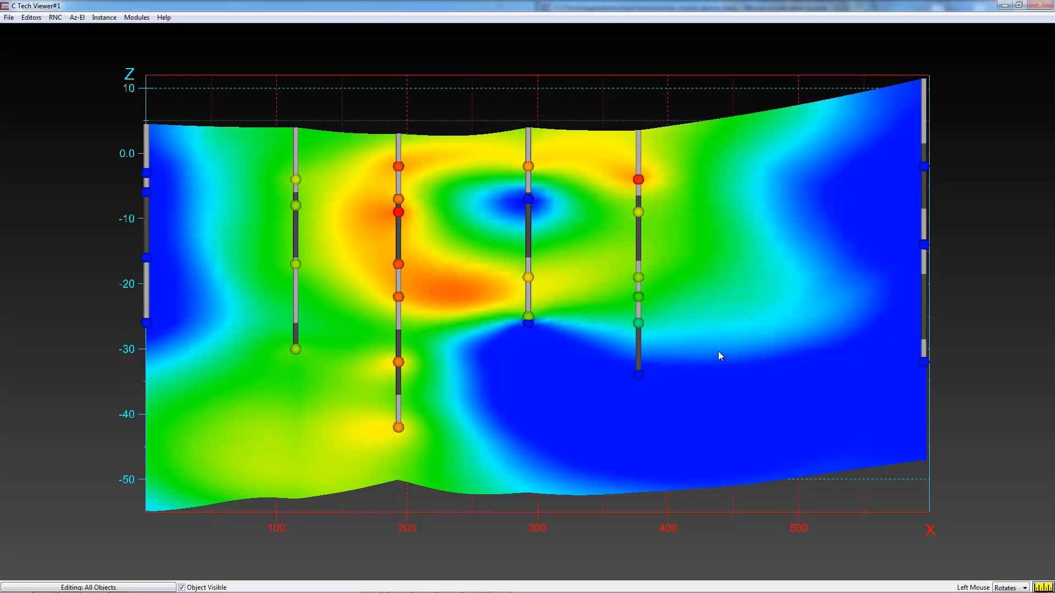
mouse_move(926, 363)
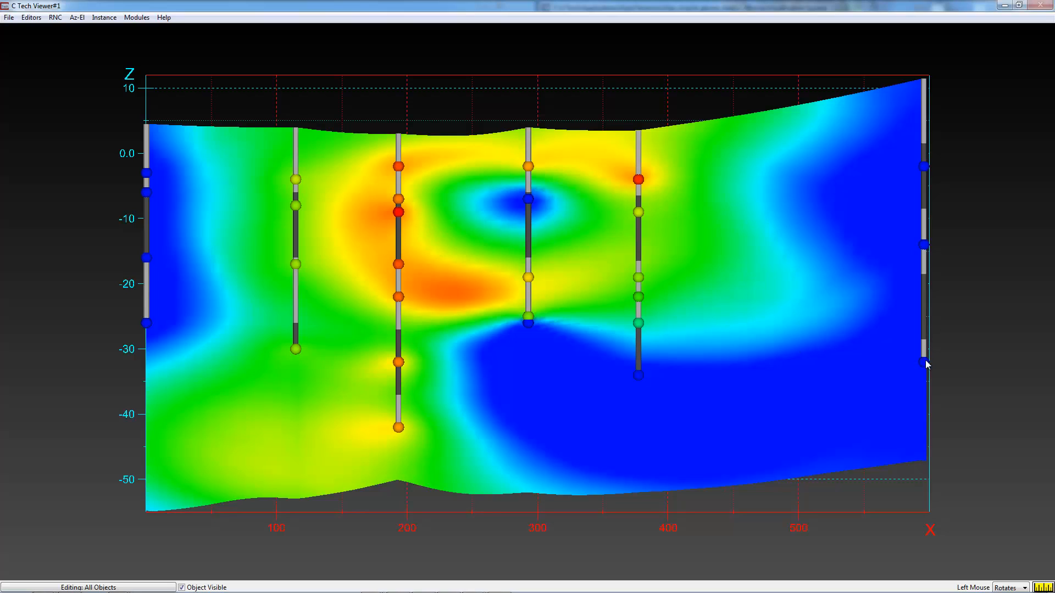
mouse_move(941, 382)
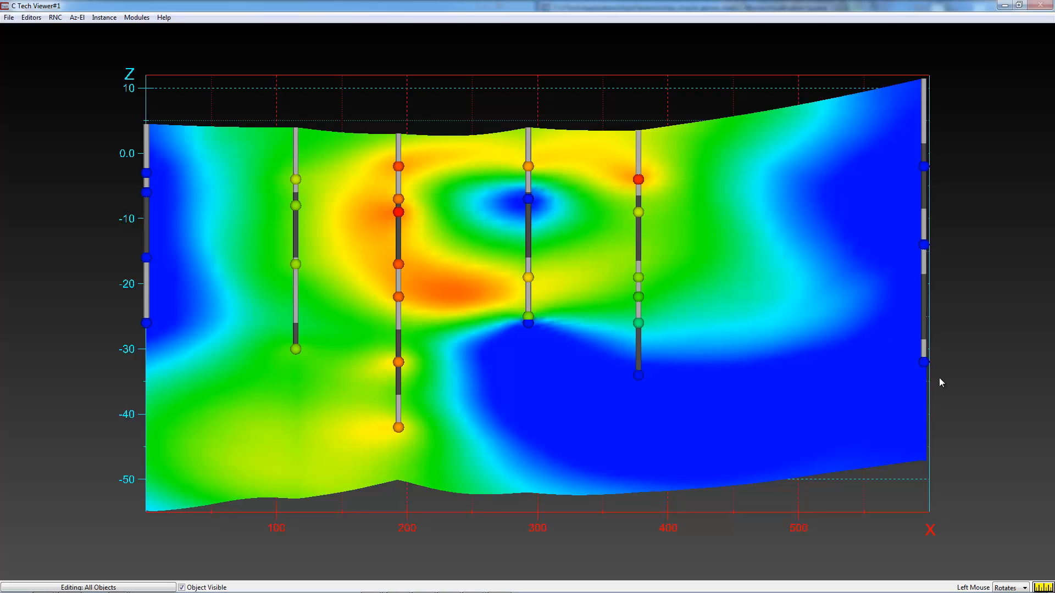
mouse_move(393, 388)
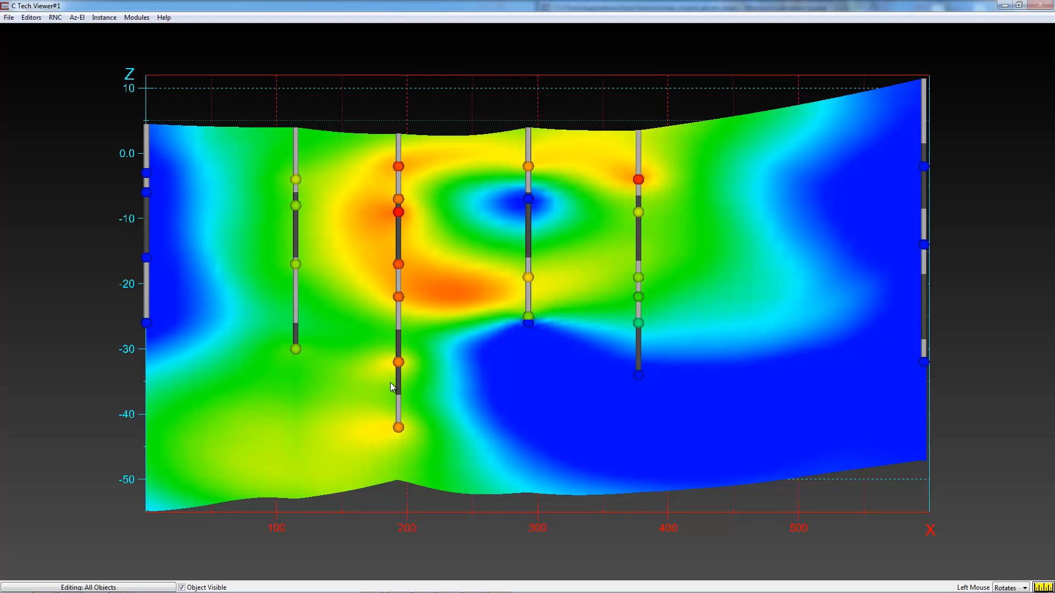
mouse_move(937, 74)
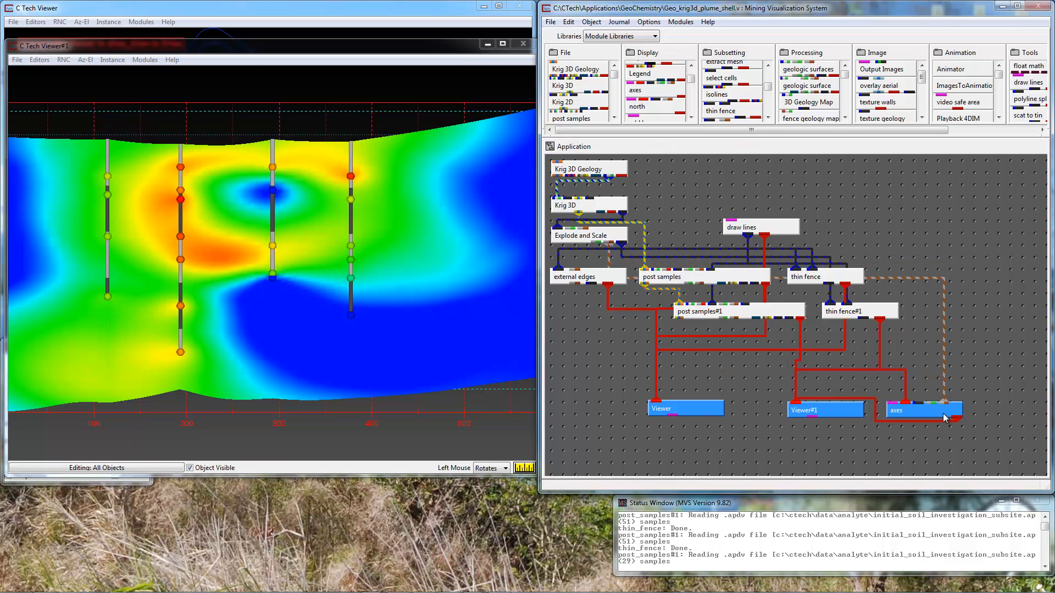
mouse_move(871, 311)
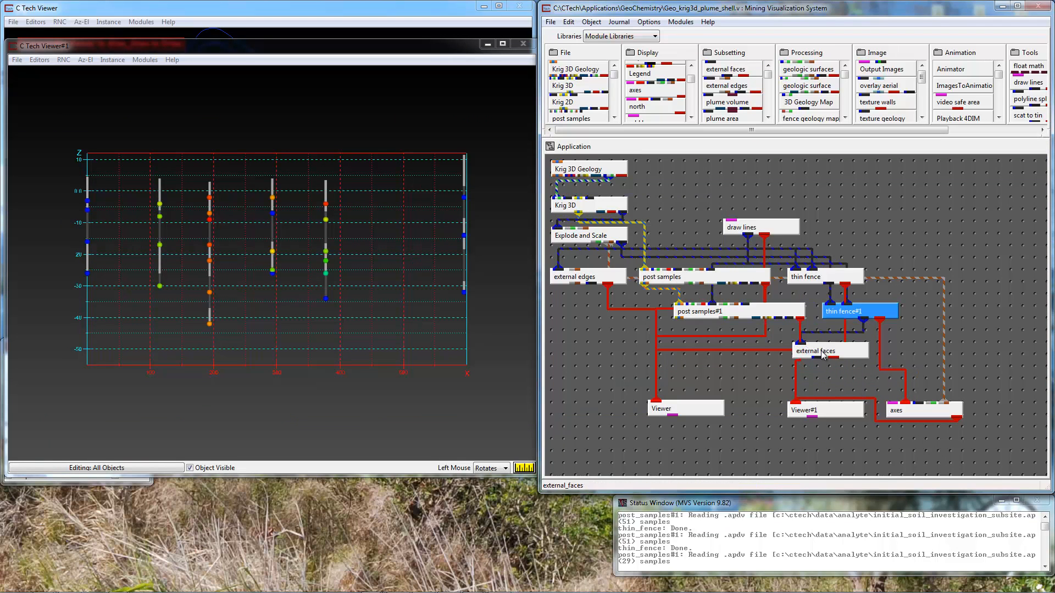
Colour external faces by Material_ID and link Krig 3D Geology into the faces module
double_click(816, 351)
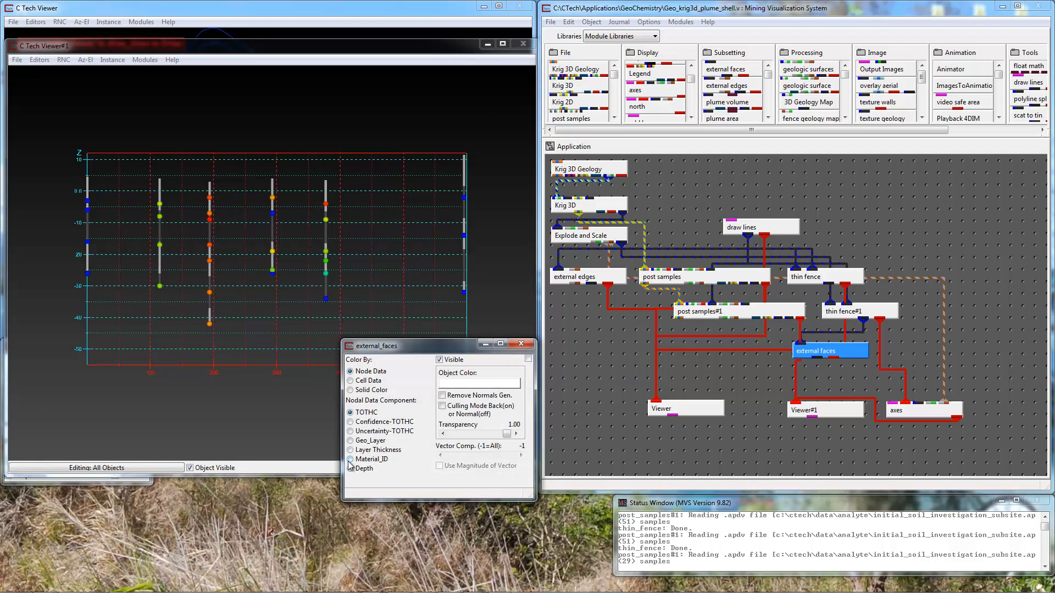
click(350, 458)
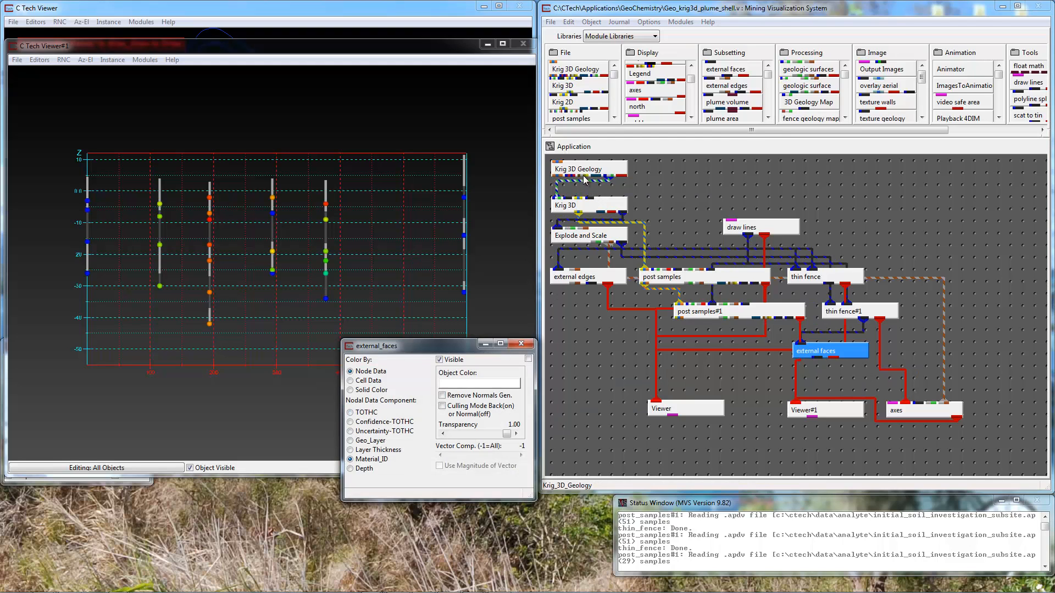
click(587, 168)
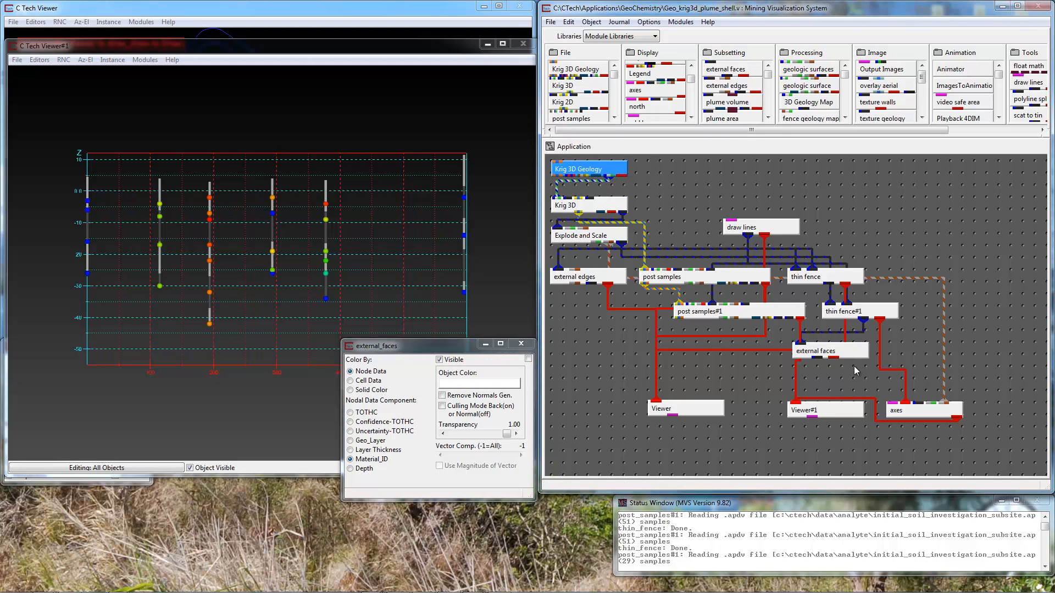
click(815, 350)
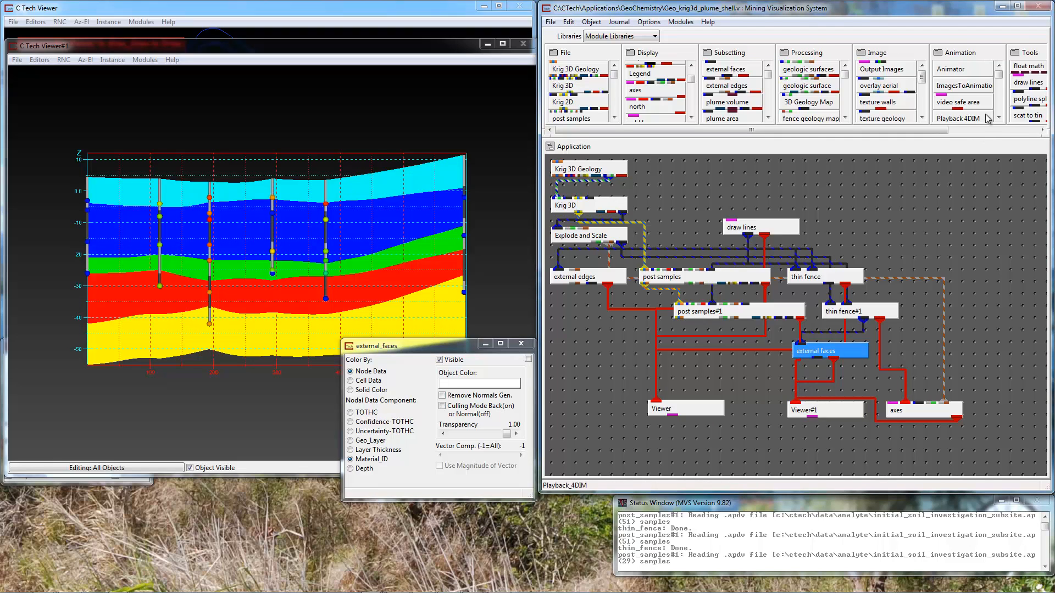
Load the geology_5_materials.dmp datamap onto the cross section and close the Datamap Editor
scroll(right, 3)
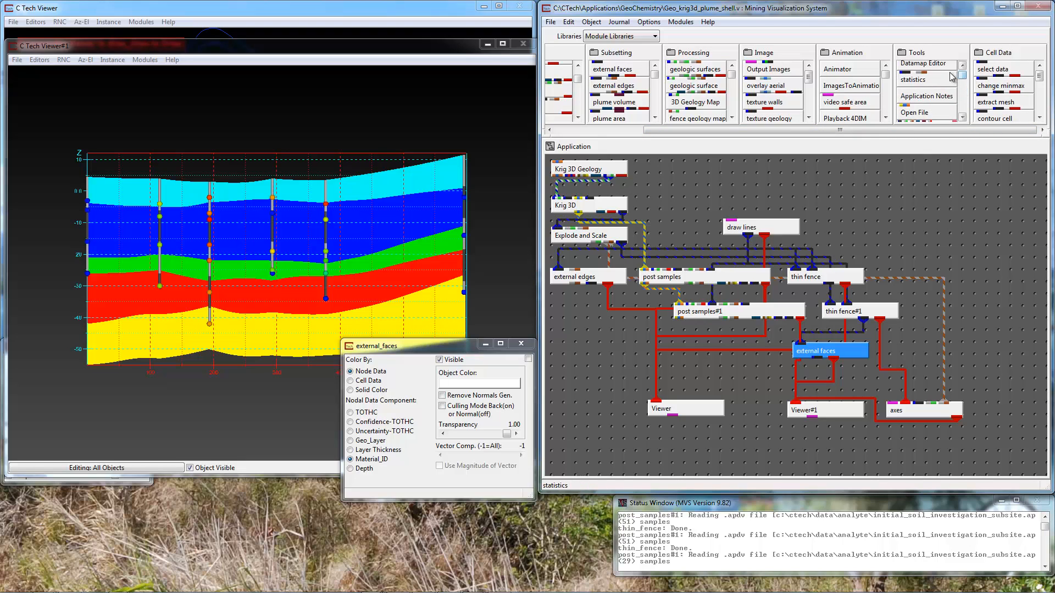
click(925, 64)
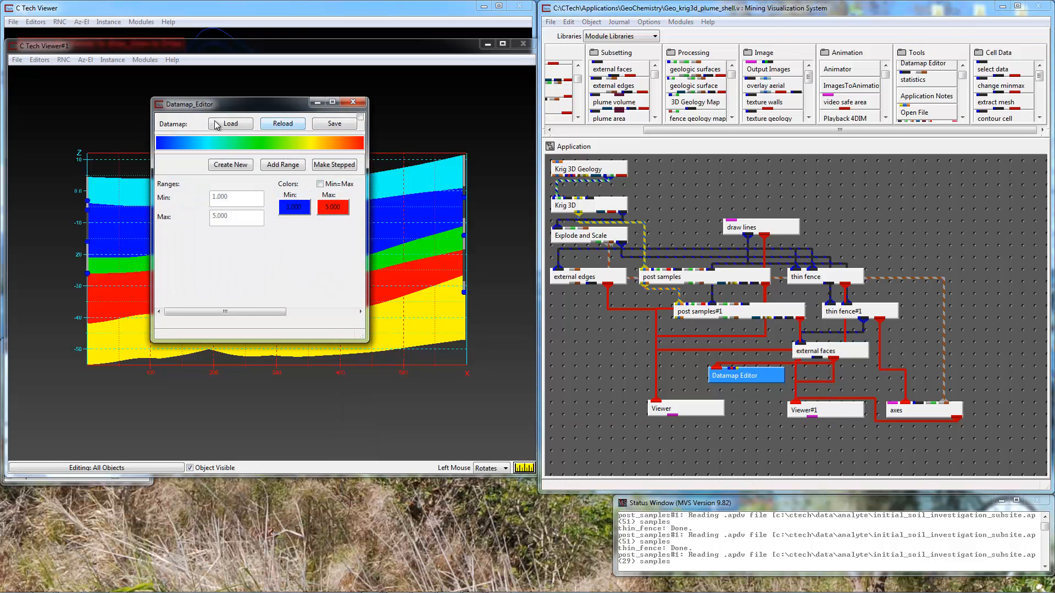
click(230, 123)
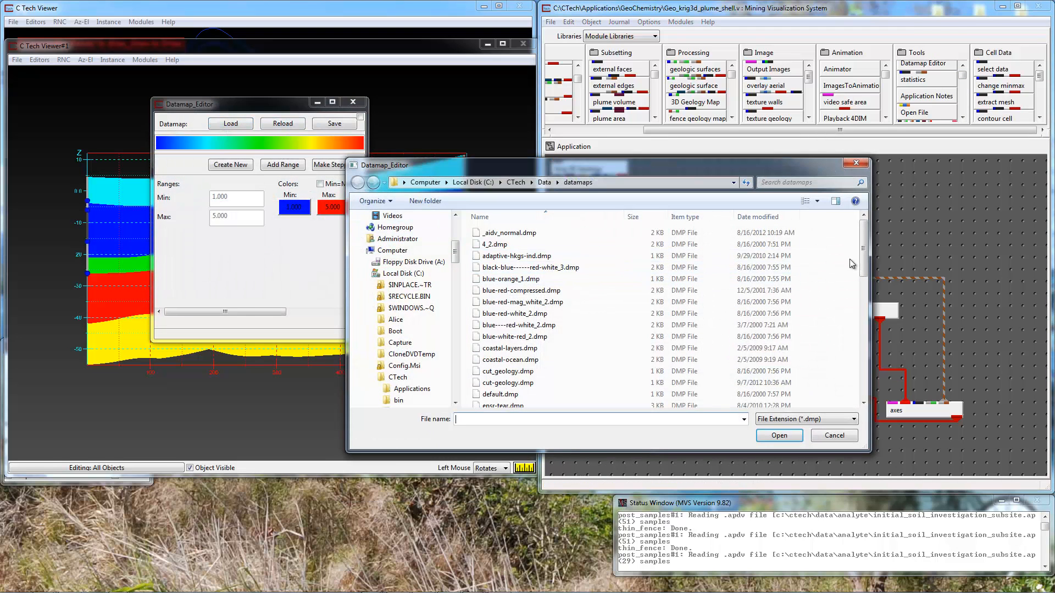
scroll(down, 3)
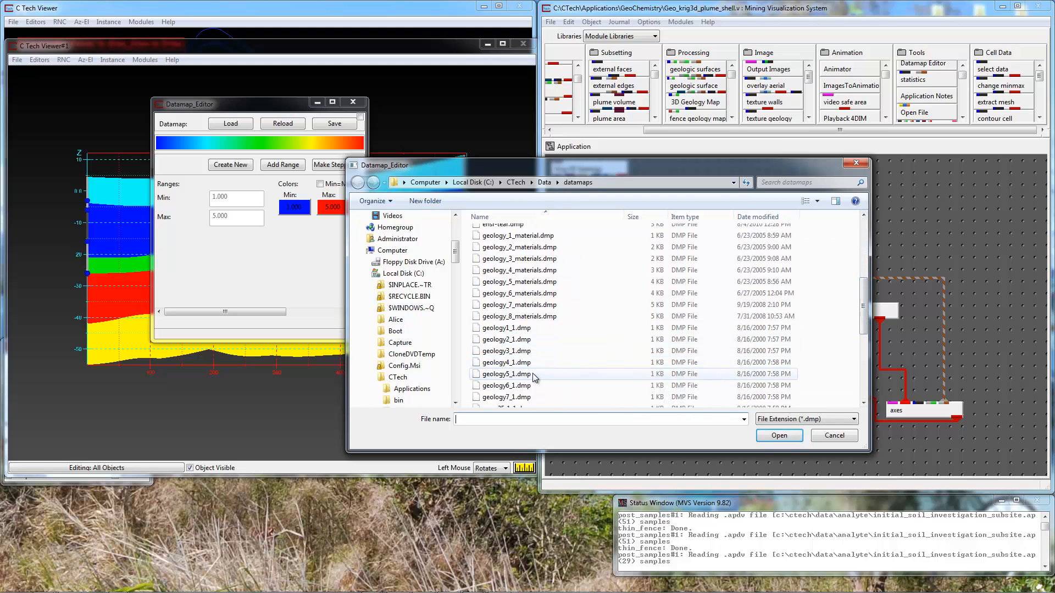
click(519, 281)
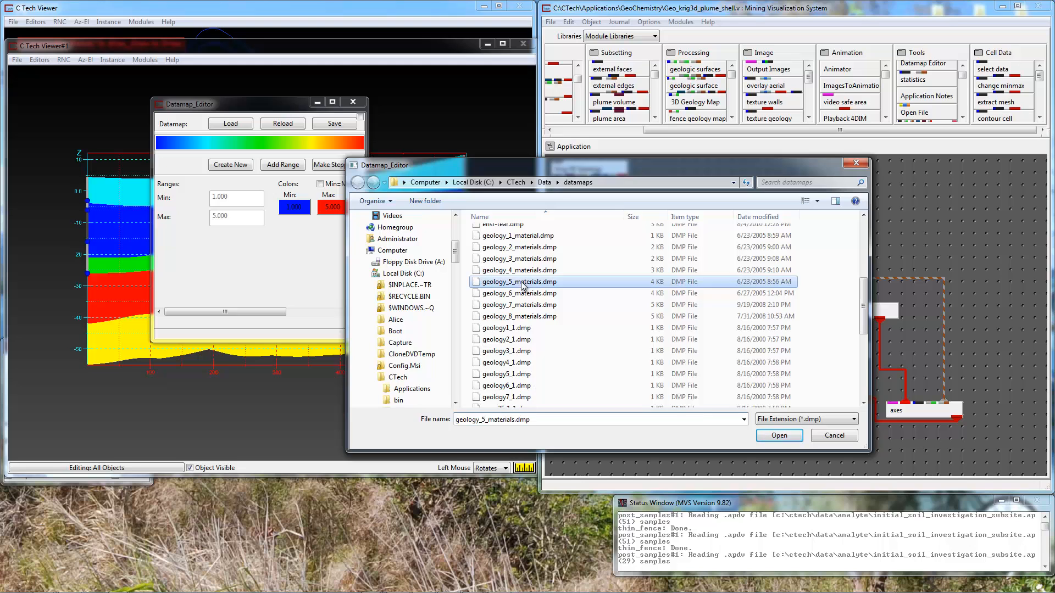
click(778, 435)
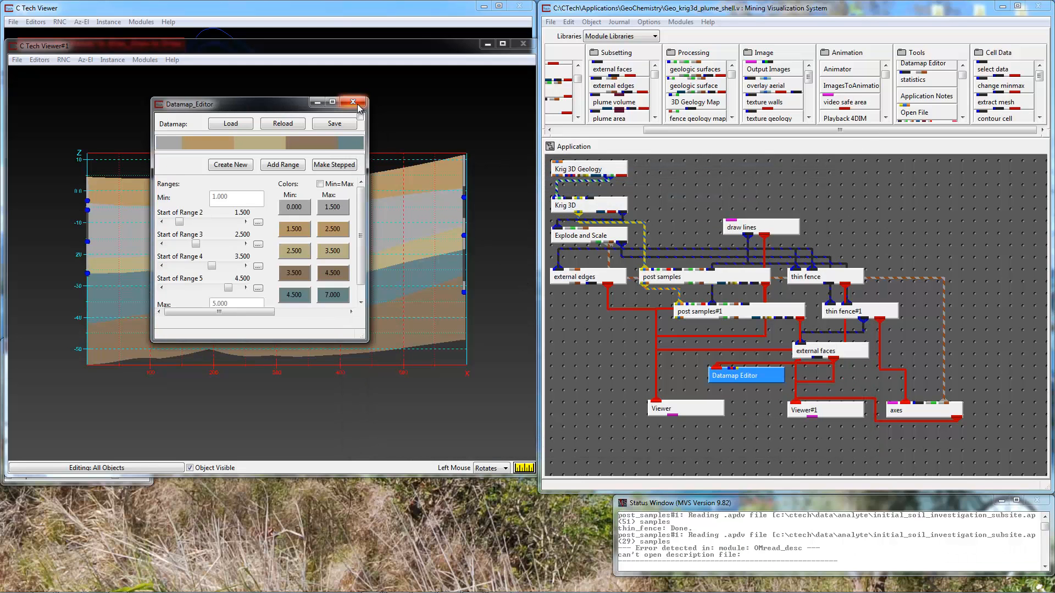
click(353, 102)
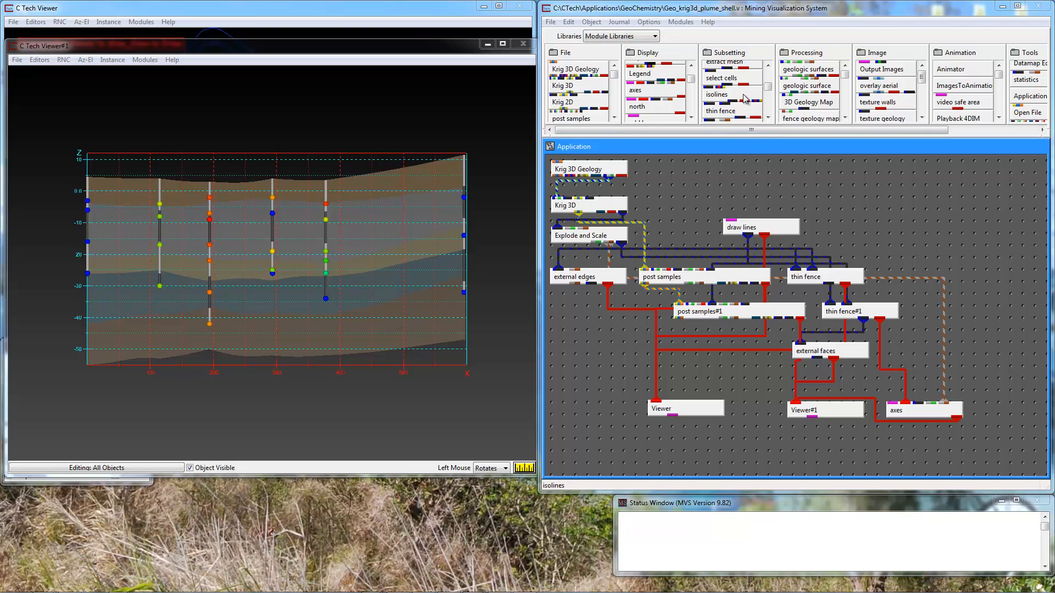
Add an isolines module on thin fence#1 with 2 isolines and wire its output to Viewer#1
click(716, 94)
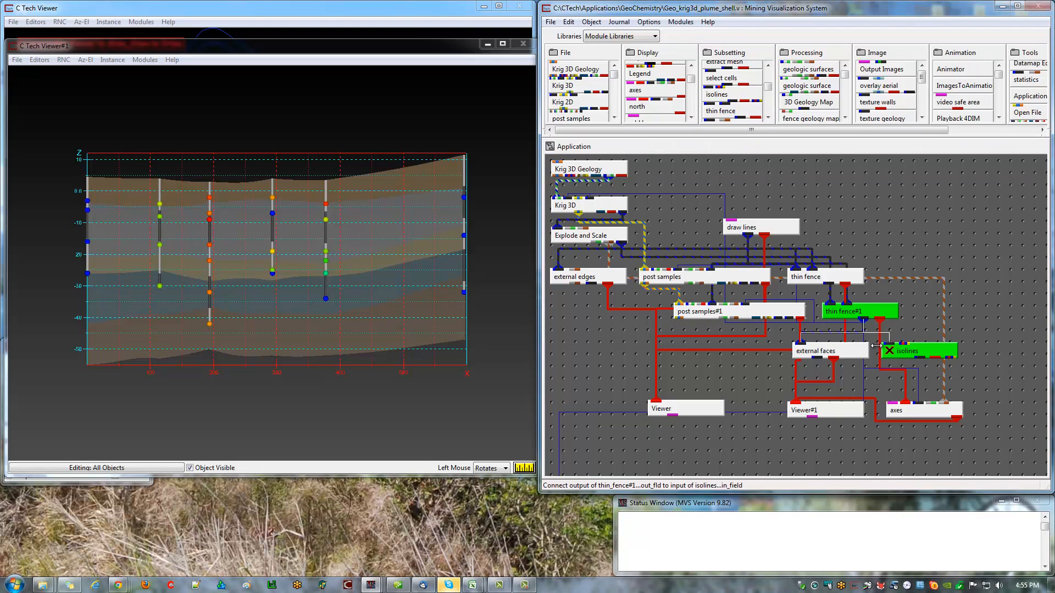
double_click(914, 351)
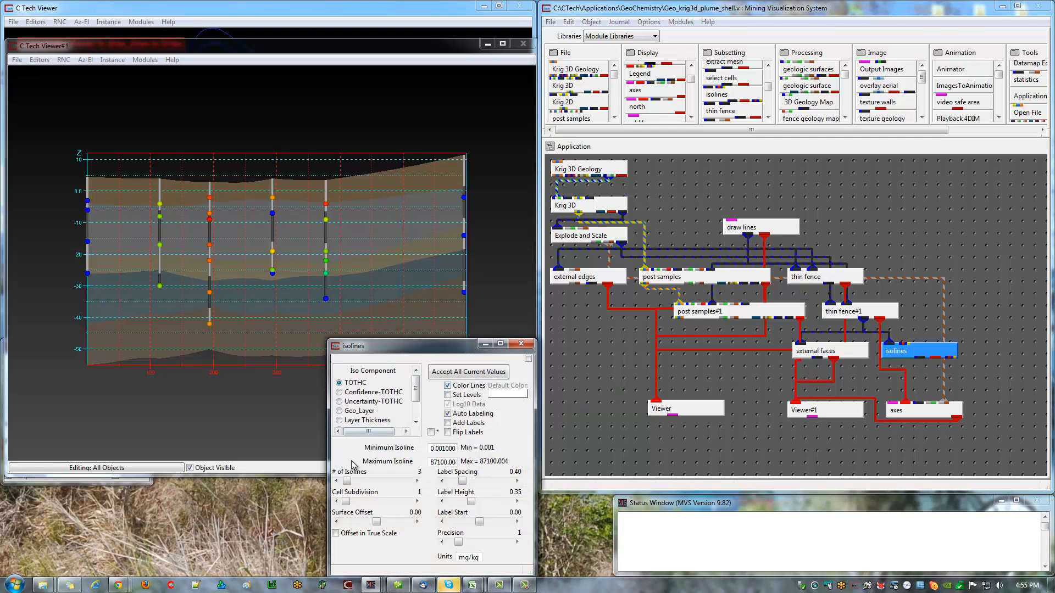
click(337, 481)
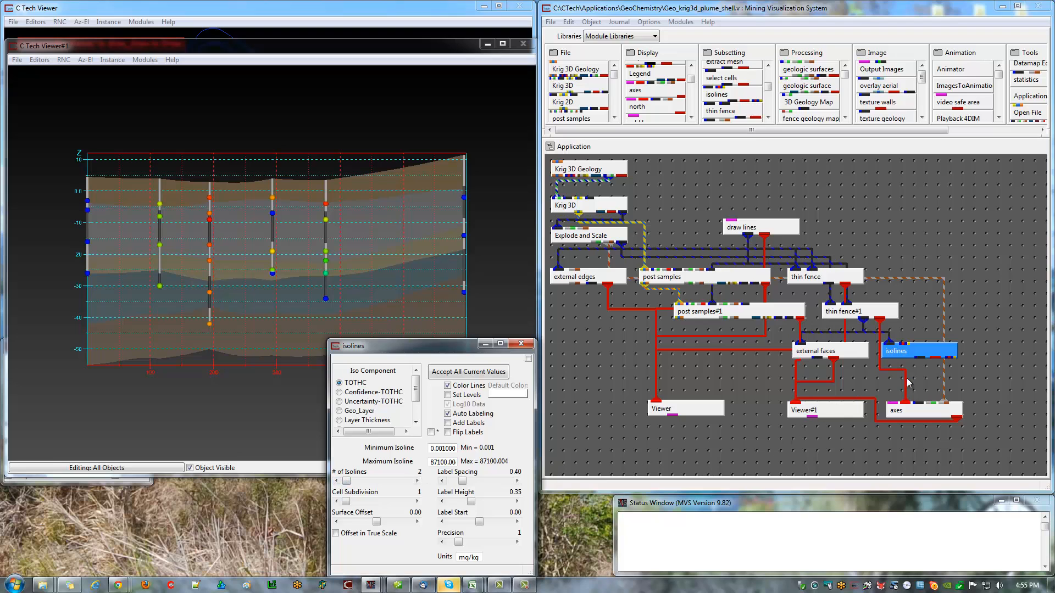
mouse_move(923, 350)
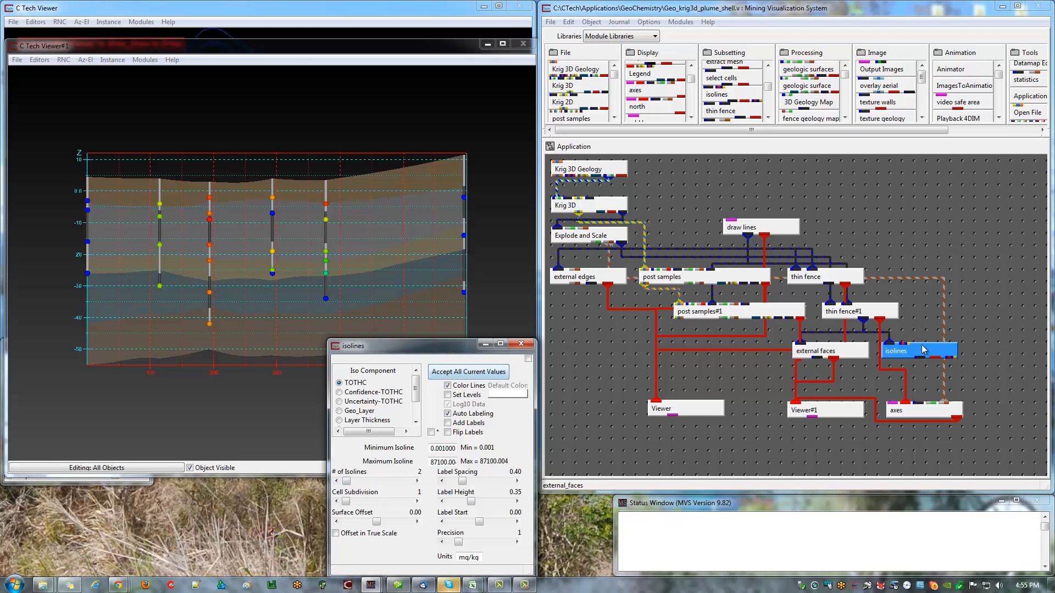
click(468, 371)
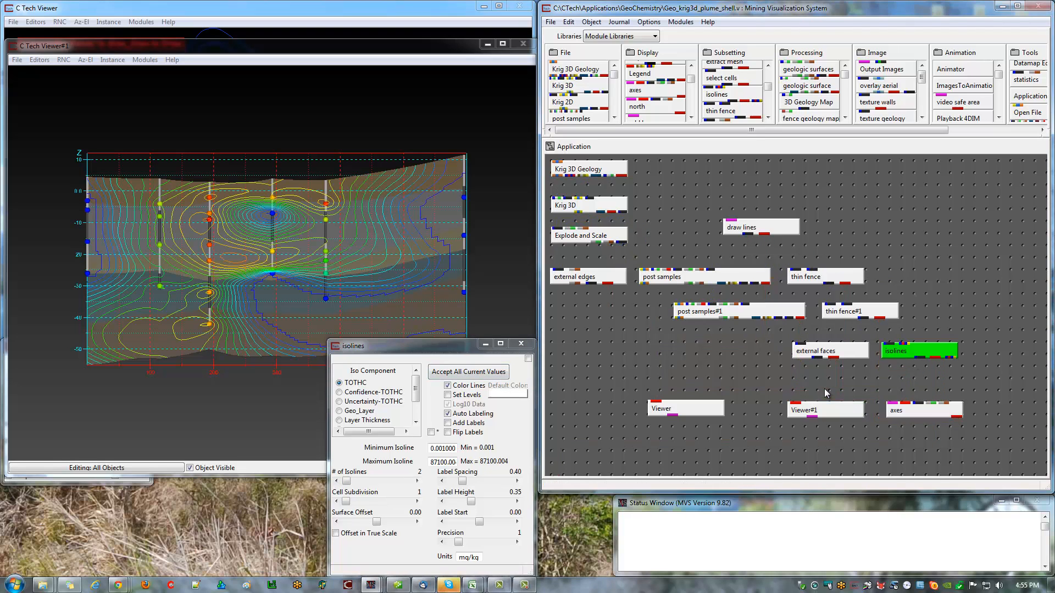
click(918, 351)
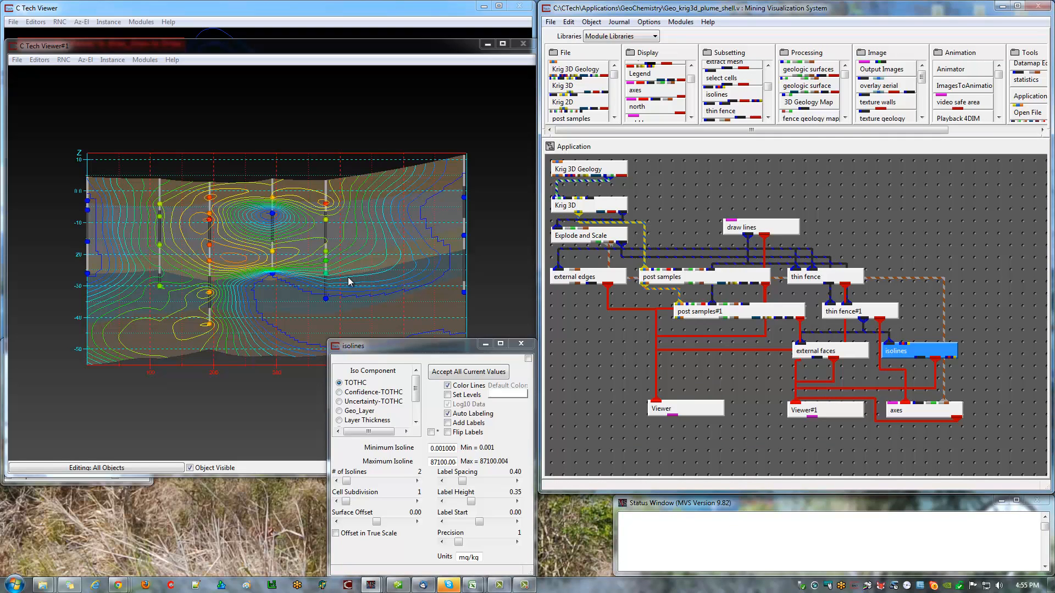
mouse_move(306, 294)
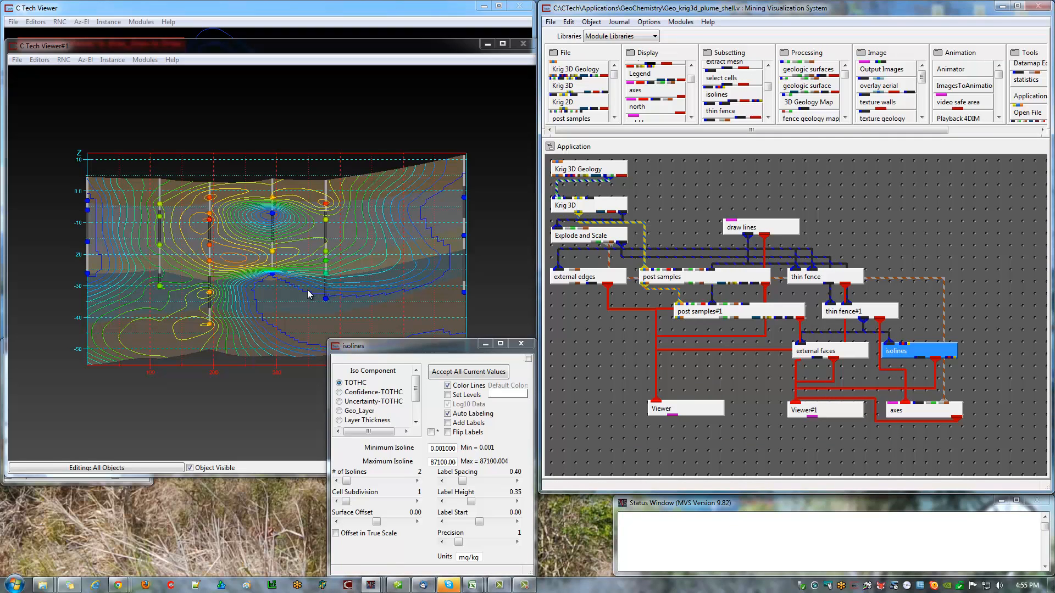
mouse_move(258, 295)
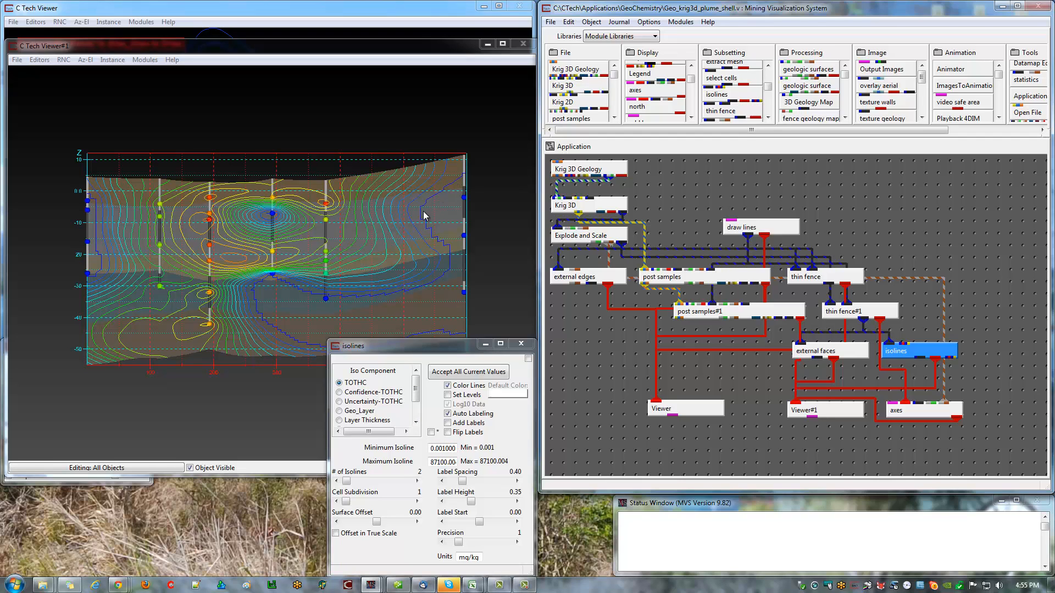
mouse_move(359, 300)
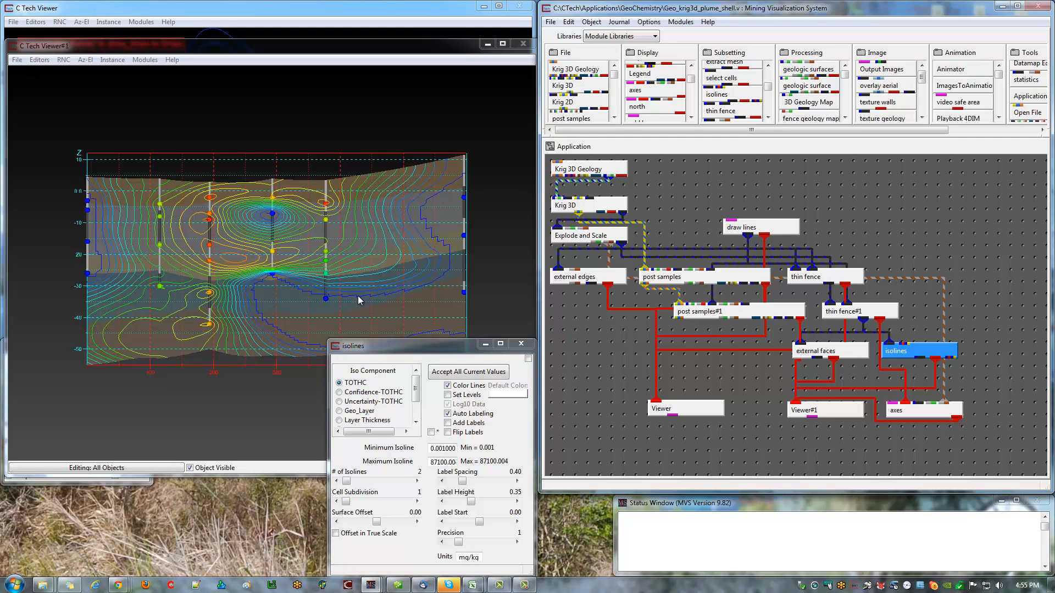
mouse_move(350, 301)
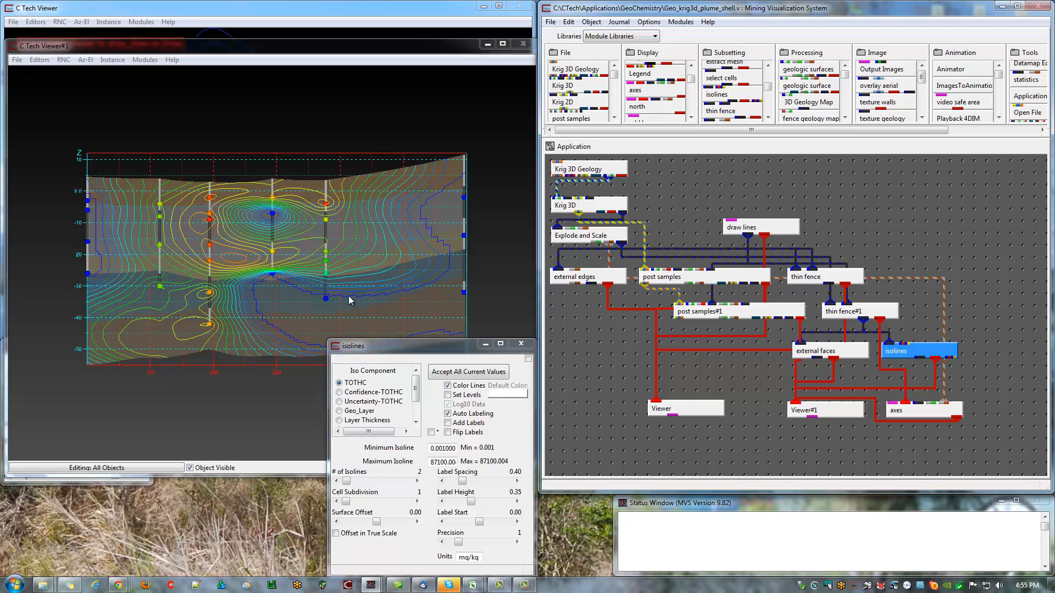
mouse_move(318, 296)
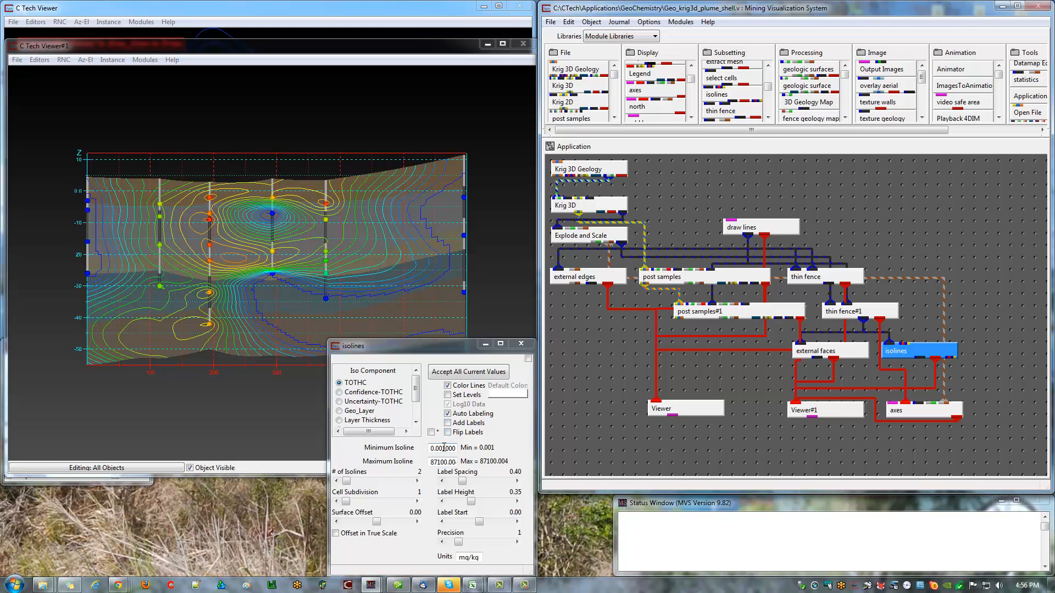
Set Minimum Isoline to 0.003, enable Add Labels and Flip Labels, and accept the values
triple_click(443, 447)
text(0.003000)
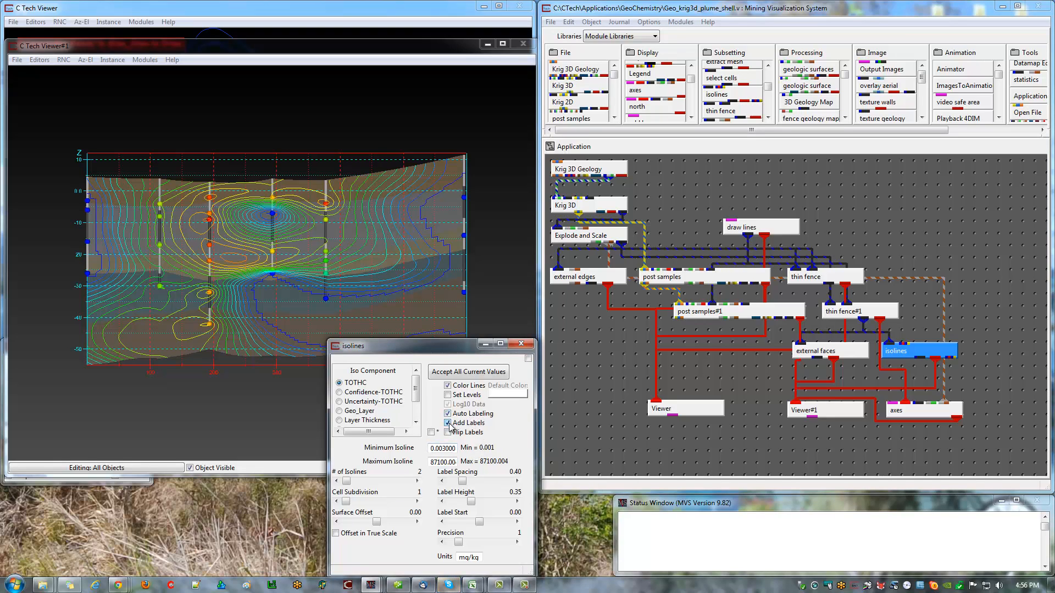
click(430, 432)
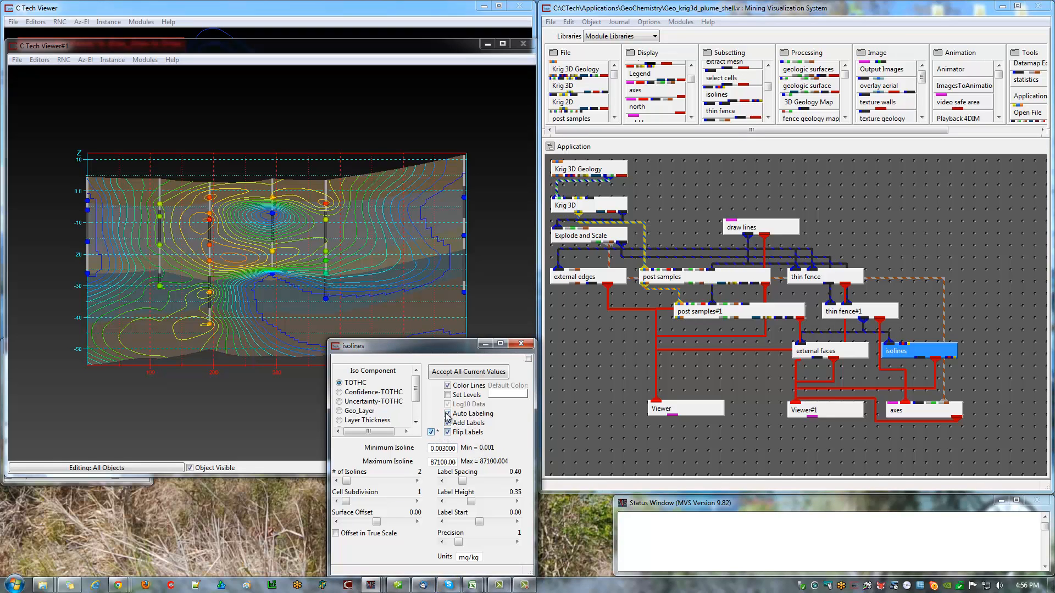
click(446, 413)
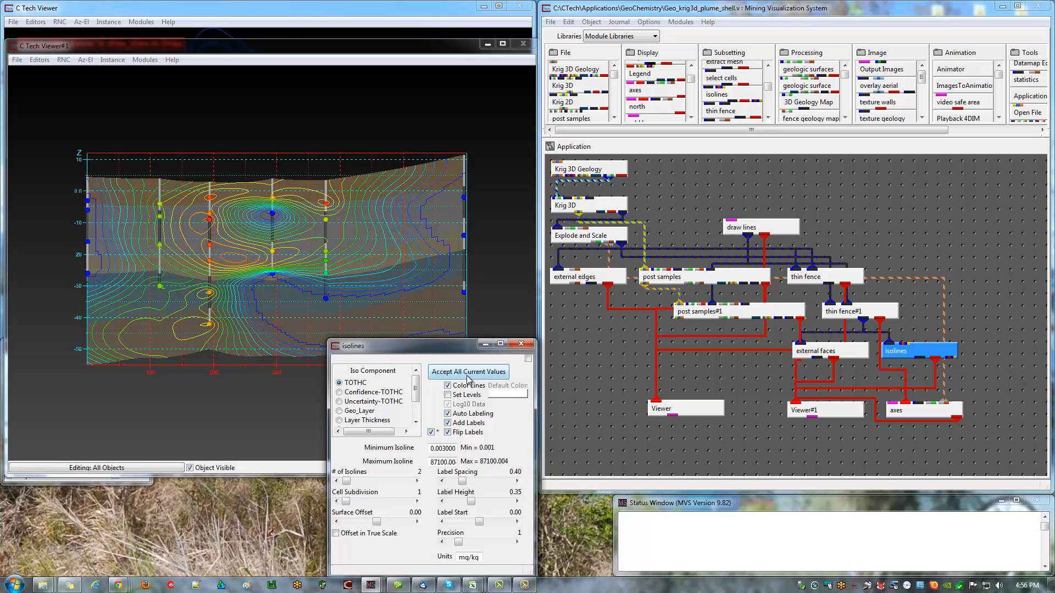
click(467, 372)
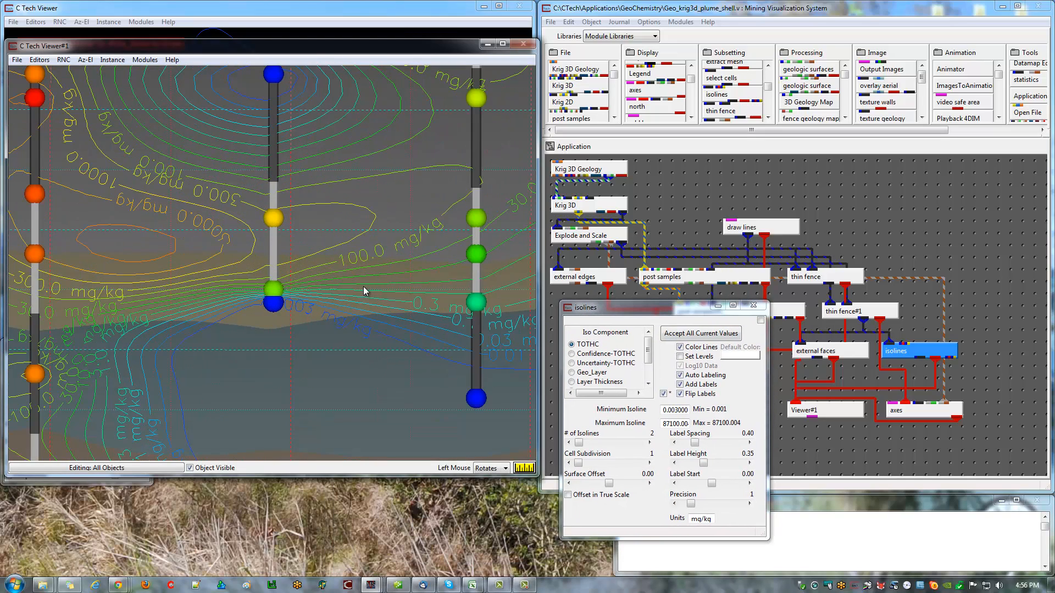
mouse_move(207, 200)
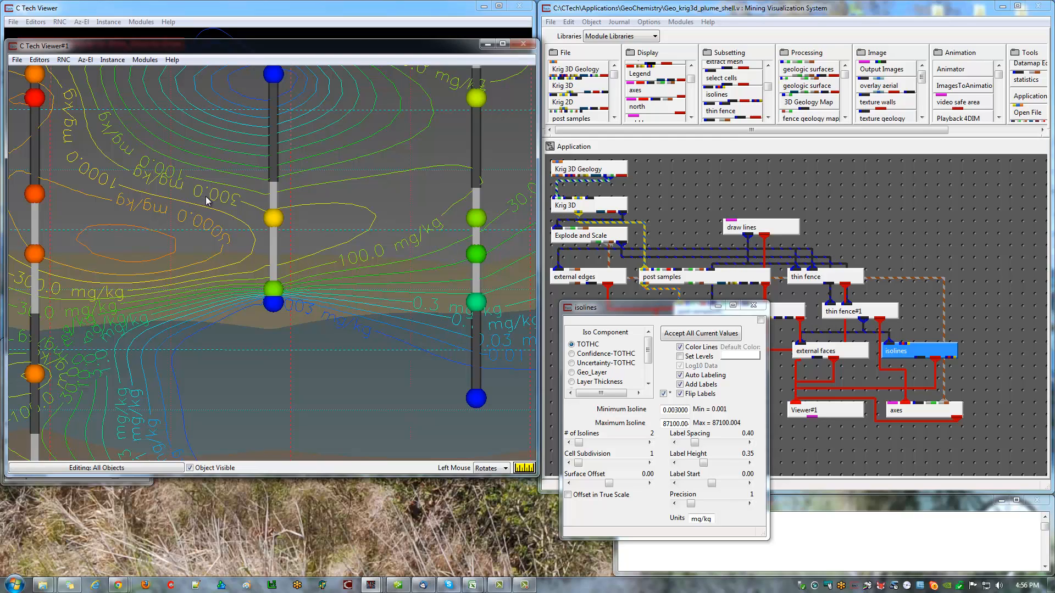
mouse_move(230, 258)
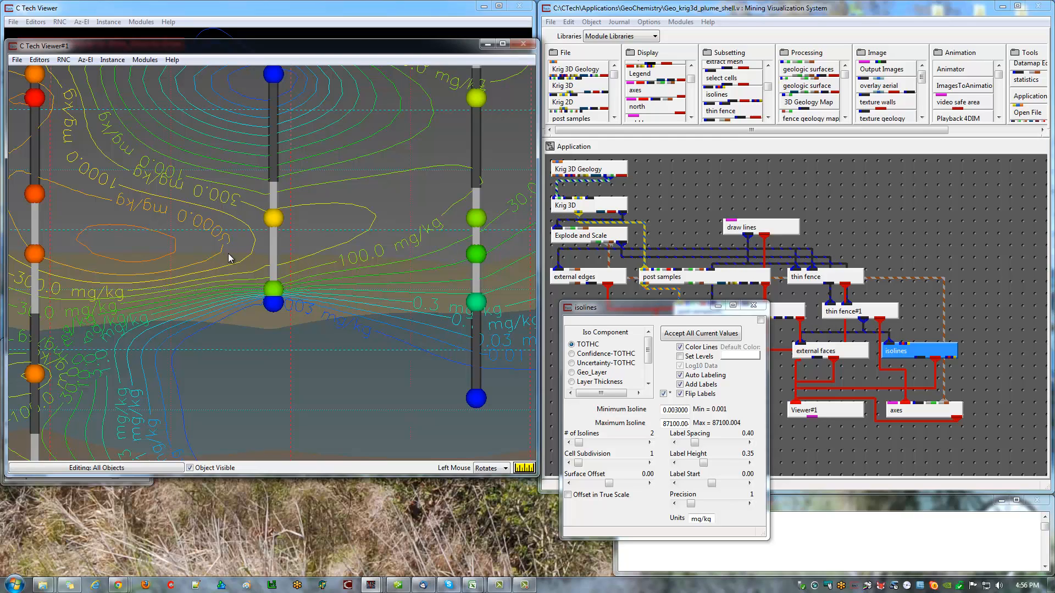
mouse_move(184, 192)
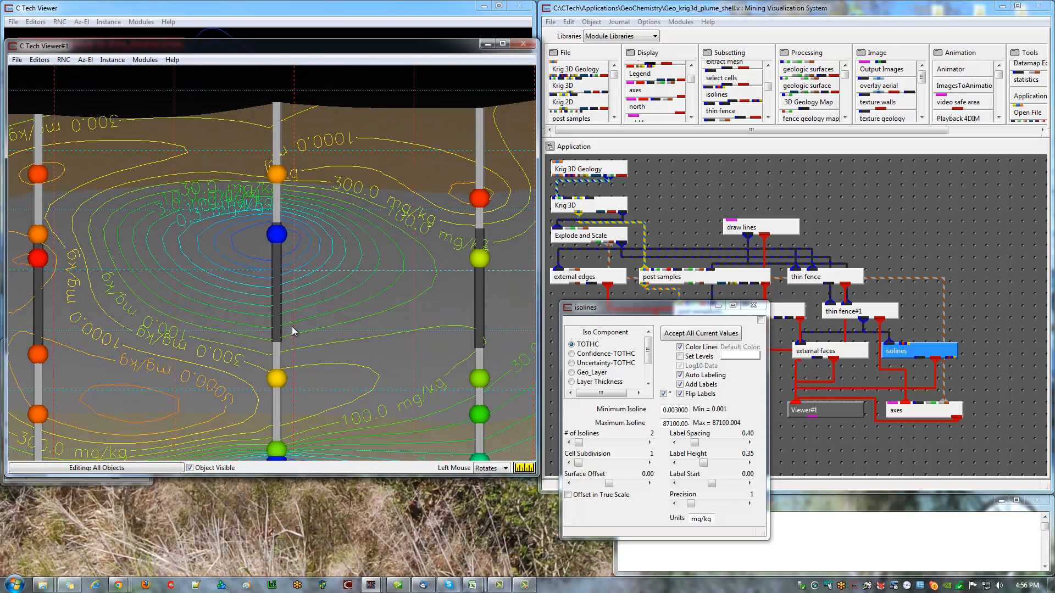
mouse_move(238, 201)
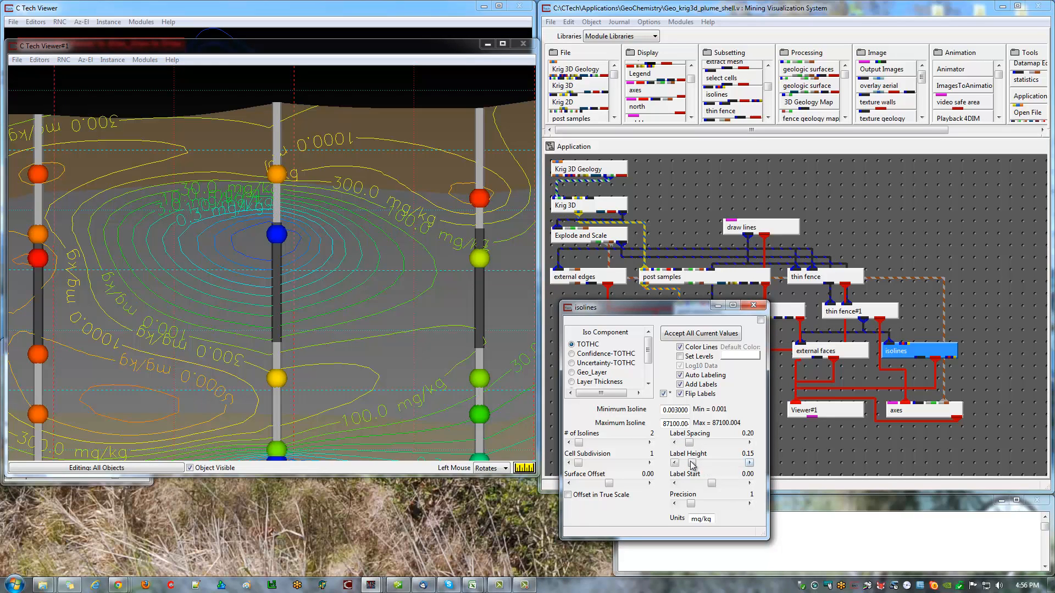
Shrink label height to 0.12 with spacing 0.20 and set Label Start to 0.63
click(674, 464)
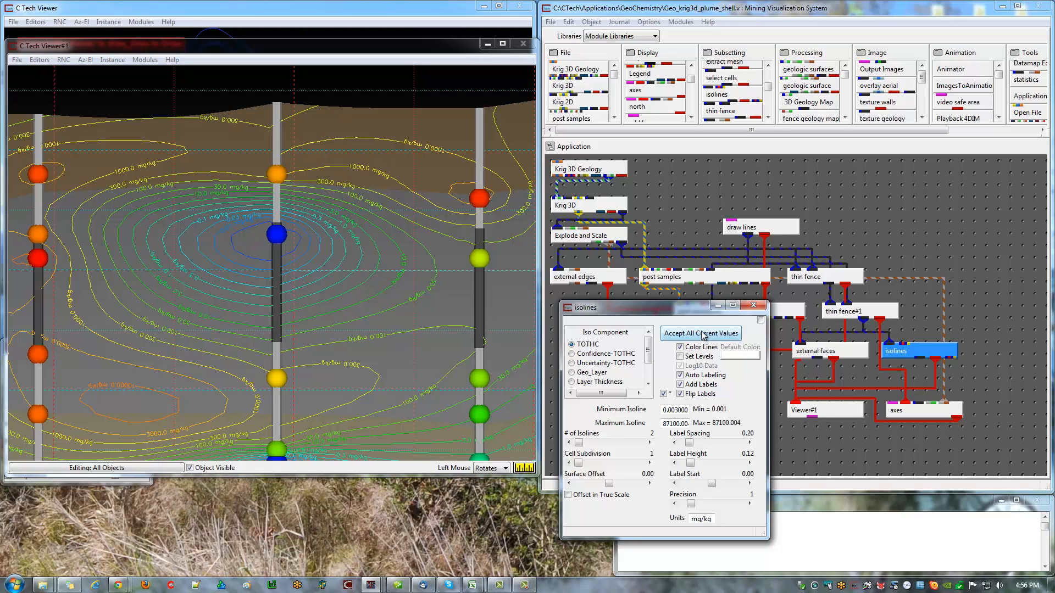
click(700, 333)
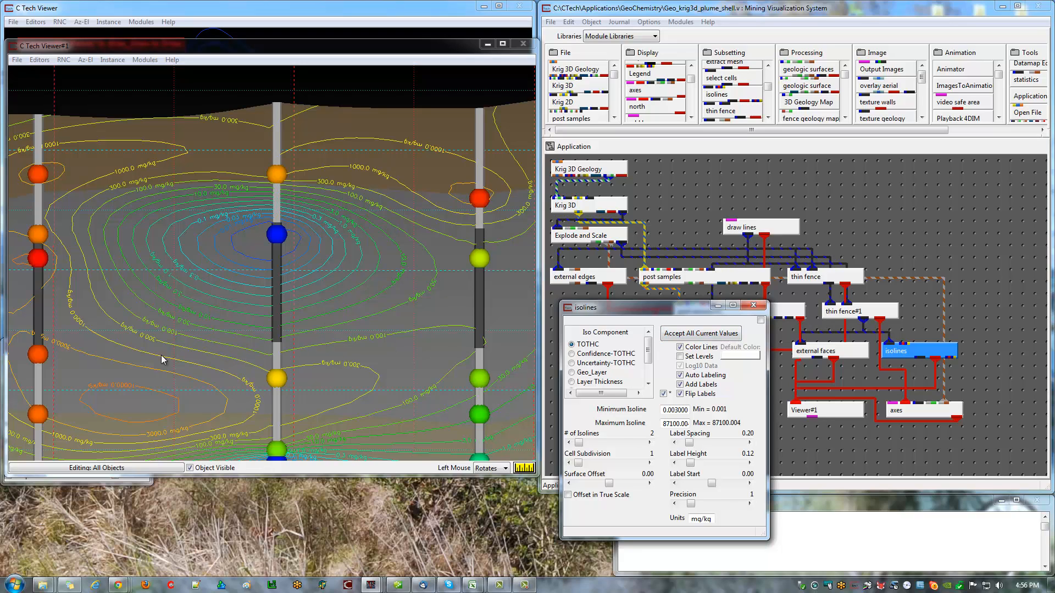
mouse_move(105, 413)
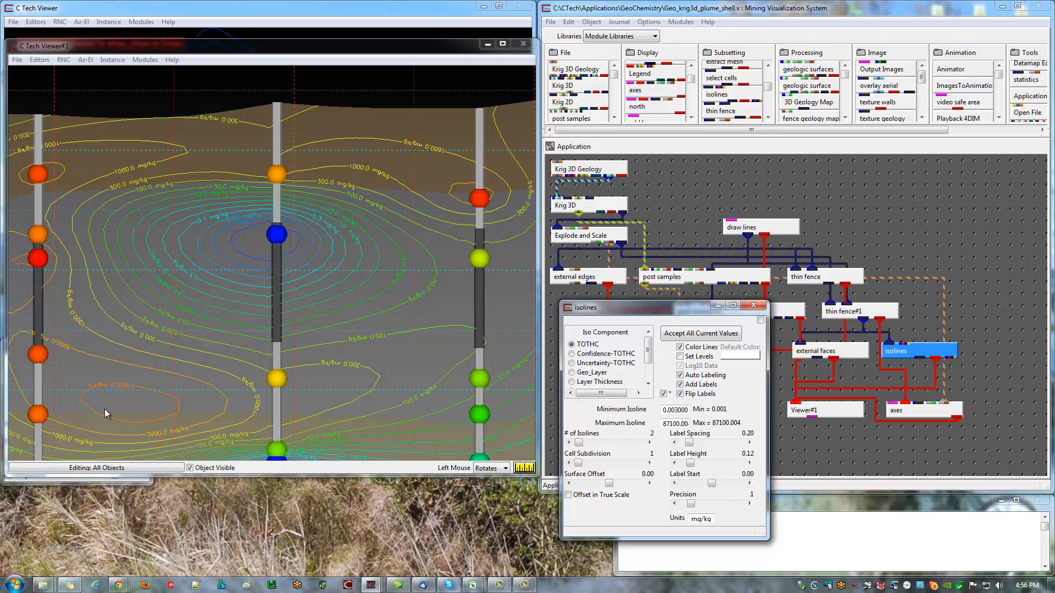
mouse_move(715, 483)
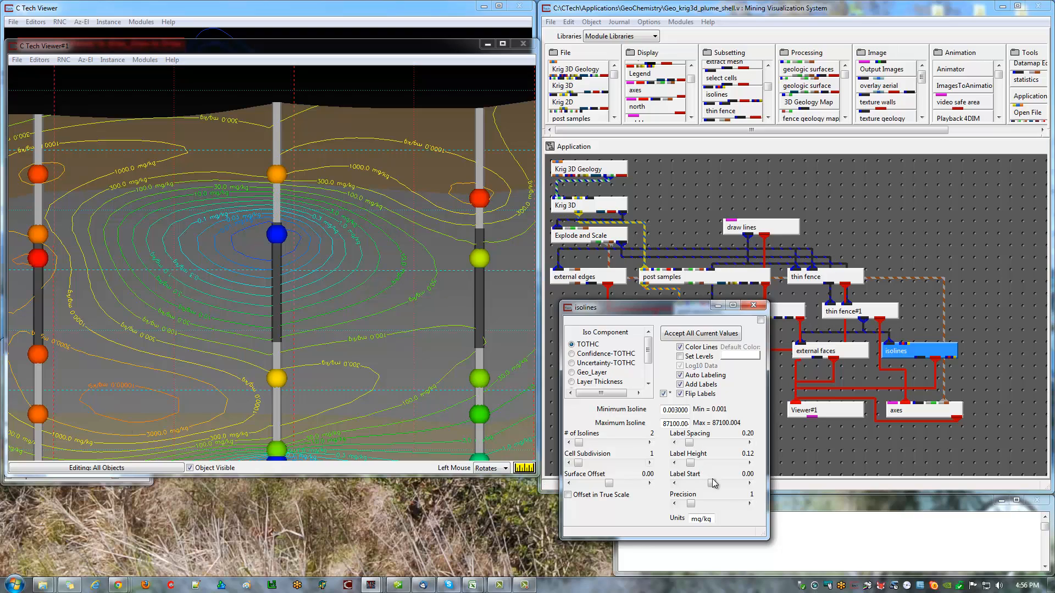
click(748, 484)
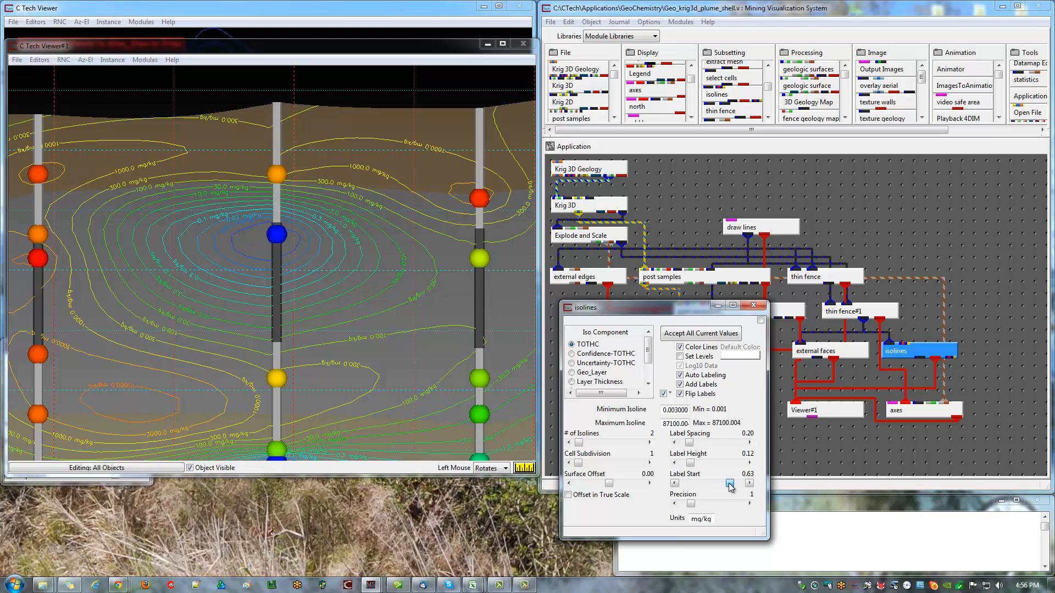
click(699, 334)
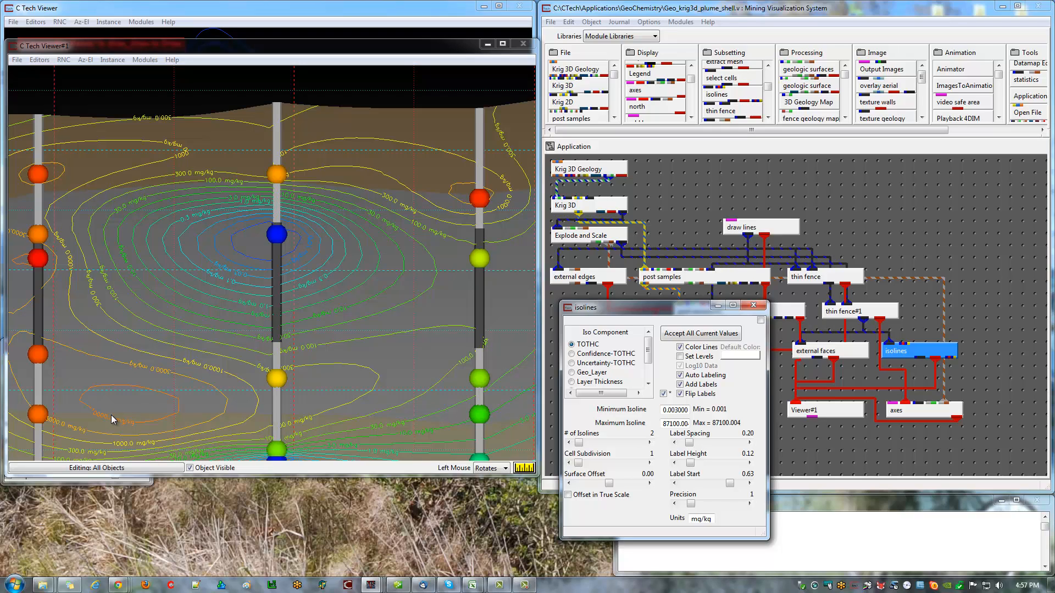
mouse_move(127, 411)
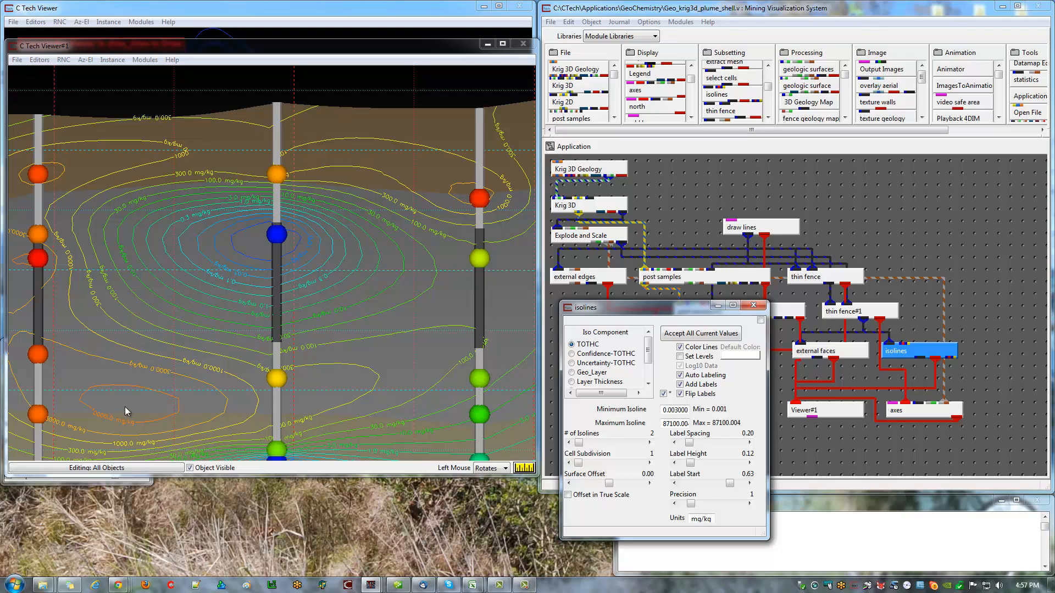
mouse_move(221, 297)
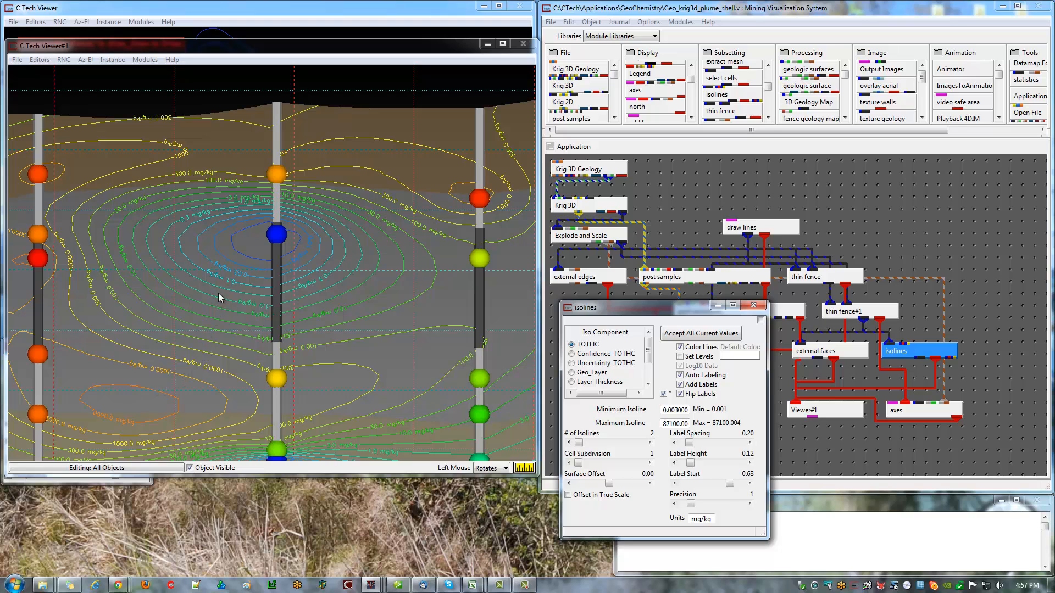
mouse_move(223, 279)
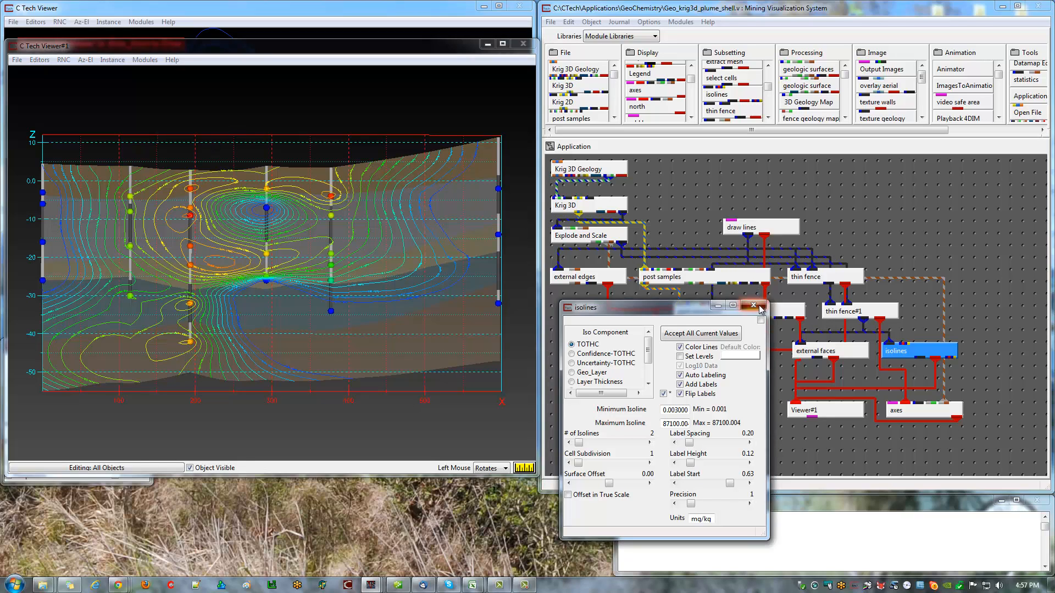
Close the isolines module panel, leaving the full labelled cross section displayed
click(760, 307)
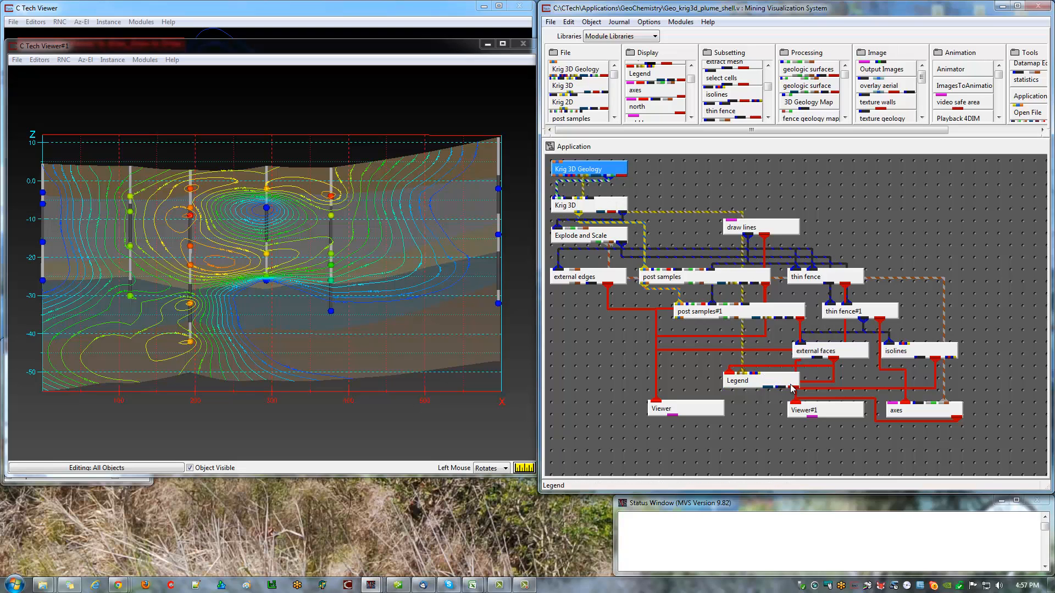
Add a second Legend module to the viewer and open the TOTHC legend's settings
click(737, 380)
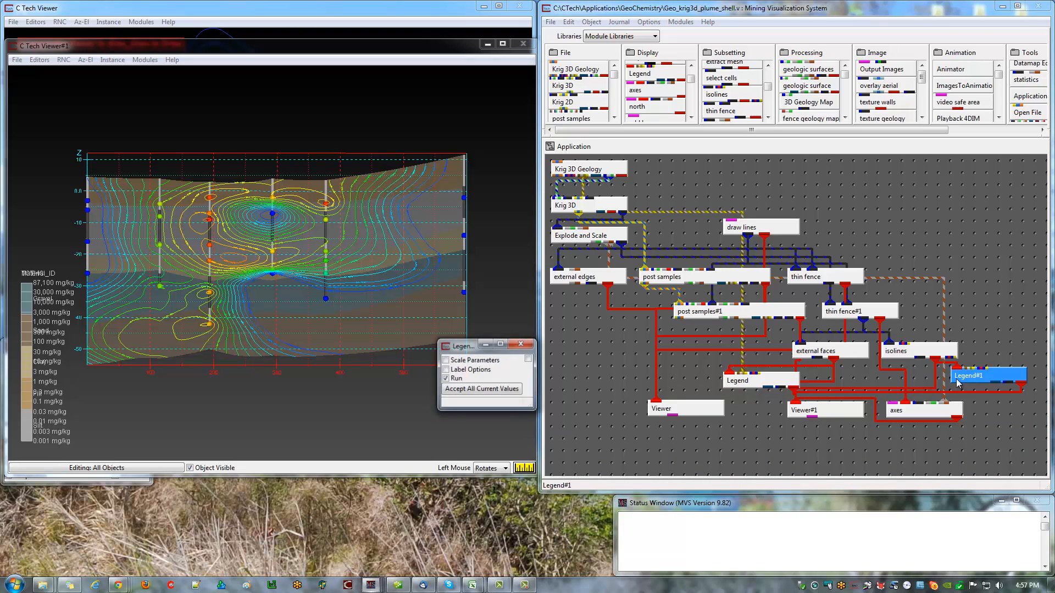
click(474, 360)
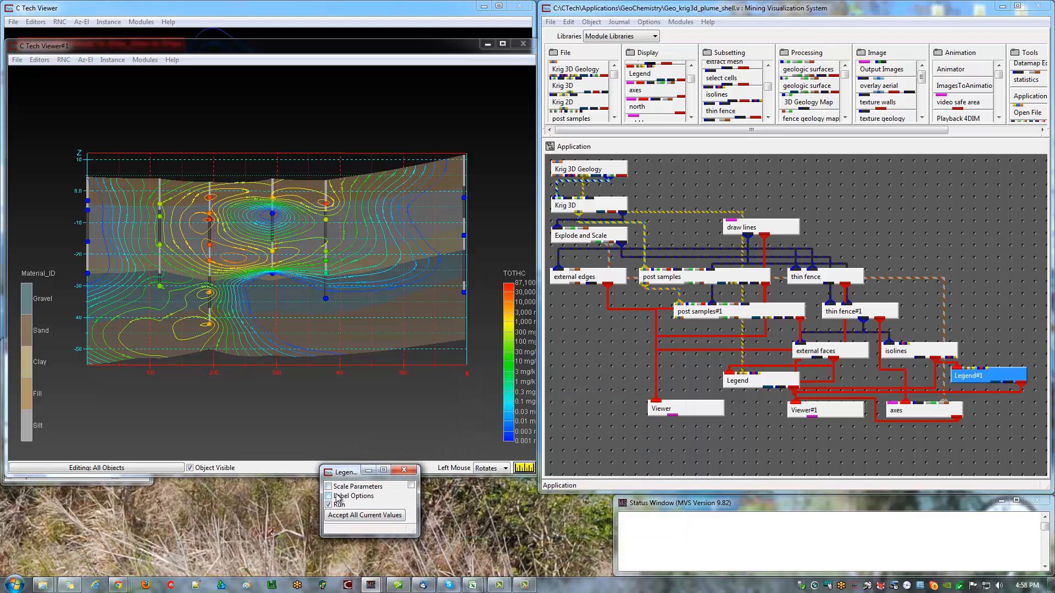
In Legend#1 Label Options, set the Label Offset slider minimum to -1
click(353, 496)
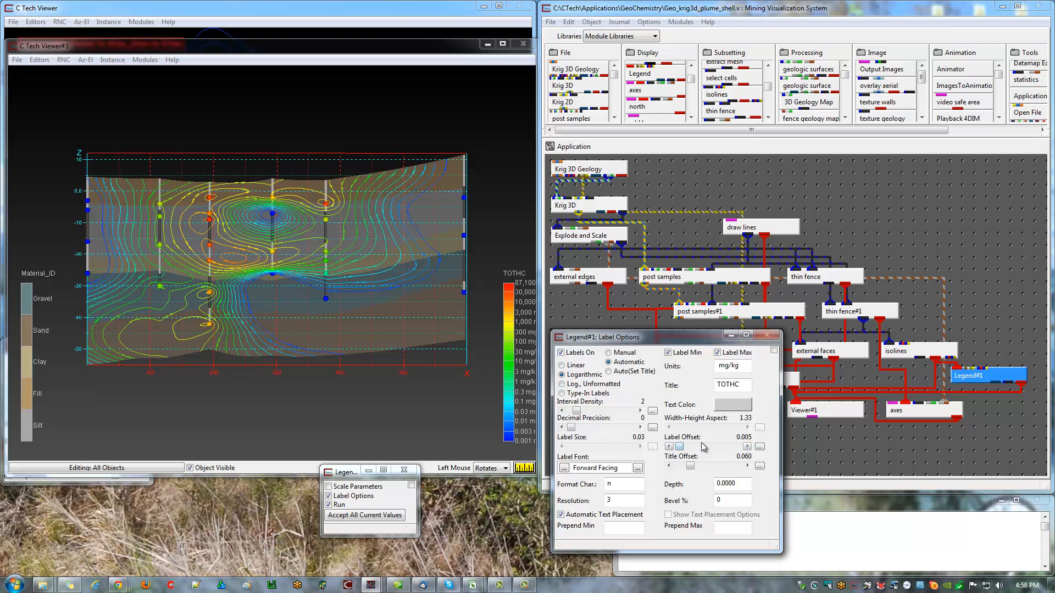
click(759, 447)
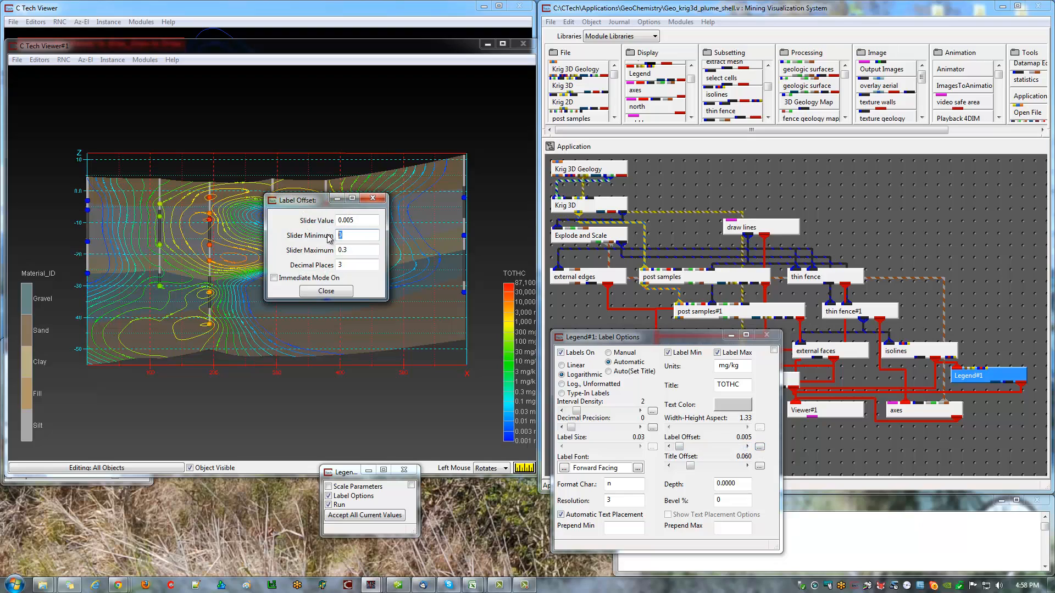
text(-1)
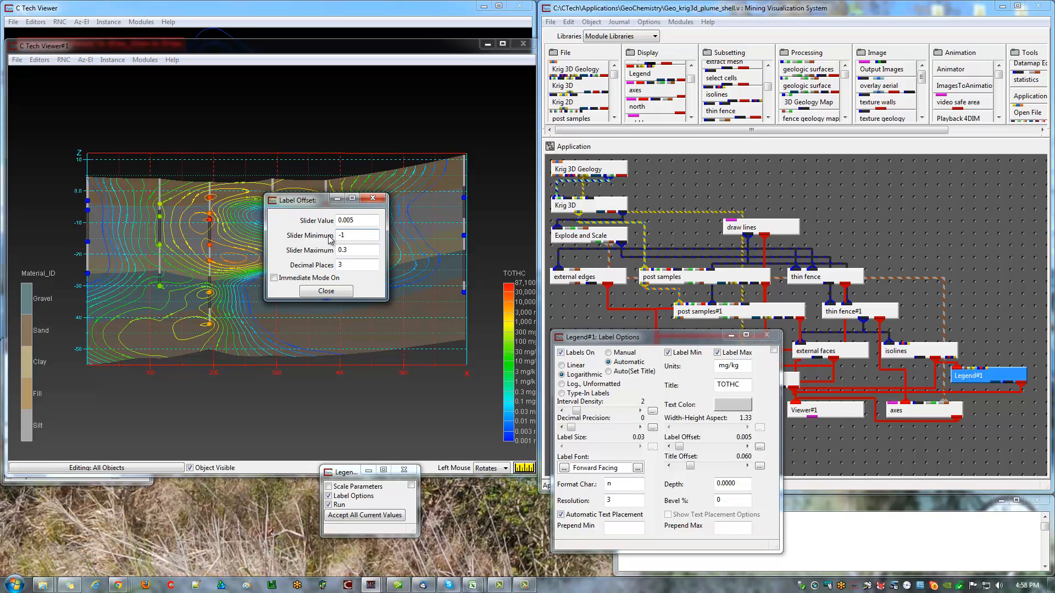
click(326, 291)
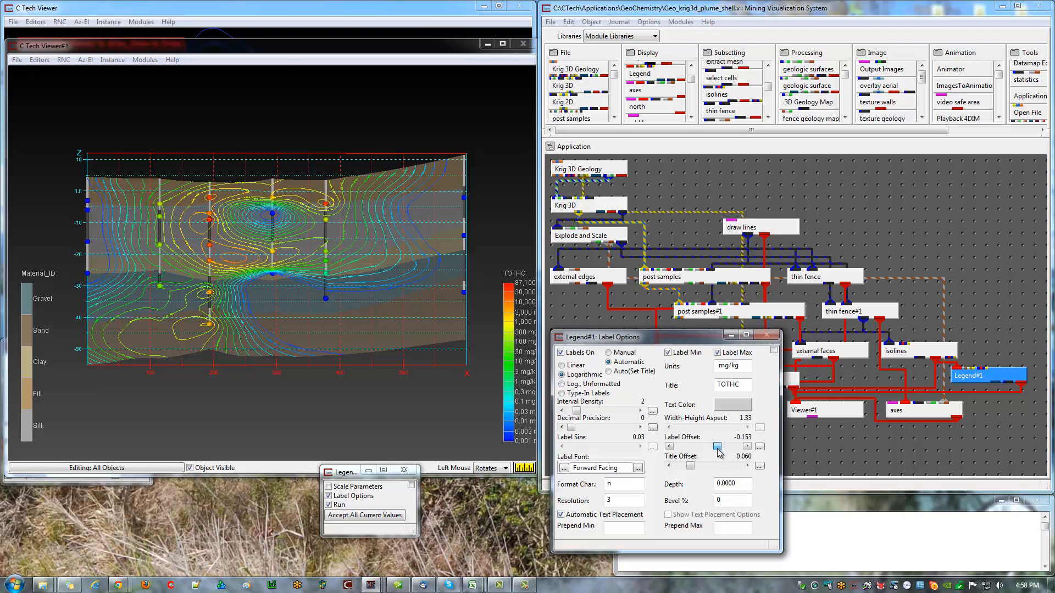
Move the label offset to about -0.058 so mg/kg labels sit left of the bar, and accept
click(565, 467)
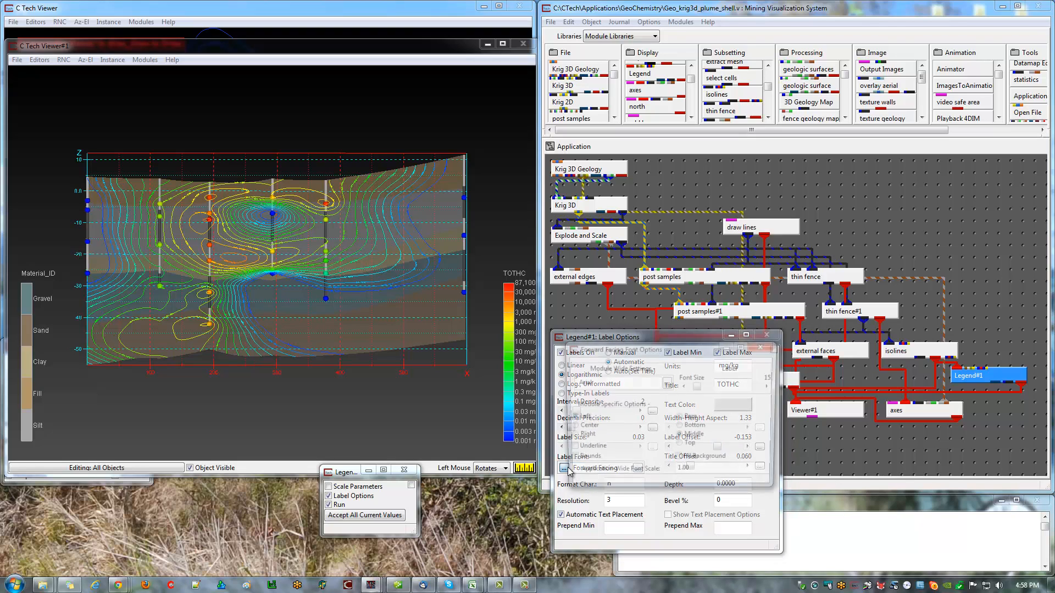
click(565, 467)
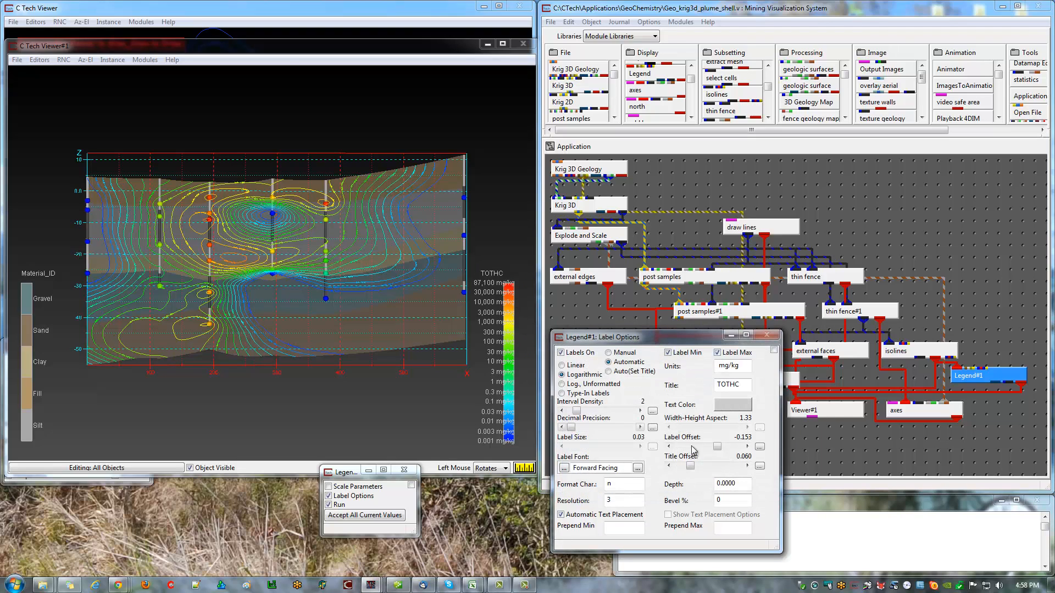
click(364, 515)
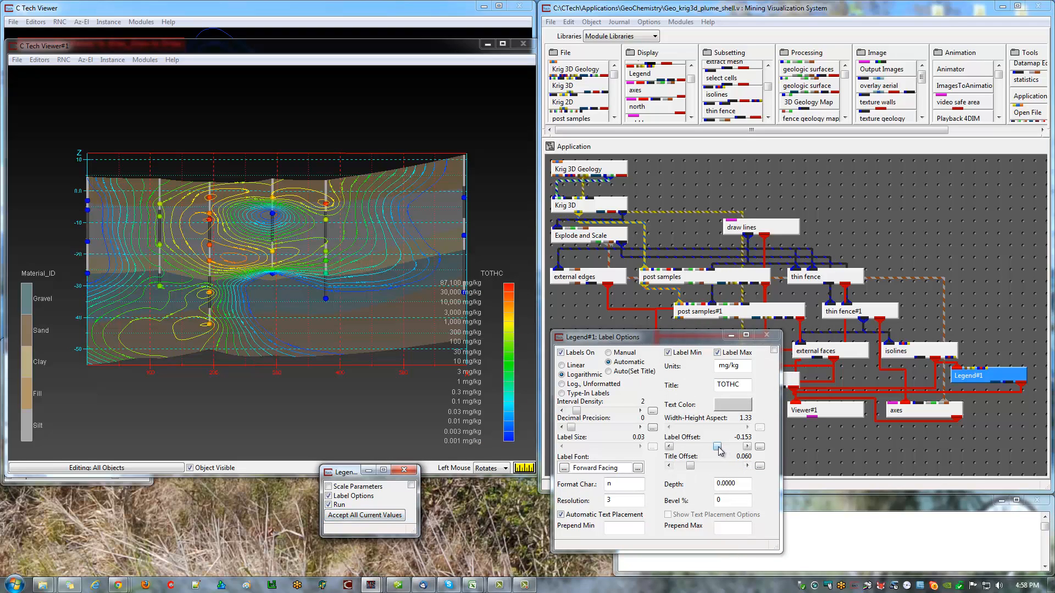
click(717, 447)
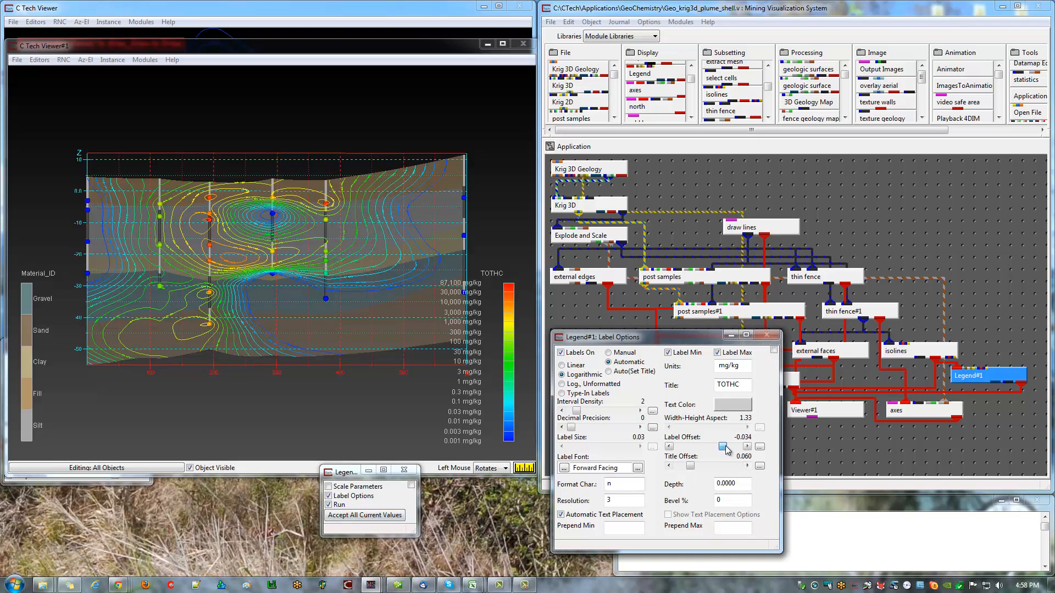
click(723, 446)
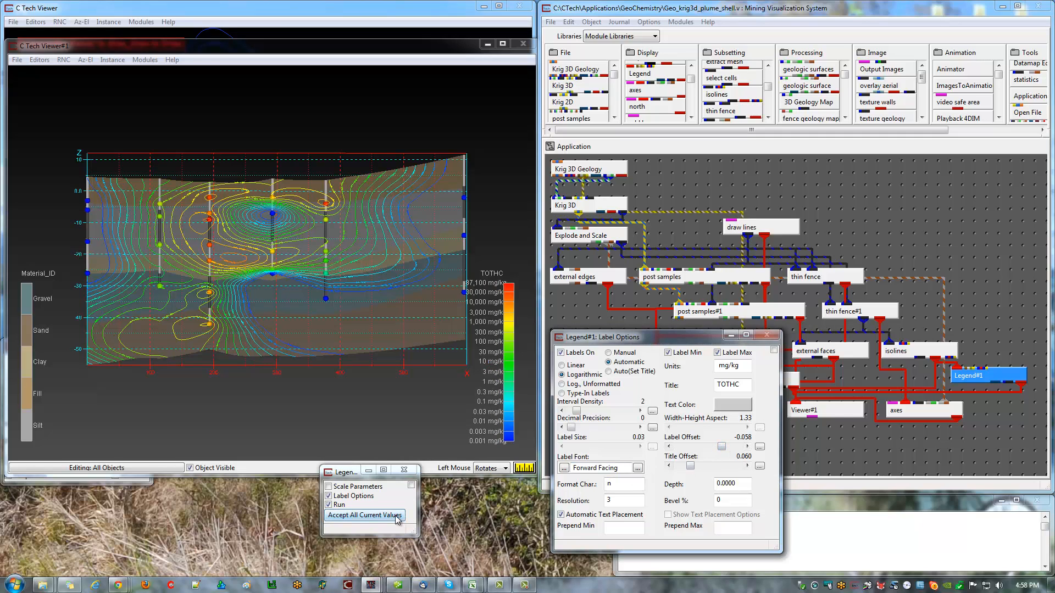
click(364, 515)
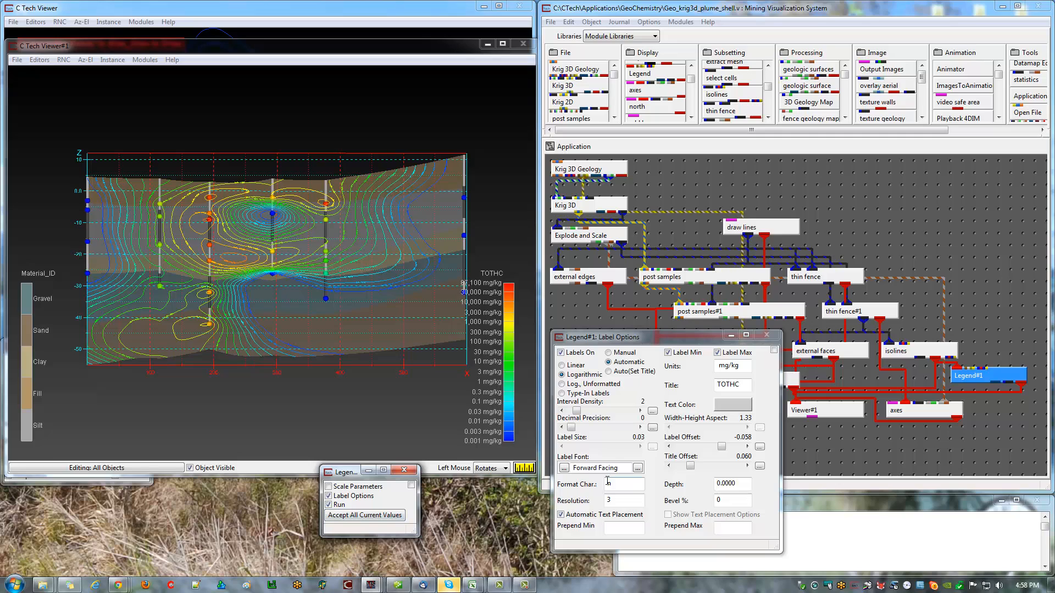
text(n)
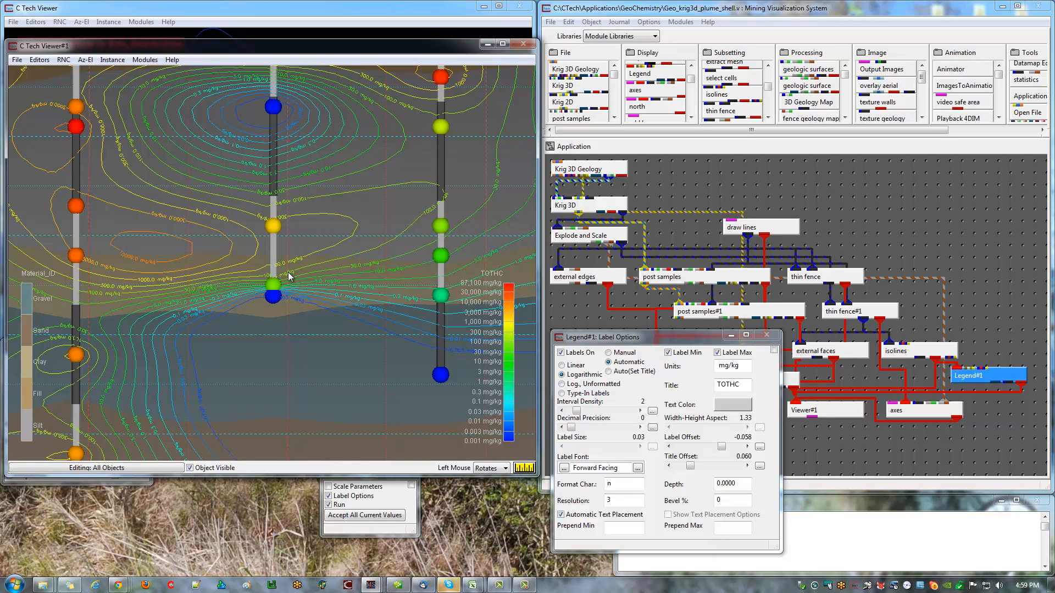
mouse_move(356, 267)
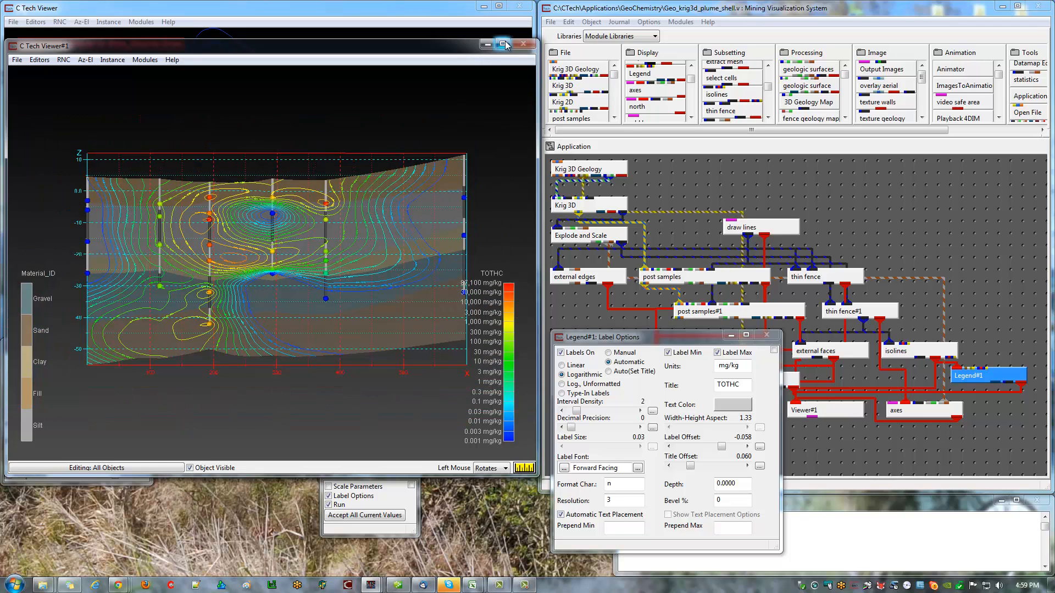
Maximize the C Tech Viewer#1 window to show the finished cross section full screen
click(501, 44)
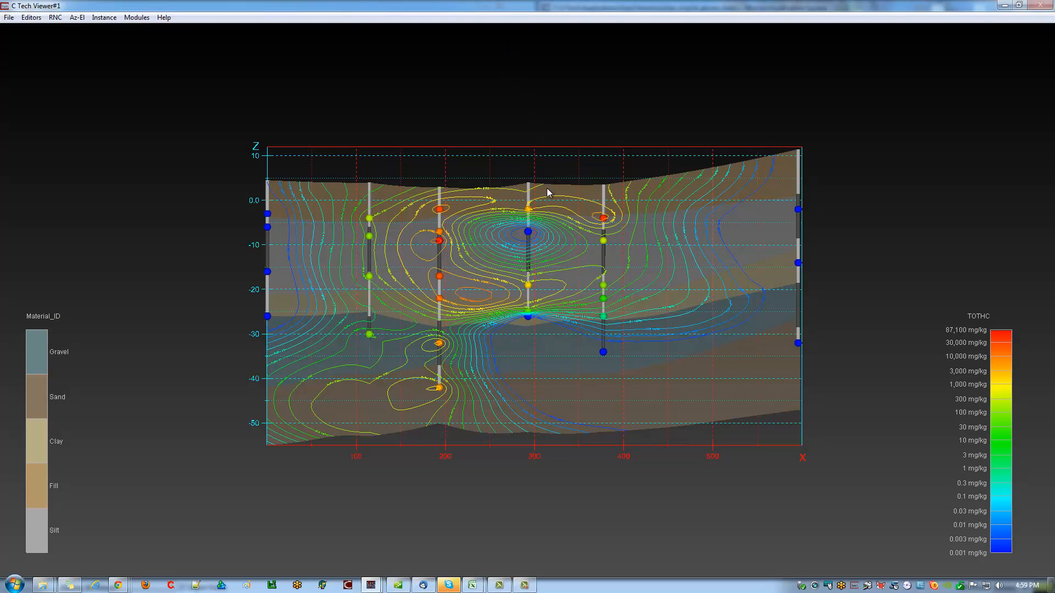